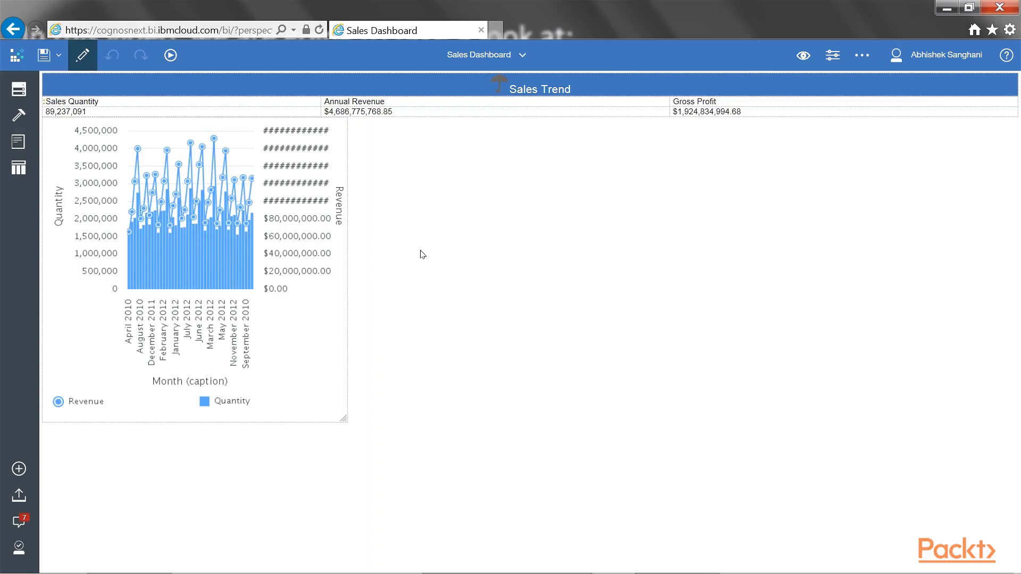
mouse_move(399, 194)
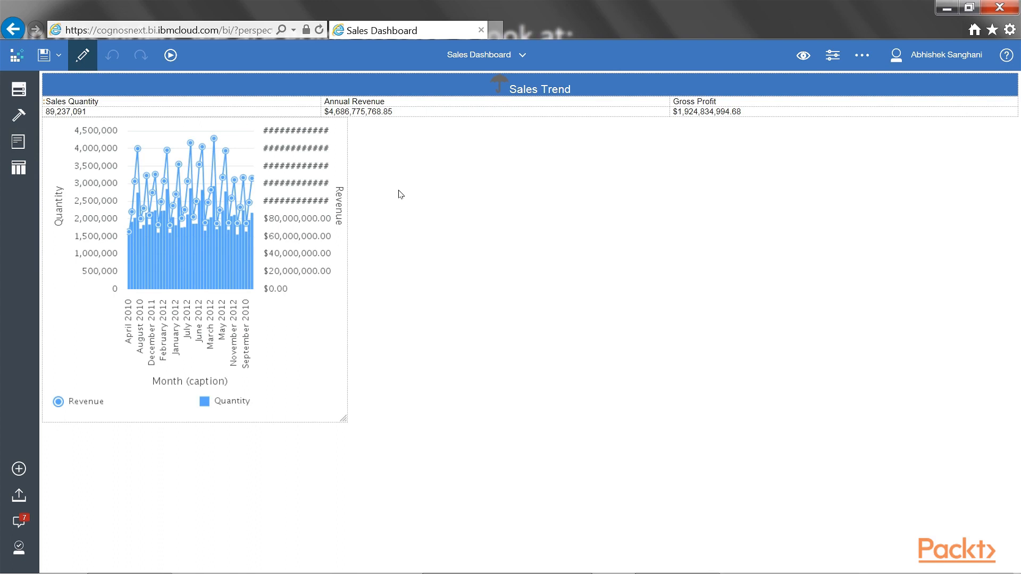
mouse_move(244, 247)
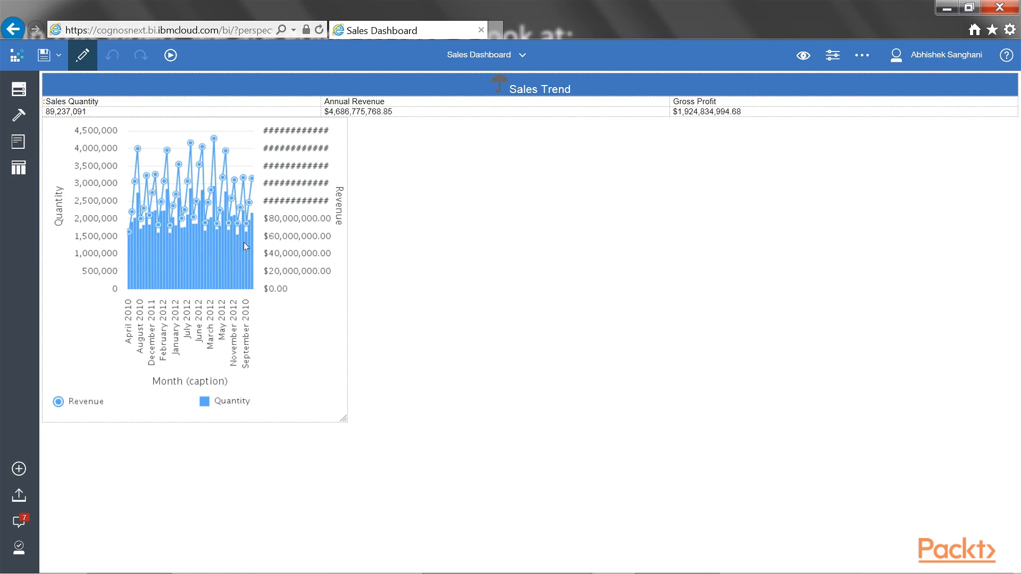
mouse_move(82, 54)
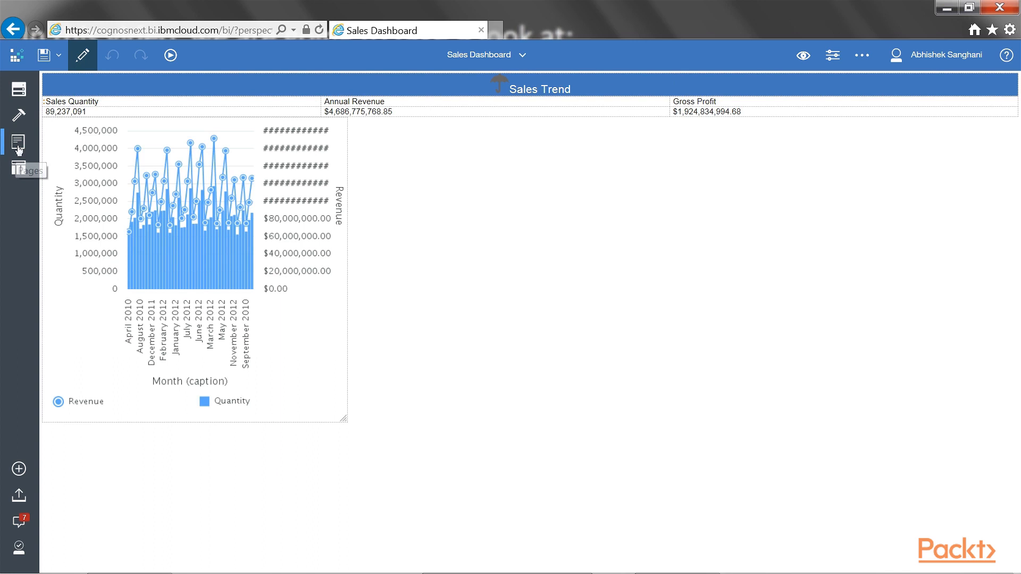
Open the empty Channels and Promotions page from the report pages list, with GO sales listed.
click(18, 143)
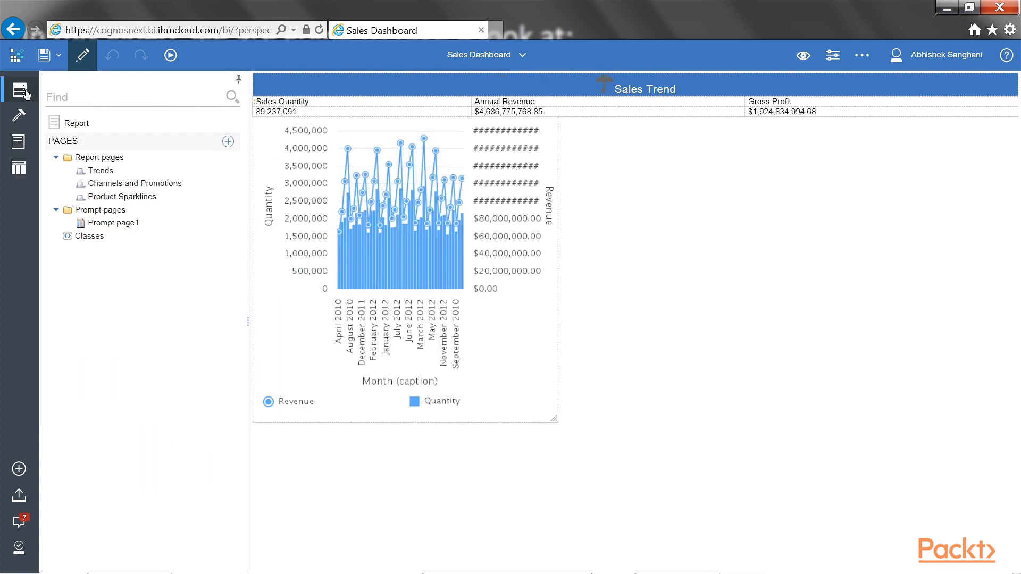
click(18, 93)
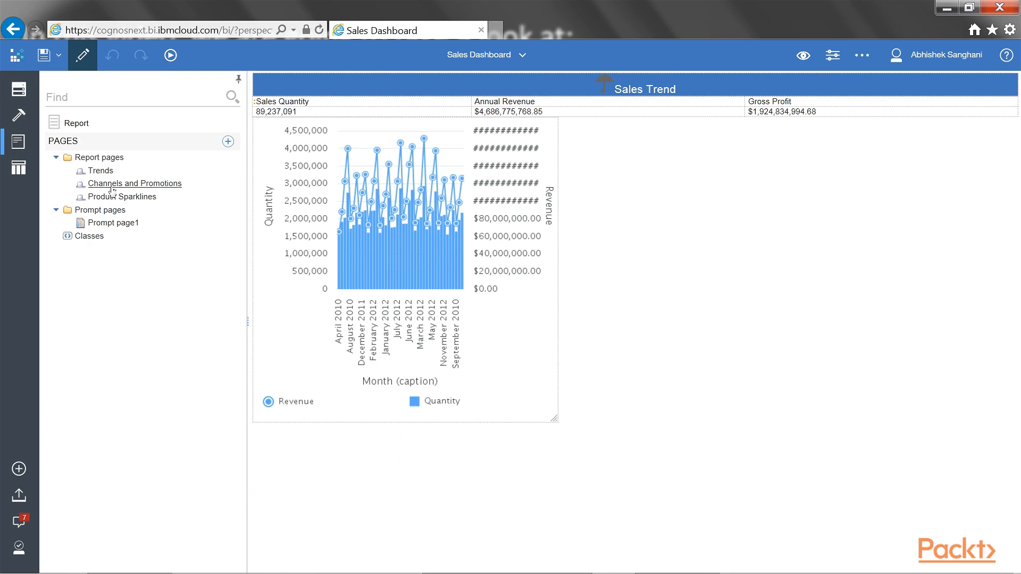
click(135, 183)
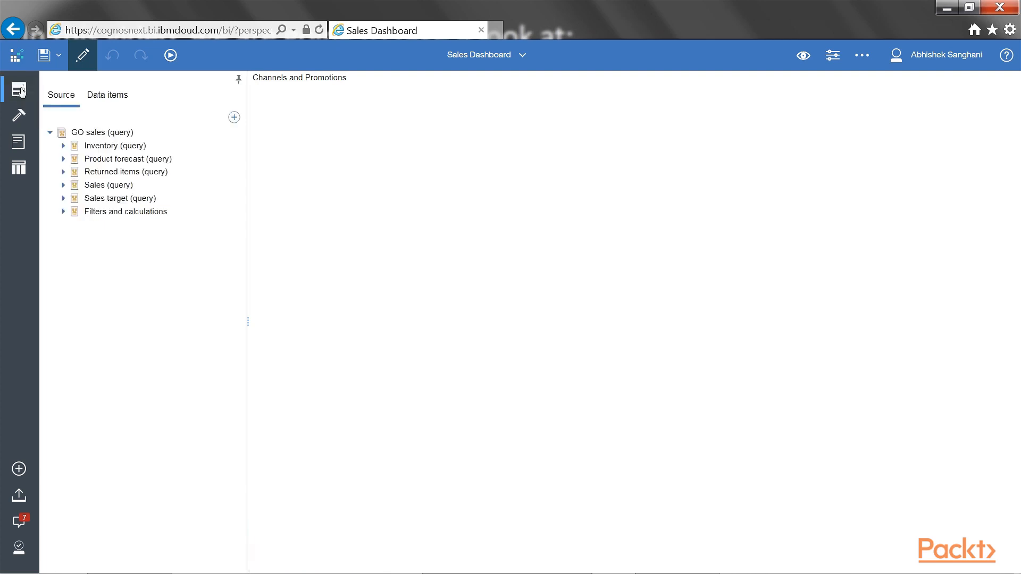
Add the GO data warehouse (query) package from Team content > Samples > Models as a data source.
click(102, 132)
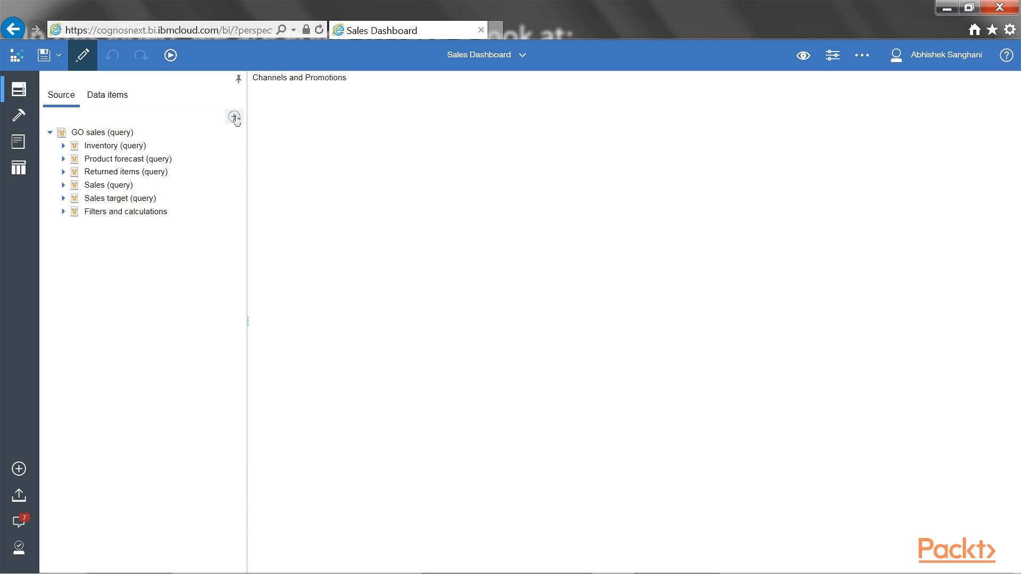
click(234, 119)
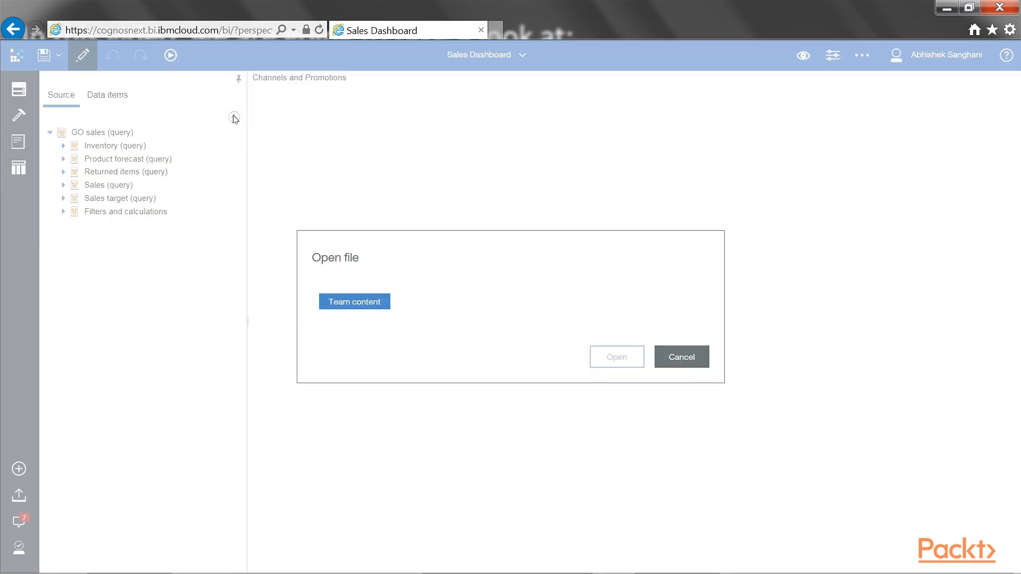
click(354, 302)
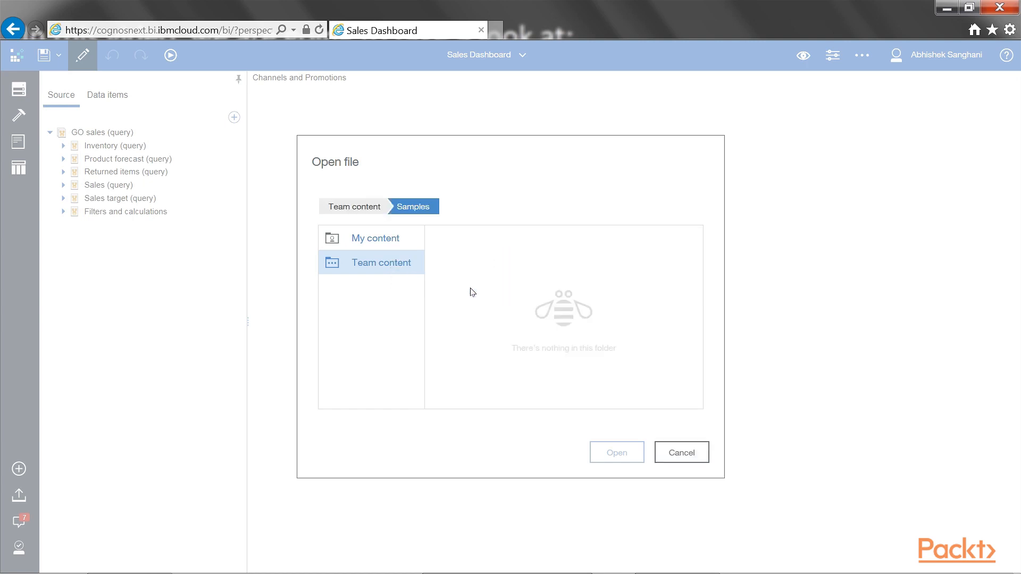
click(412, 206)
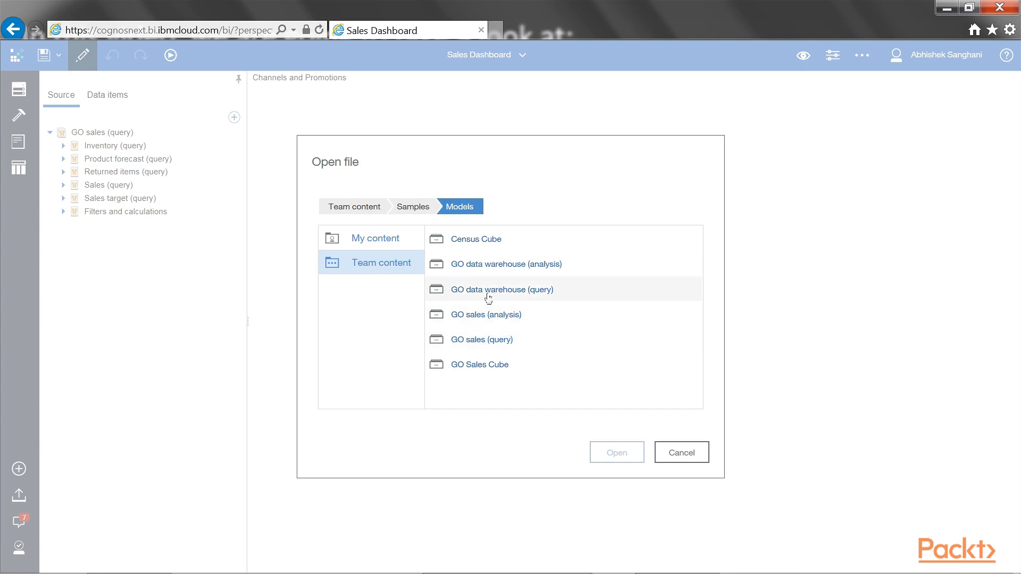
double_click(502, 289)
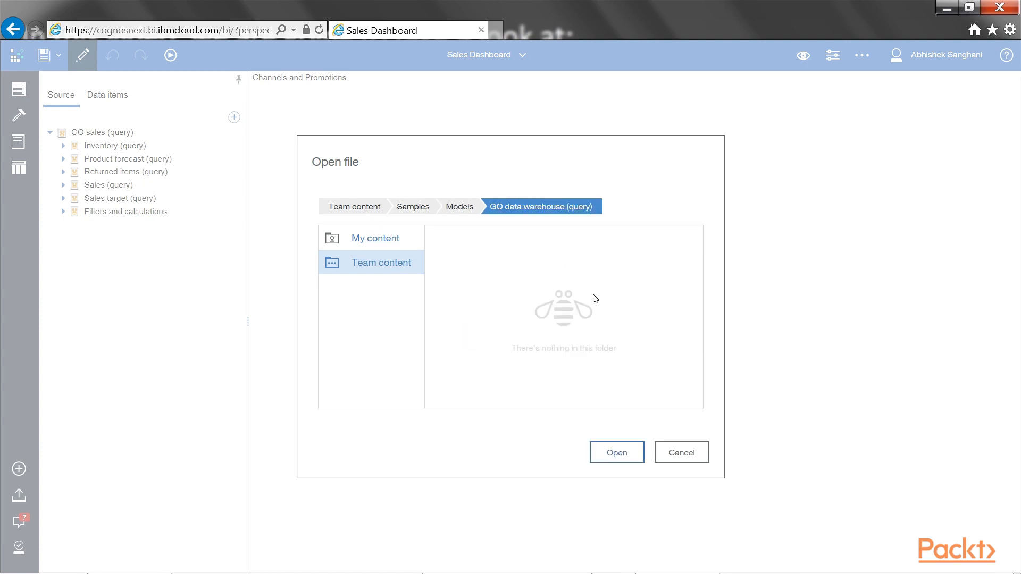
click(682, 452)
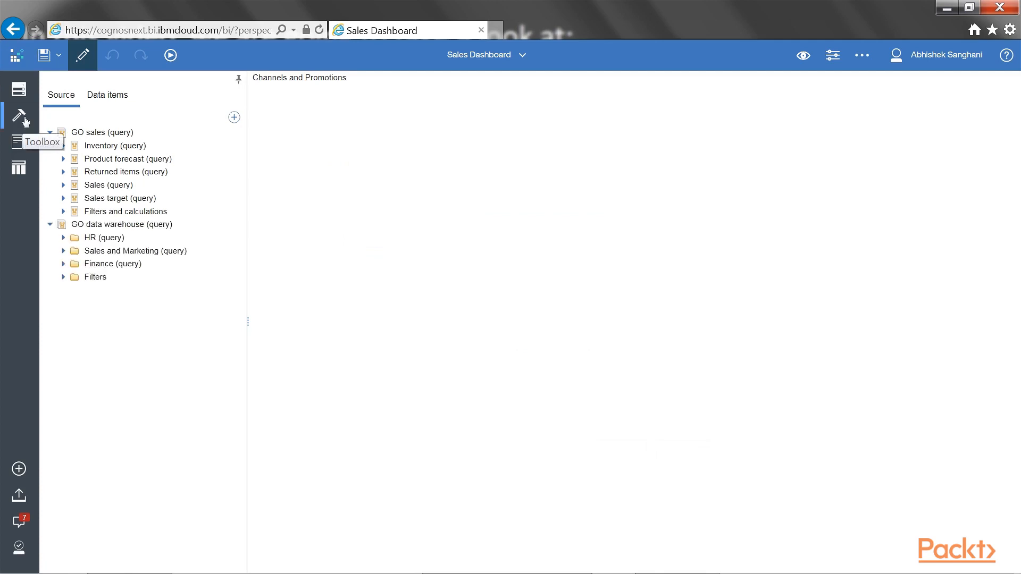
Insert Crosstab1 on the page with its query named q_channels_promo.
click(19, 116)
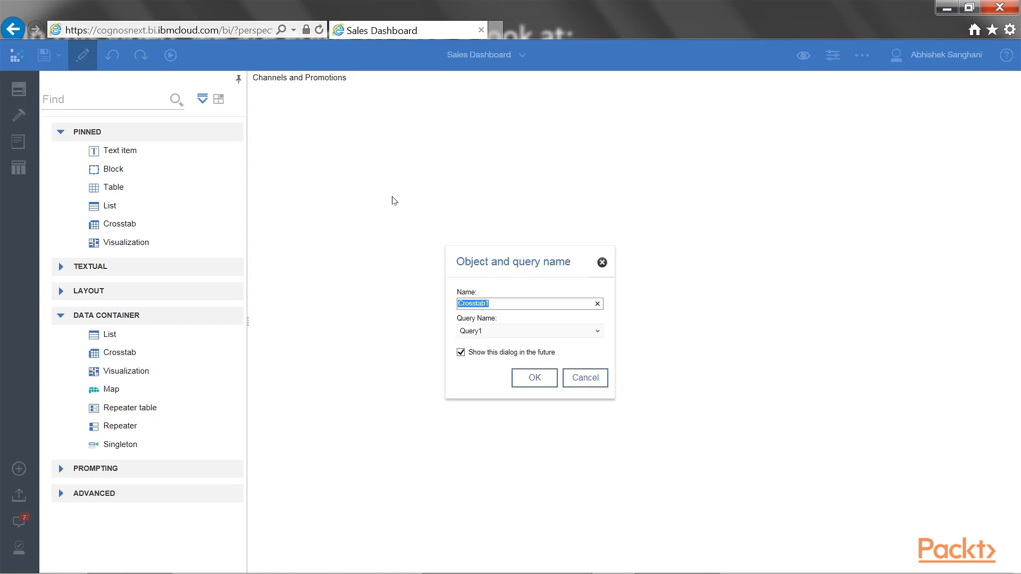
click(521, 331)
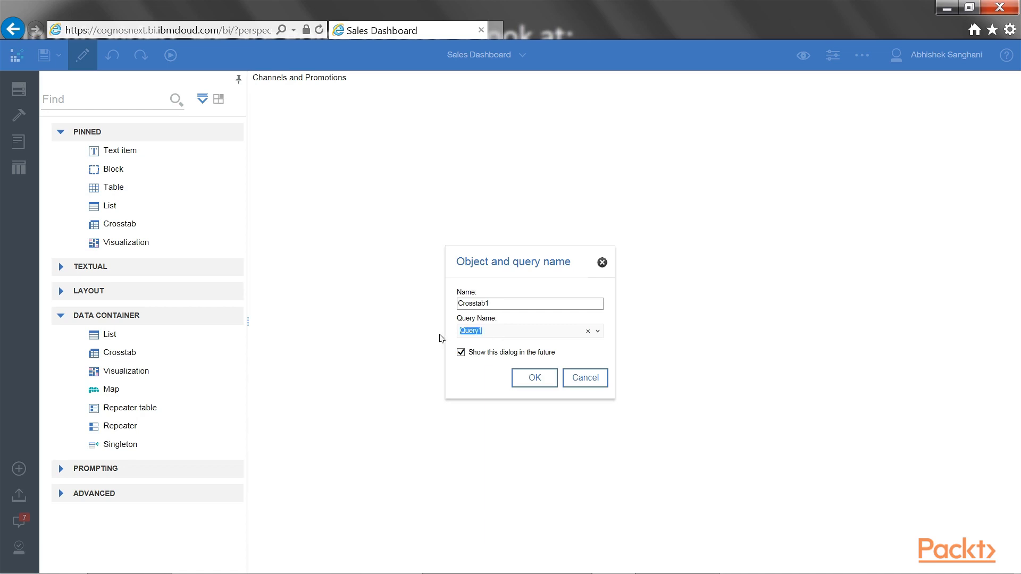
text(Q)
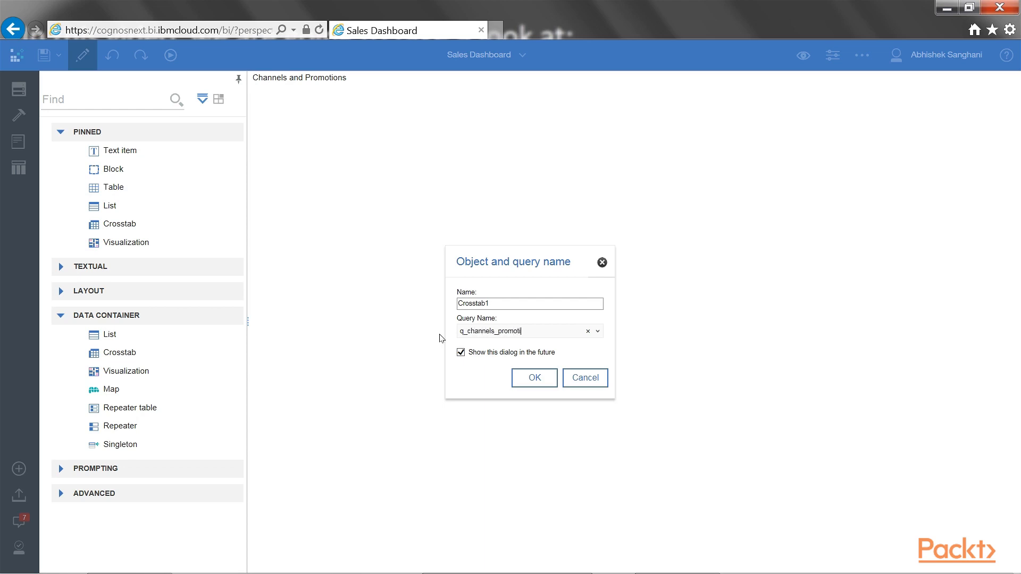
click(534, 377)
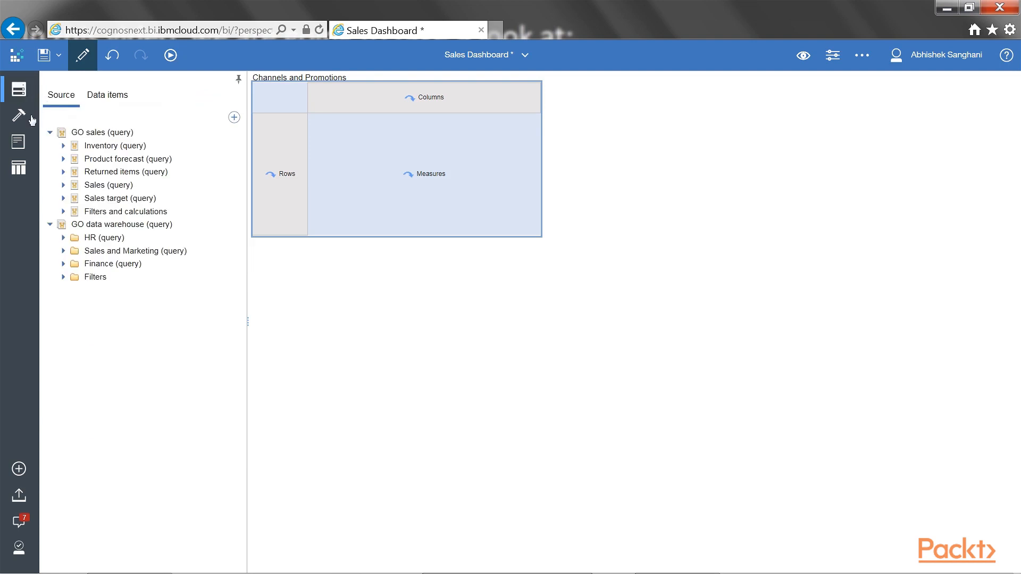
Expand Sales and Marketing > Sales (query) > Time and put Month (caption) in the crosstab columns.
click(121, 224)
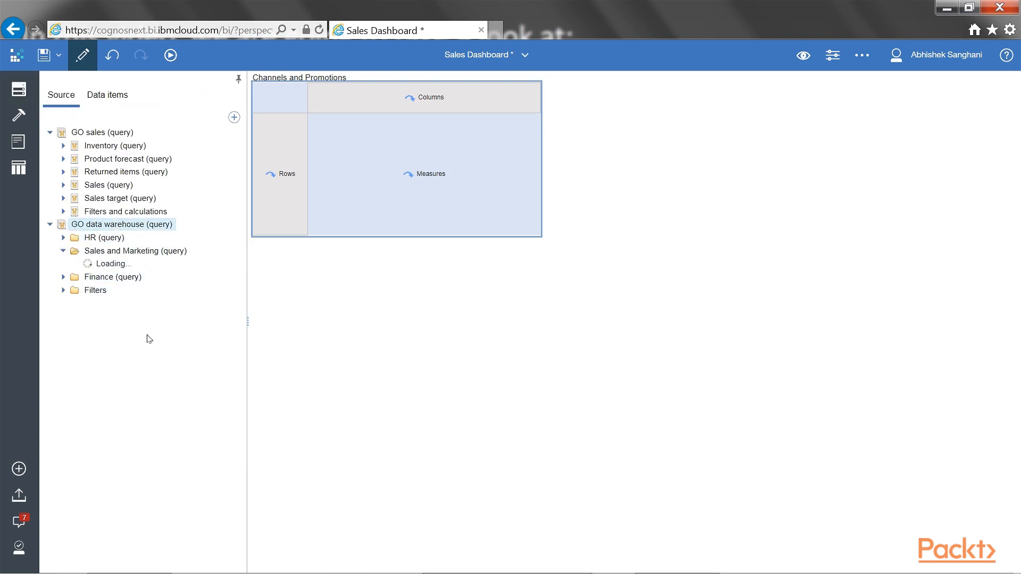
click(64, 251)
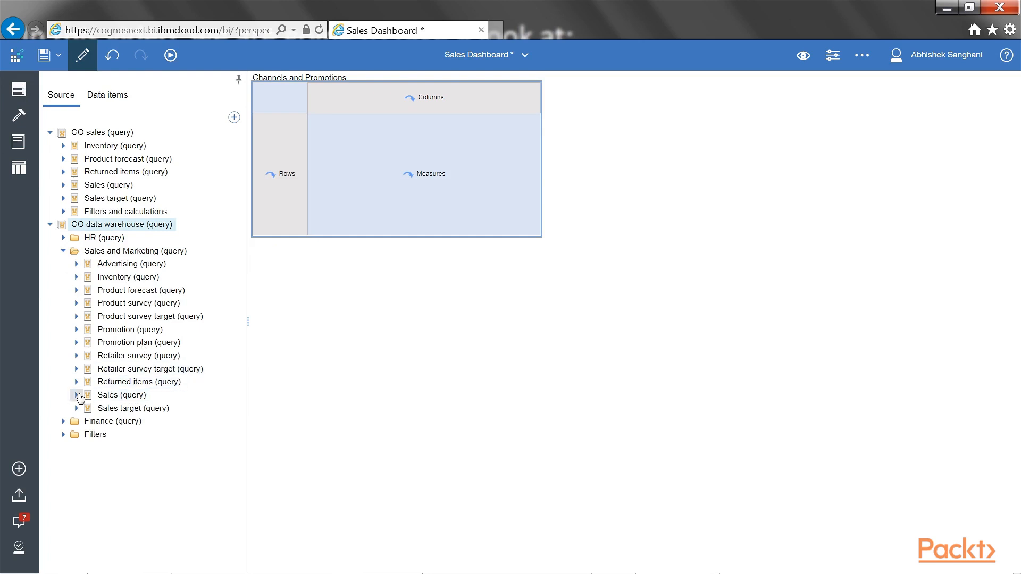
click(76, 395)
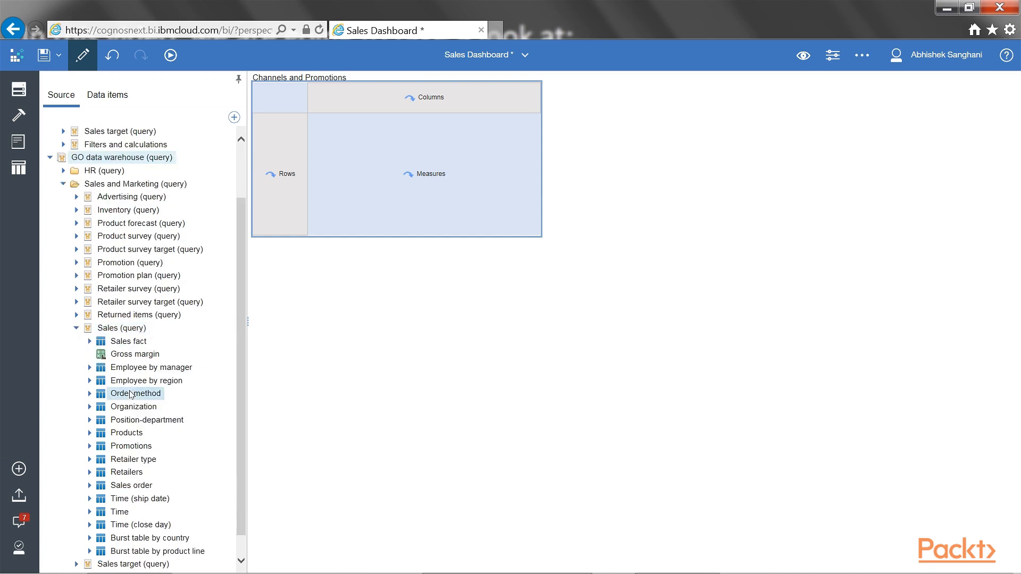
click(122, 327)
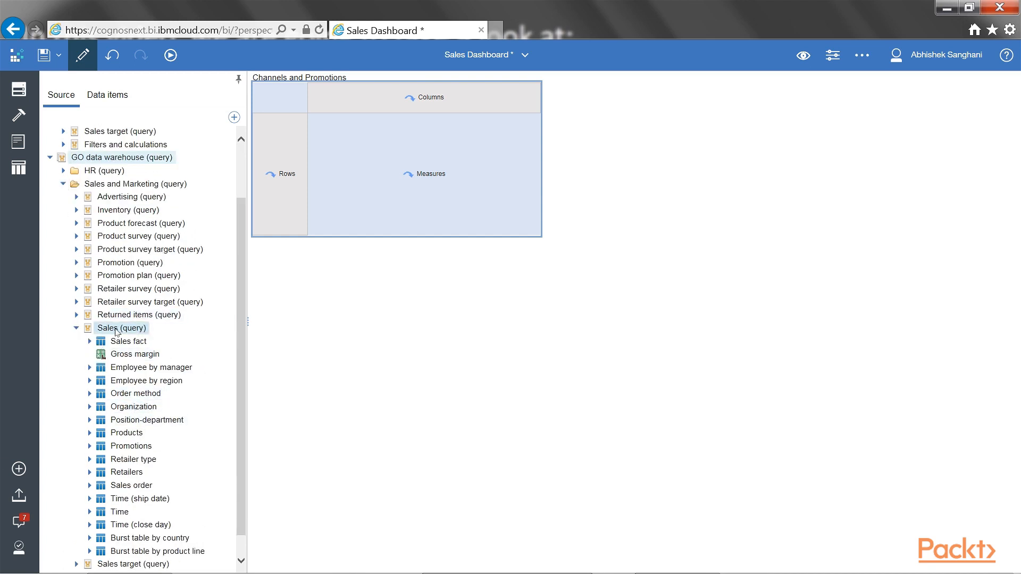
click(134, 406)
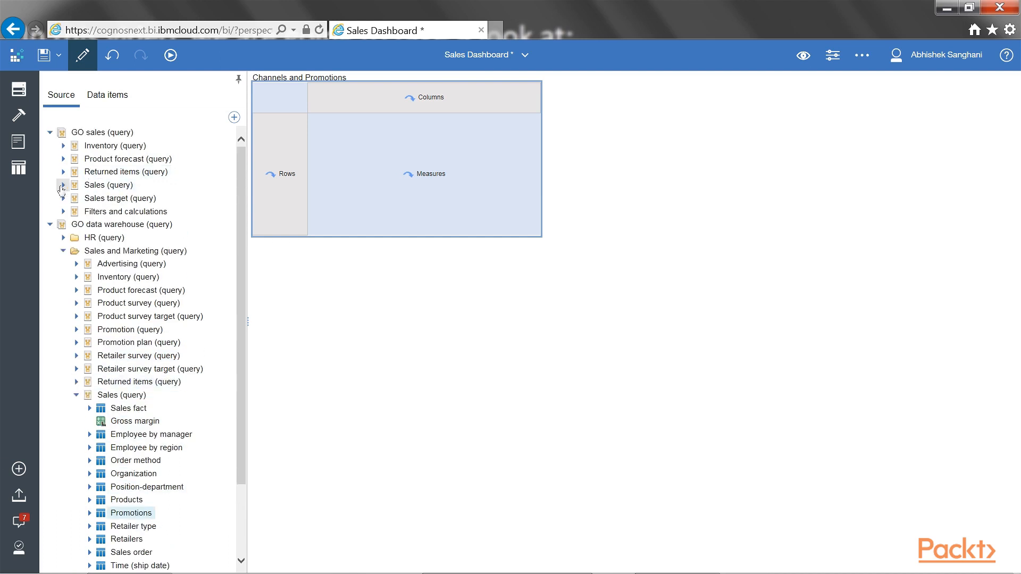
click(62, 185)
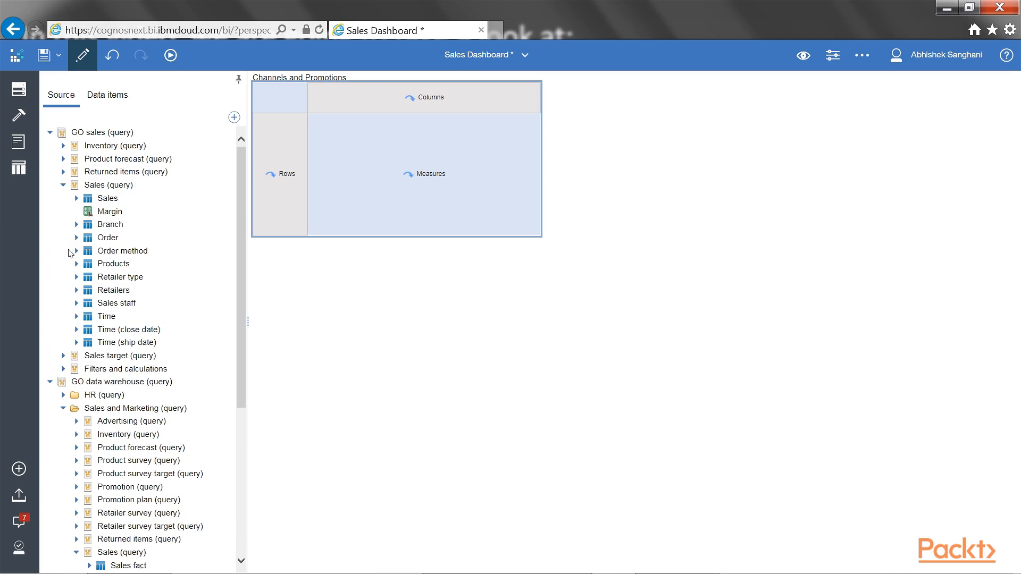
mouse_move(138, 322)
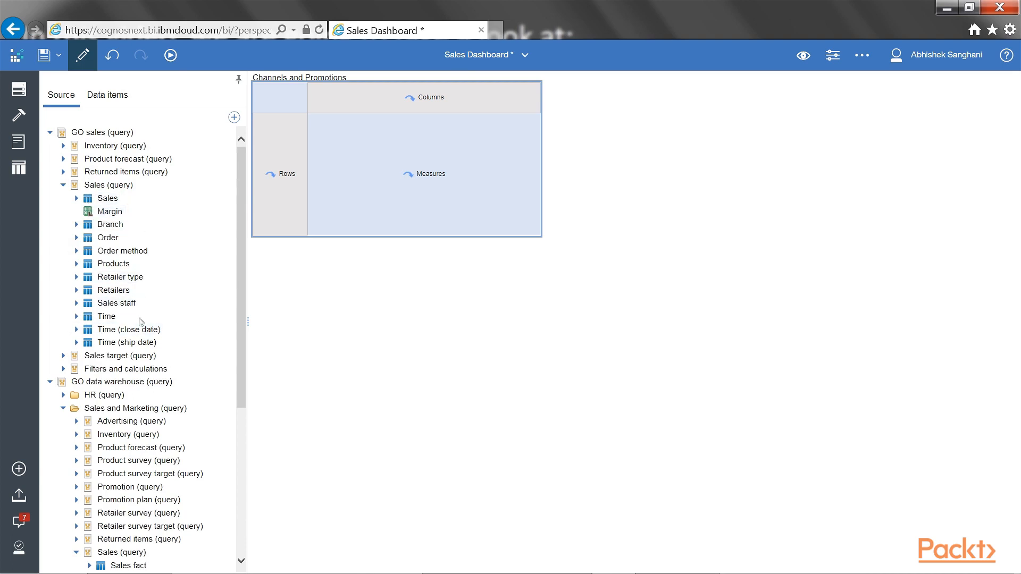
mouse_move(136, 322)
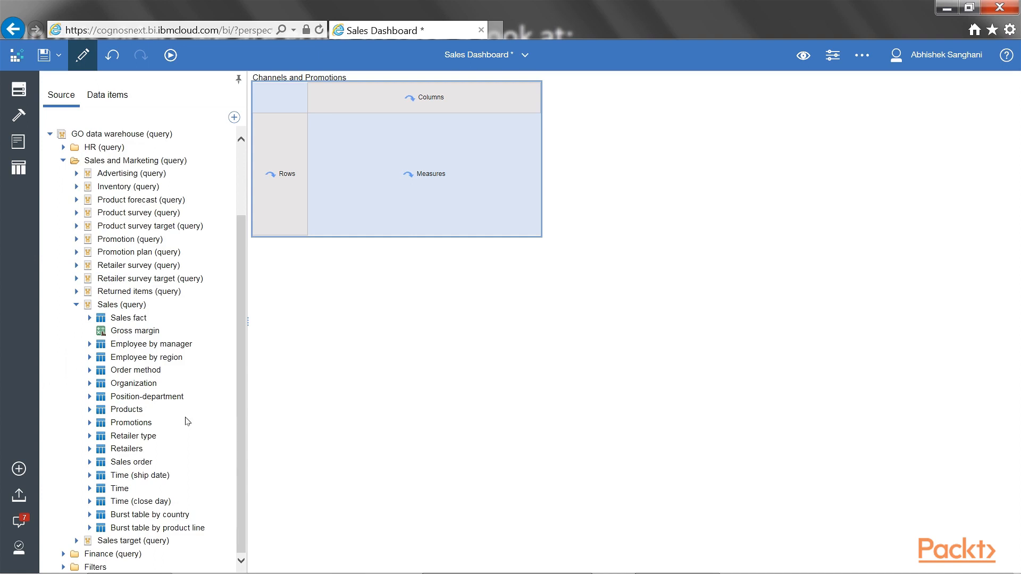
click(89, 488)
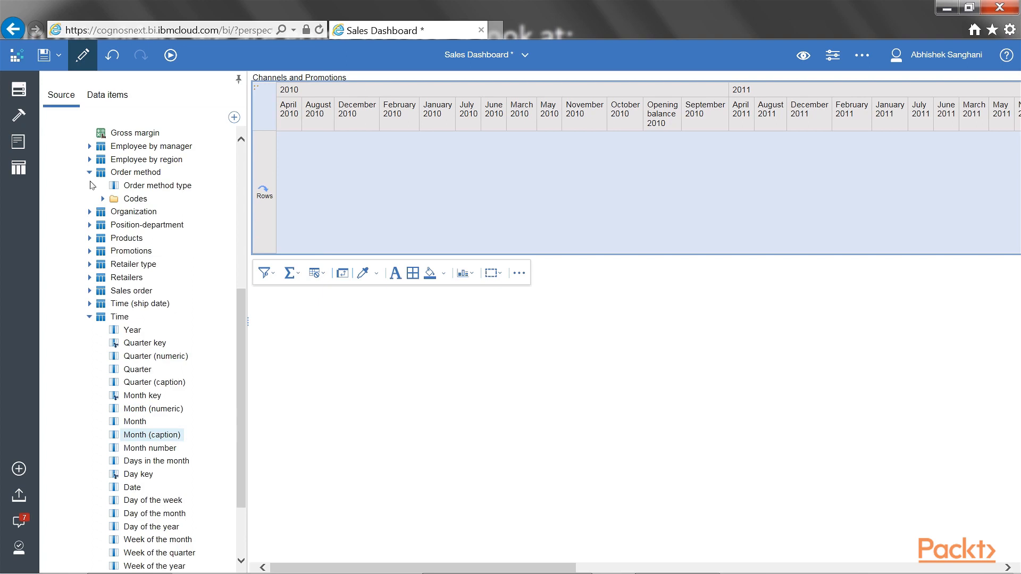
Place order method types in the crosstab rows and expand Sales fact to list its measures.
click(157, 186)
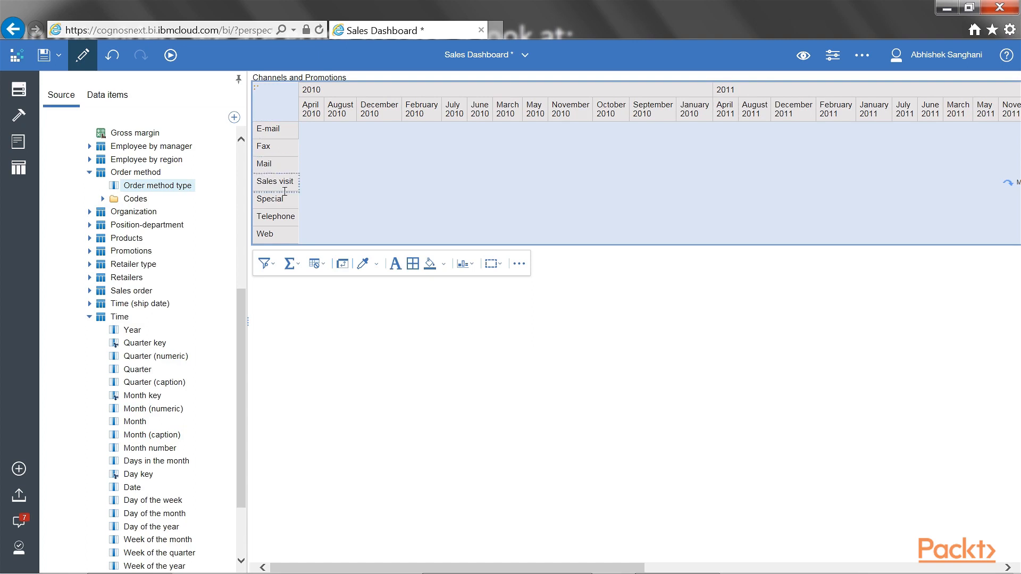
mouse_move(299, 187)
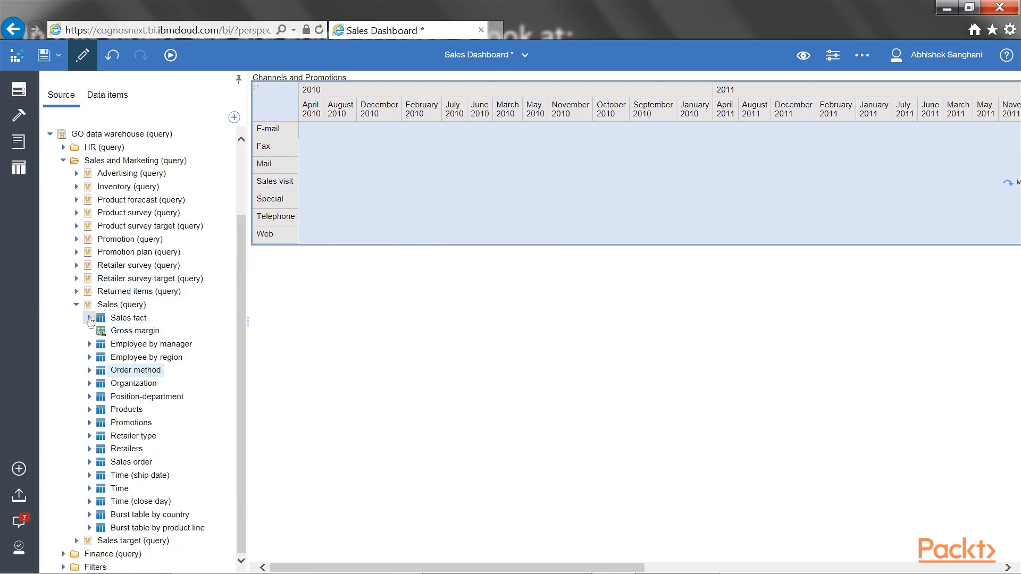
click(90, 319)
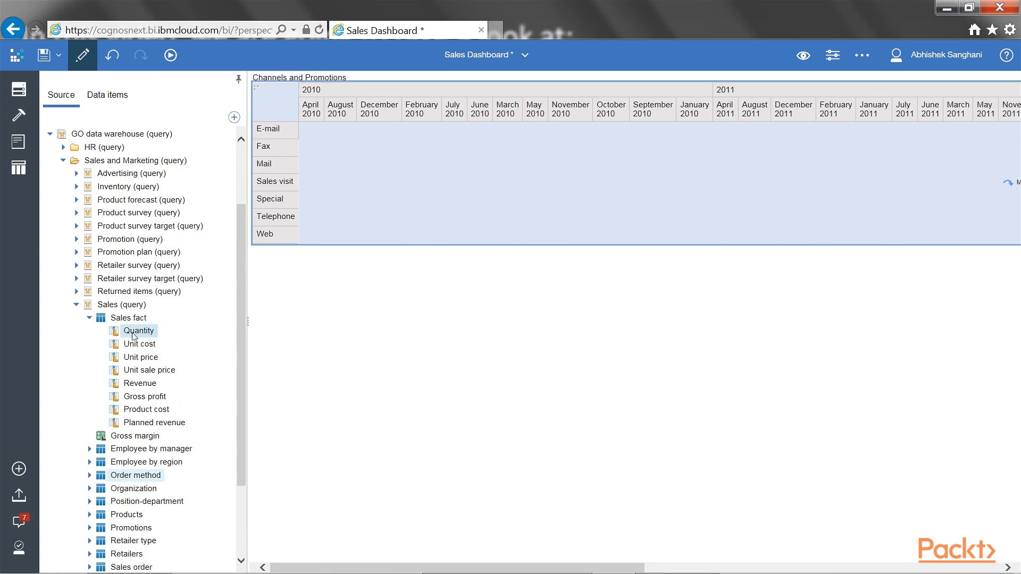
Add Quantity from Sales fact as the crosstab measure and inspect the populated cells.
click(138, 331)
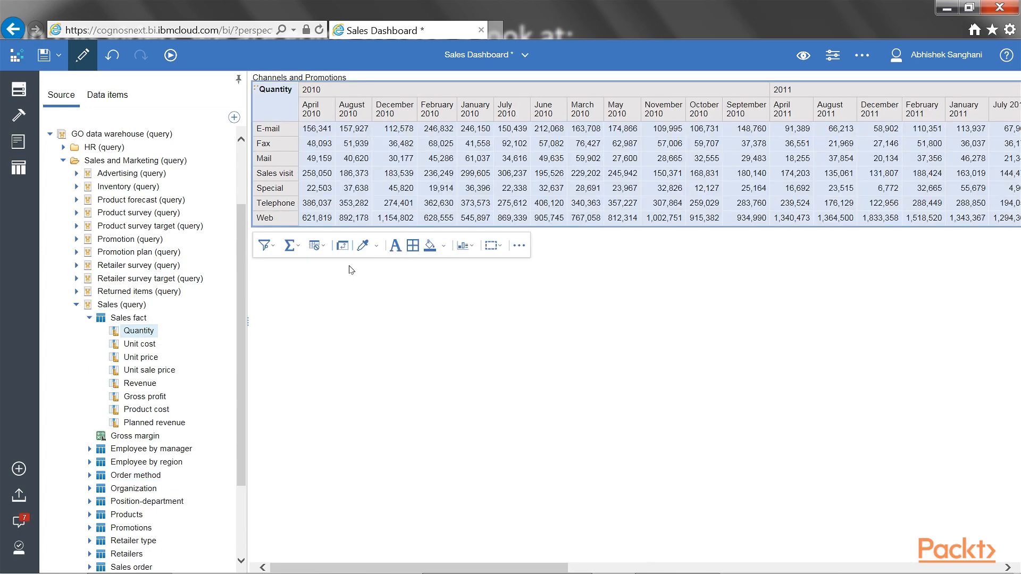
click(318, 143)
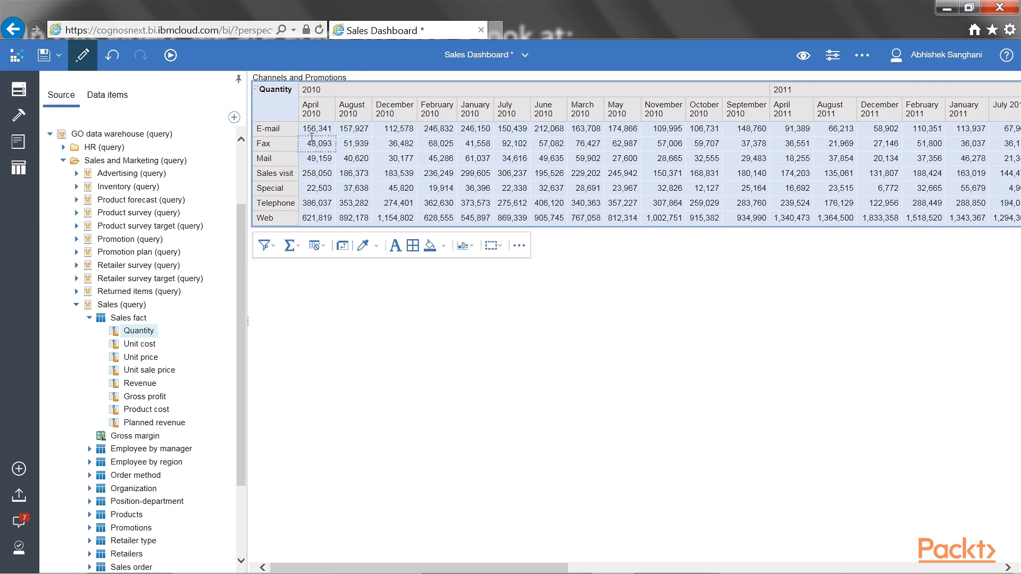
click(268, 128)
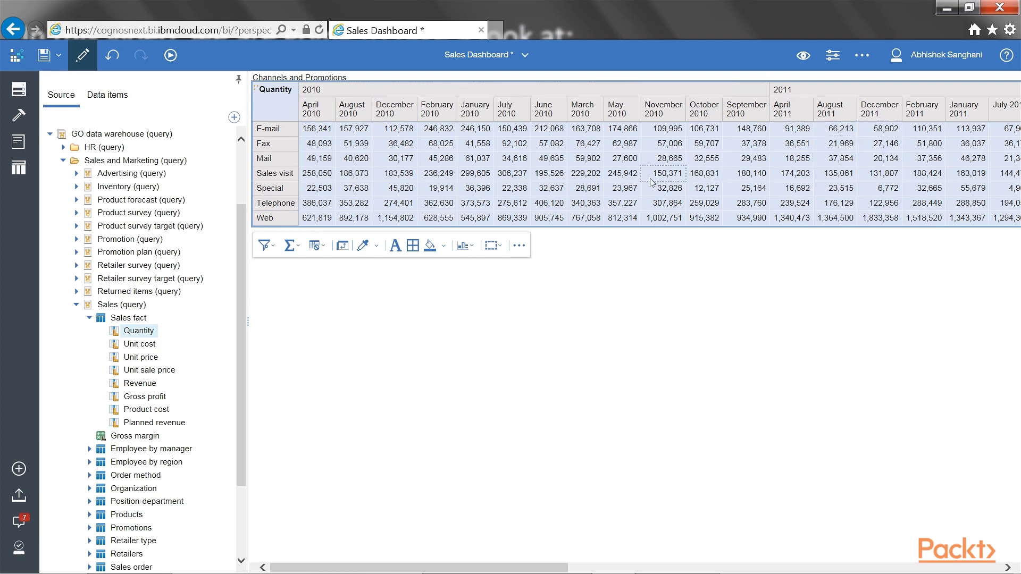
click(317, 128)
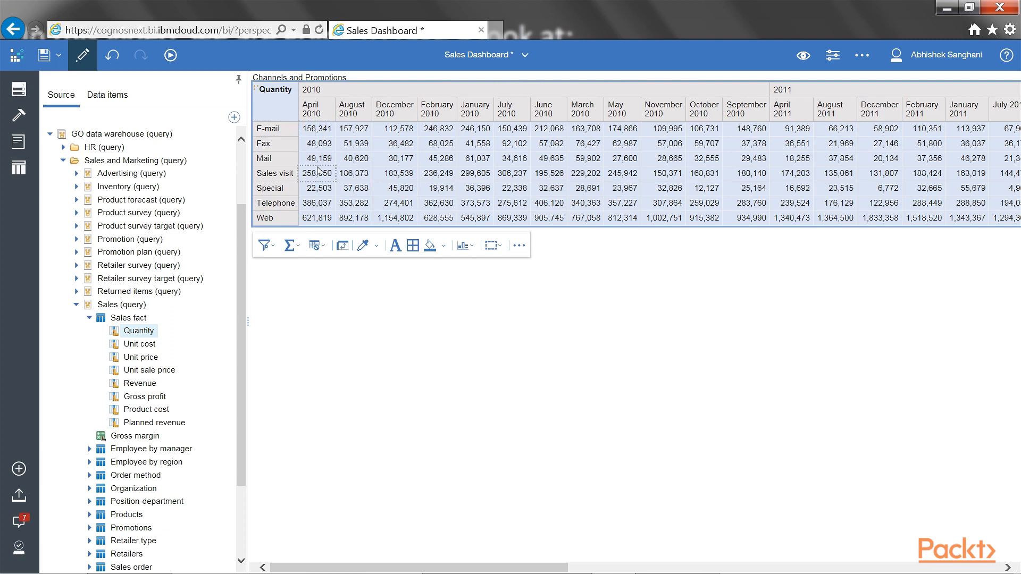
click(586, 157)
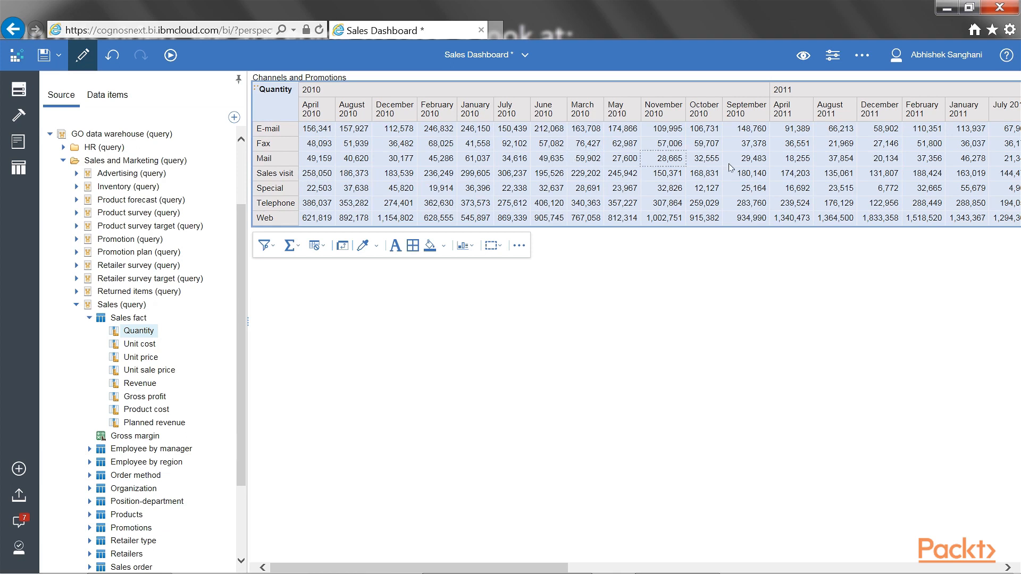
mouse_move(833, 55)
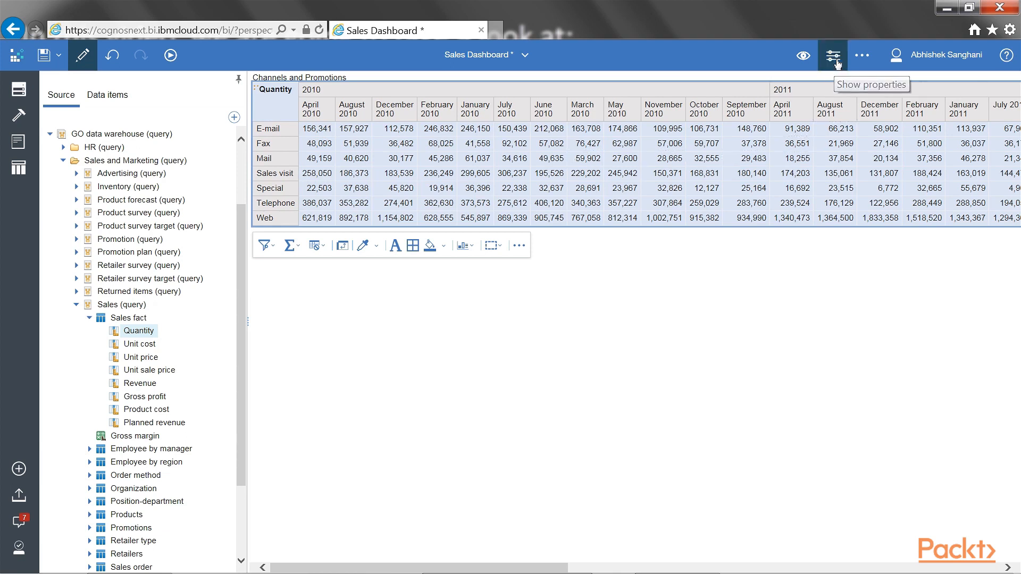
Display properties for the April 2010 month header and bring up the Page views choices.
click(833, 55)
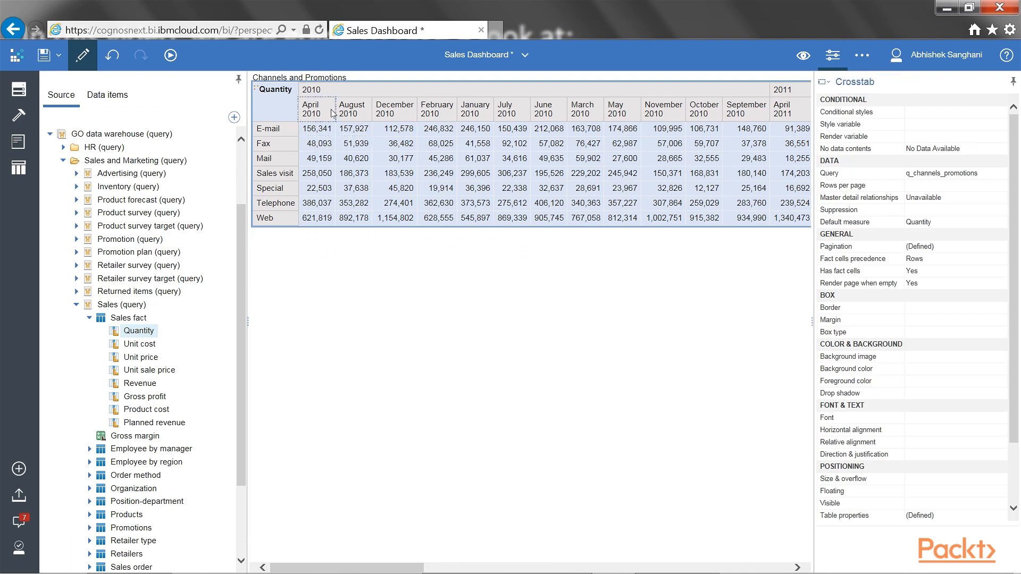
click(315, 109)
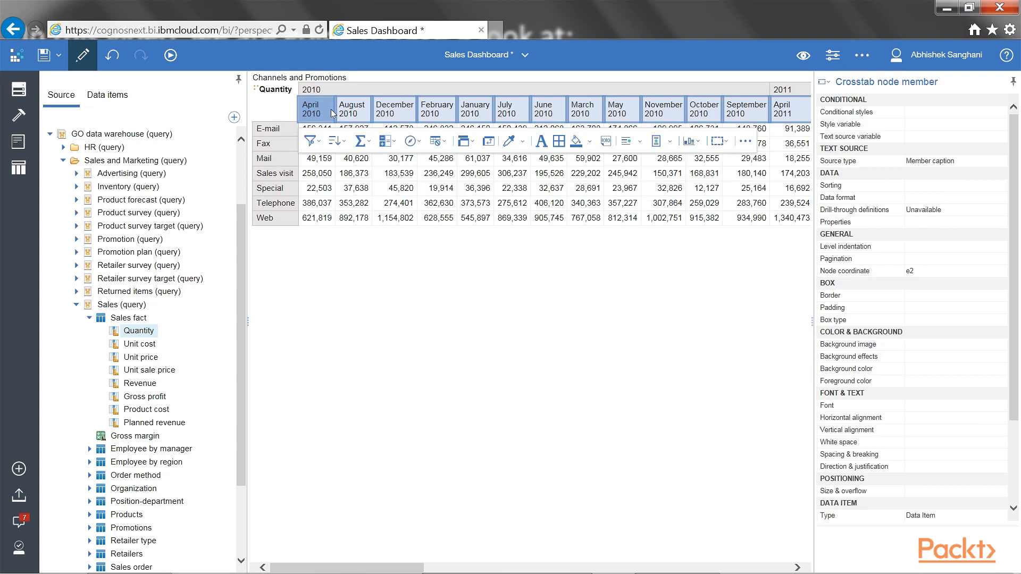
mouse_move(340, 116)
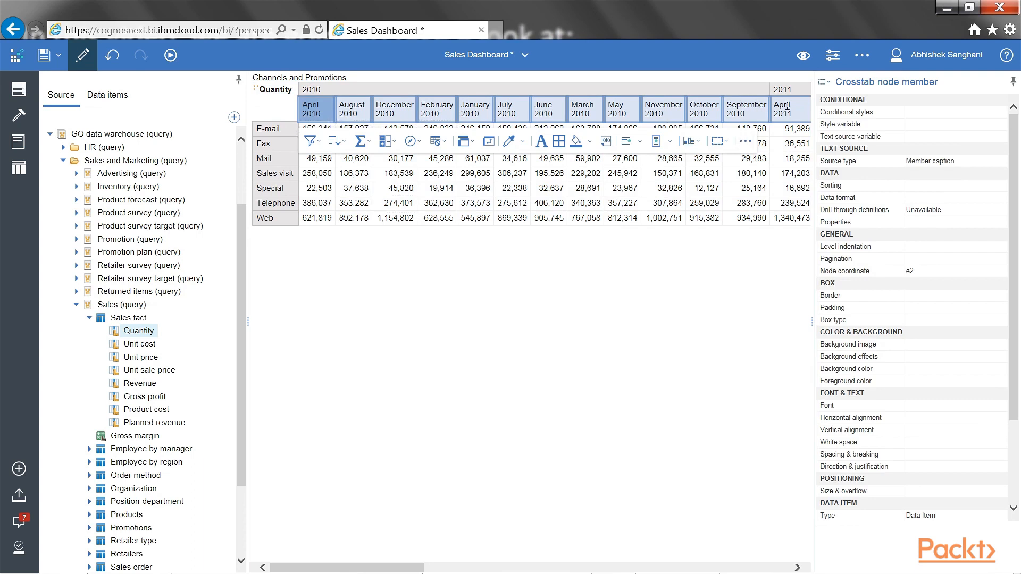
click(804, 55)
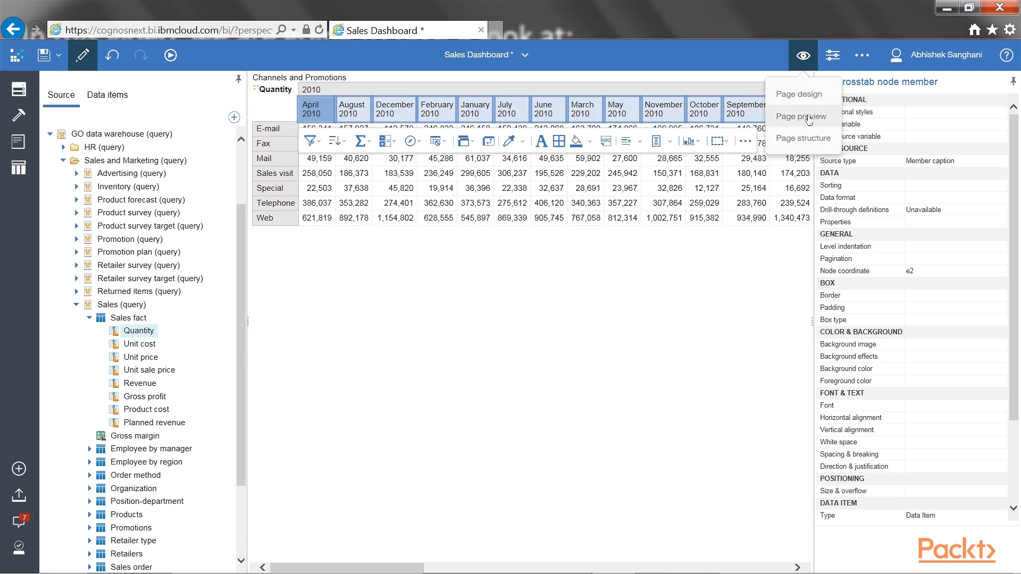
mouse_move(801, 116)
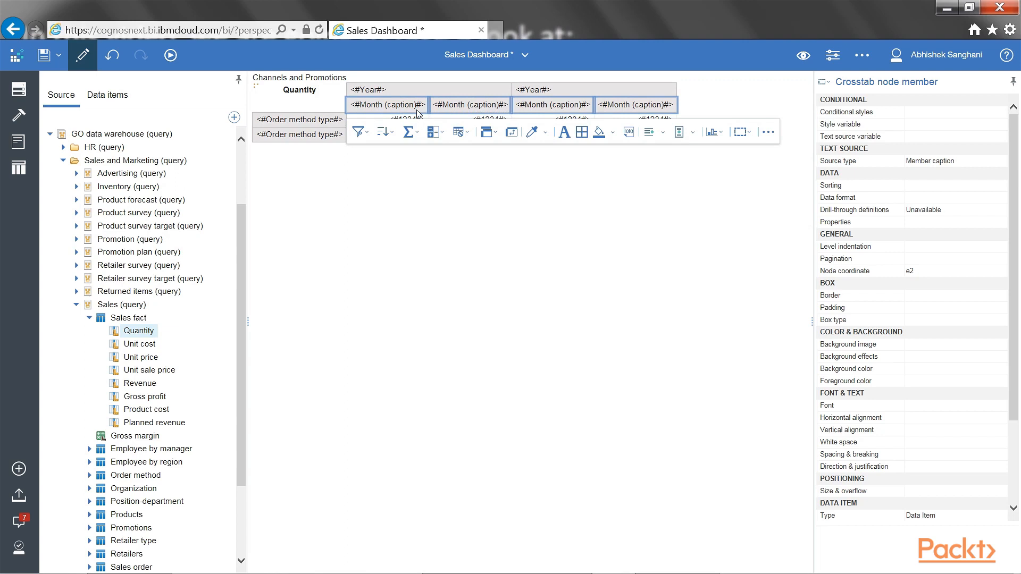
mouse_move(462, 110)
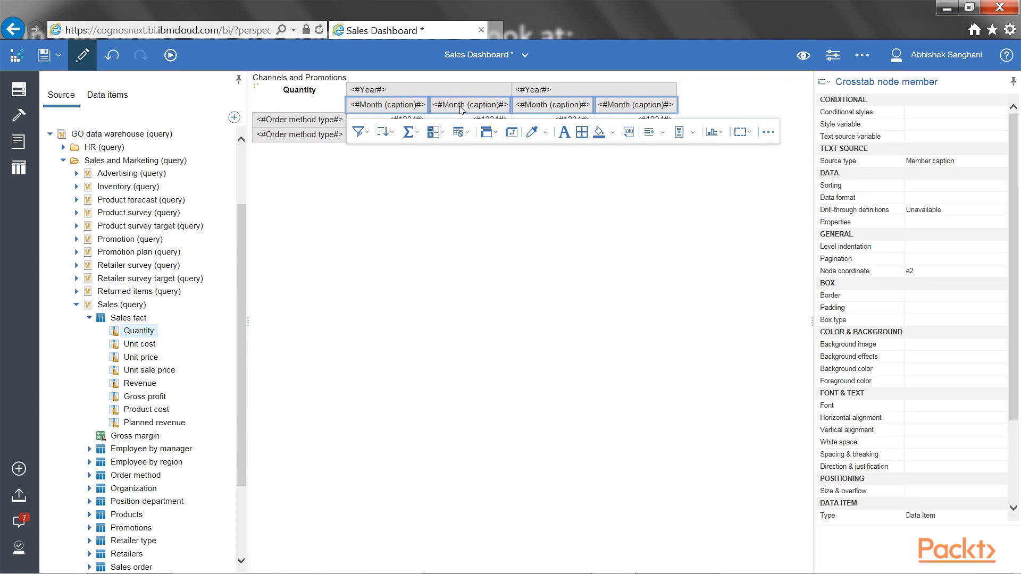
mouse_move(479, 114)
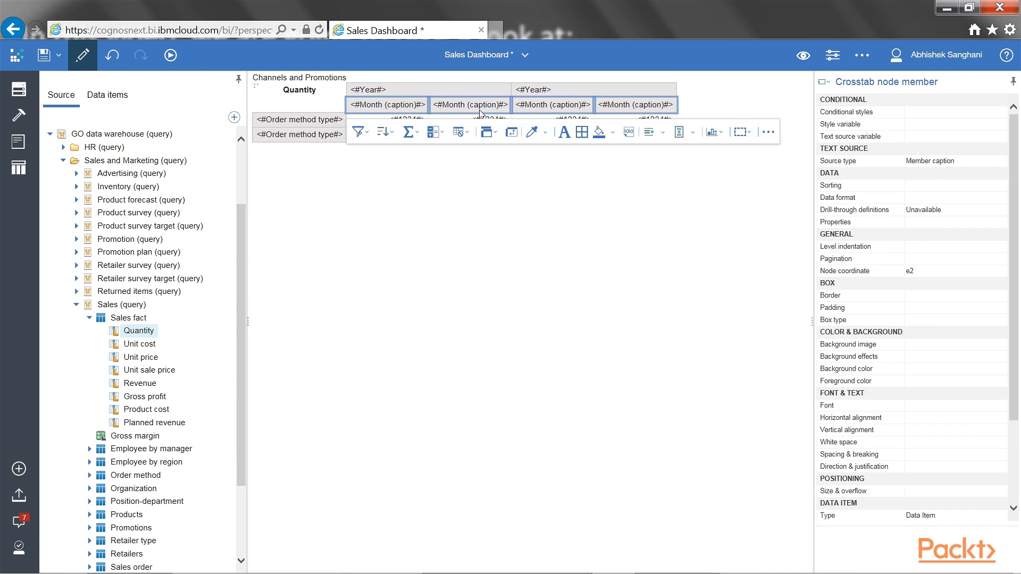
mouse_move(494, 113)
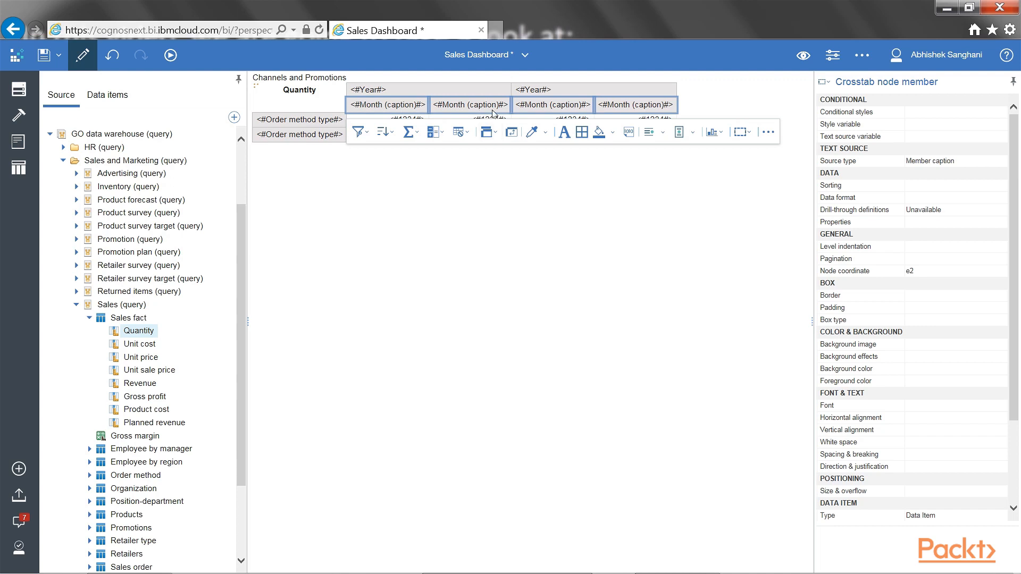
mouse_move(803, 55)
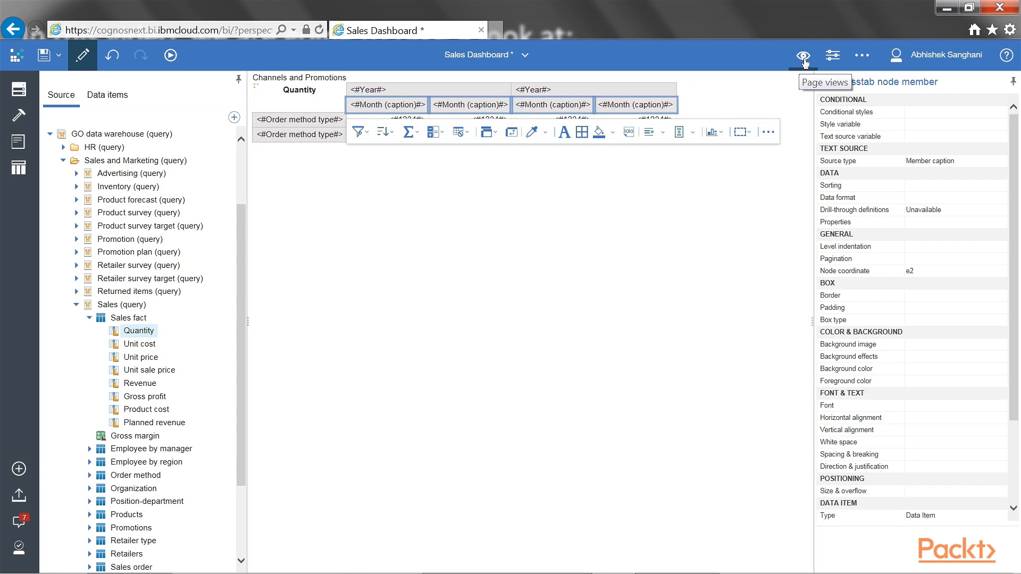
Return to Page preview with Quantity data and inspect the fact cell intersection properties.
click(803, 55)
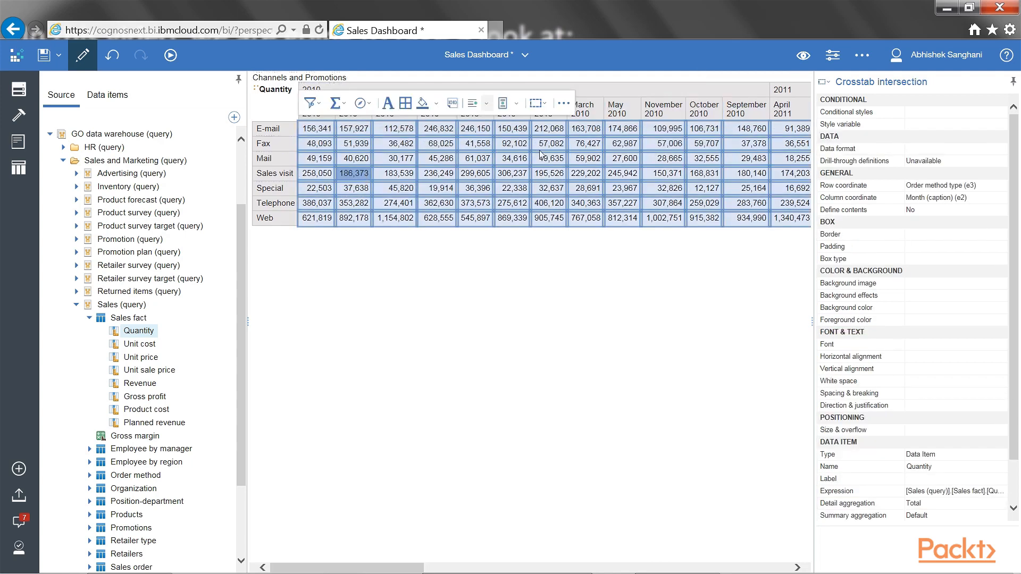
mouse_move(455, 219)
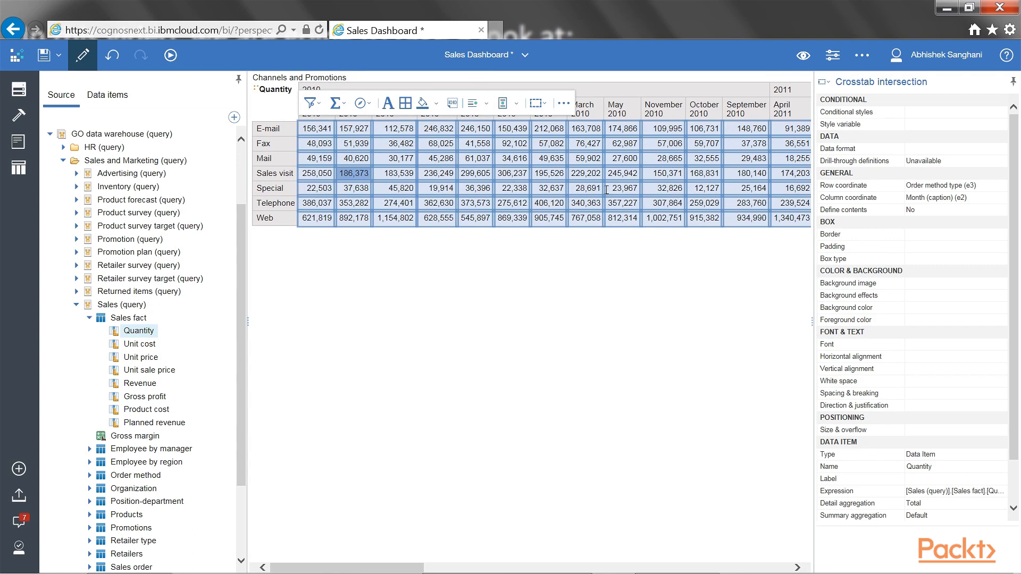
mouse_move(568, 199)
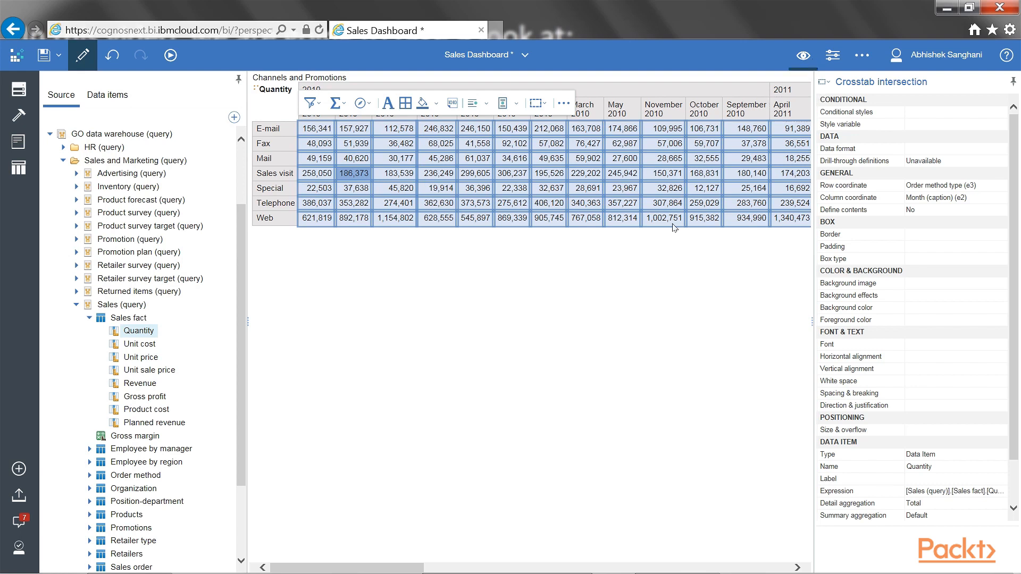
mouse_move(405, 235)
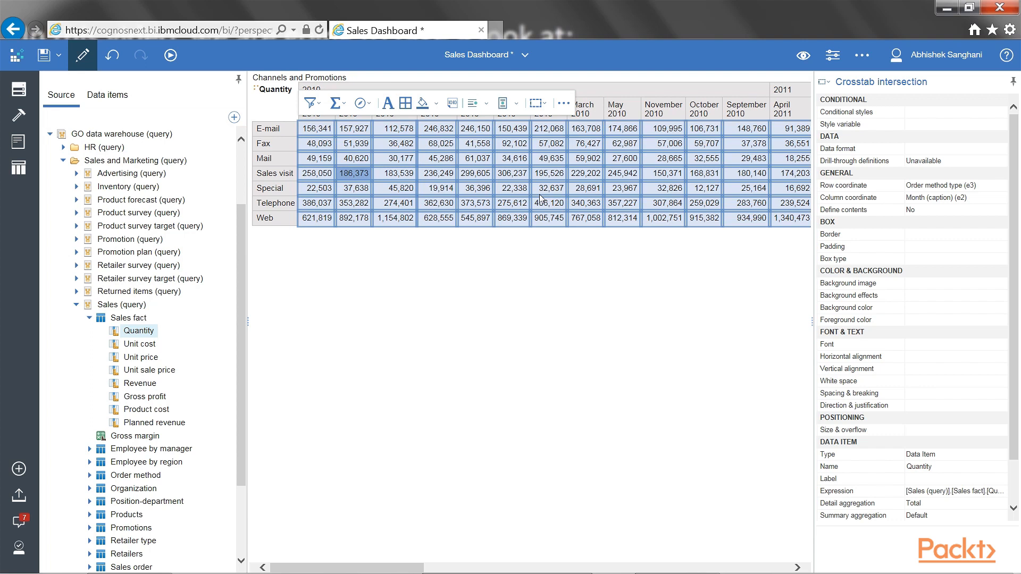
mouse_move(803, 254)
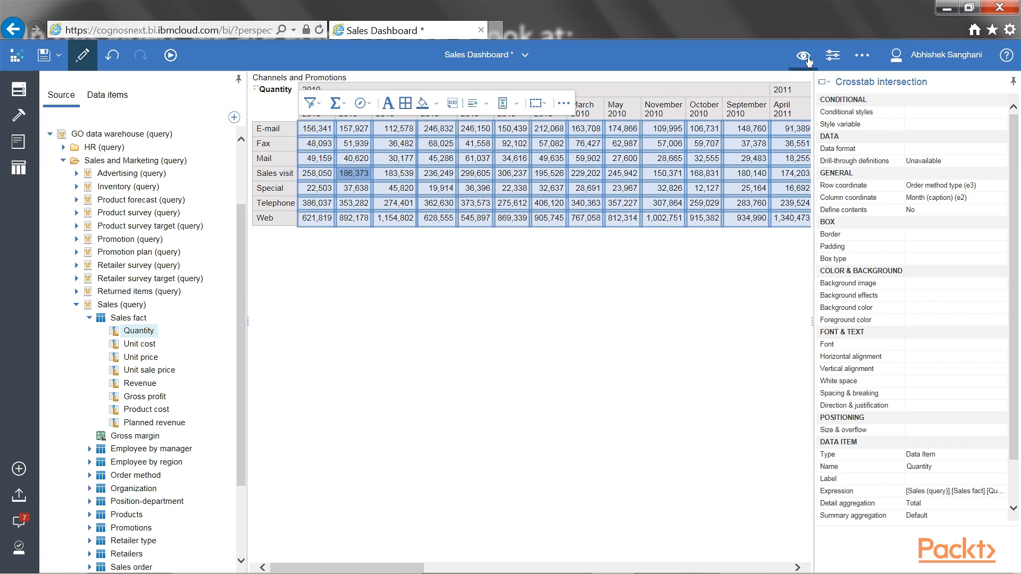
click(803, 55)
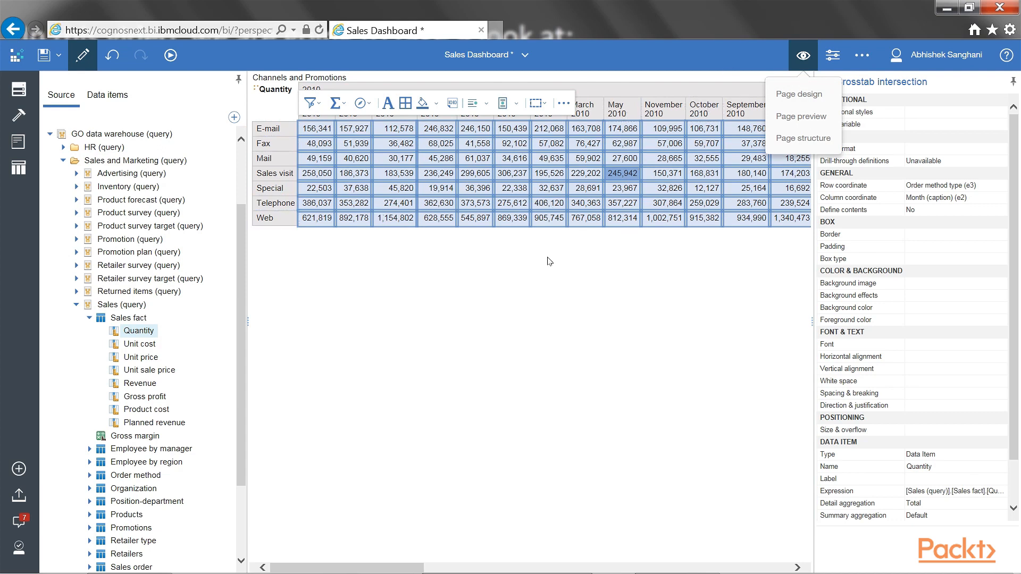
mouse_move(557, 153)
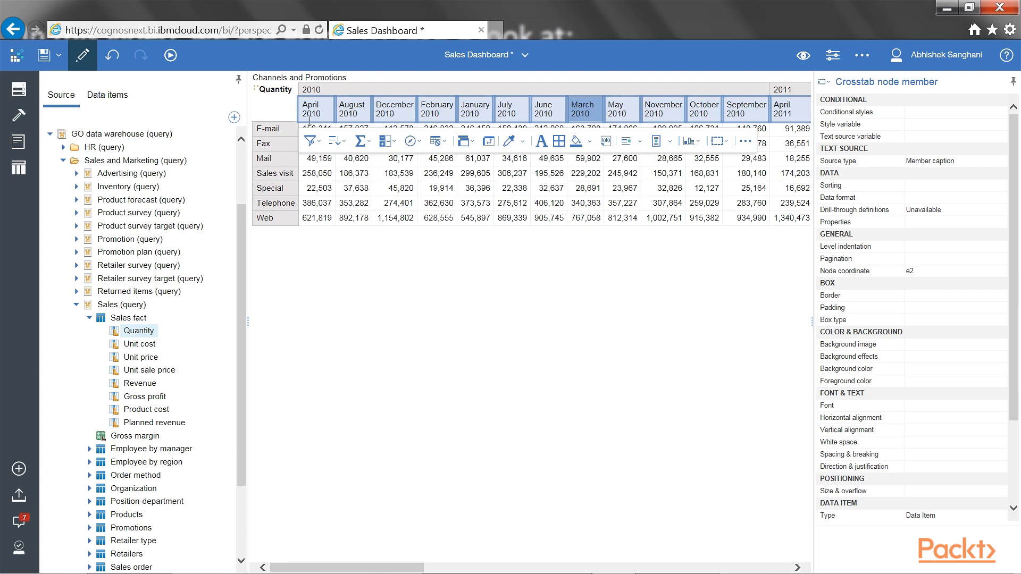
mouse_move(754, 117)
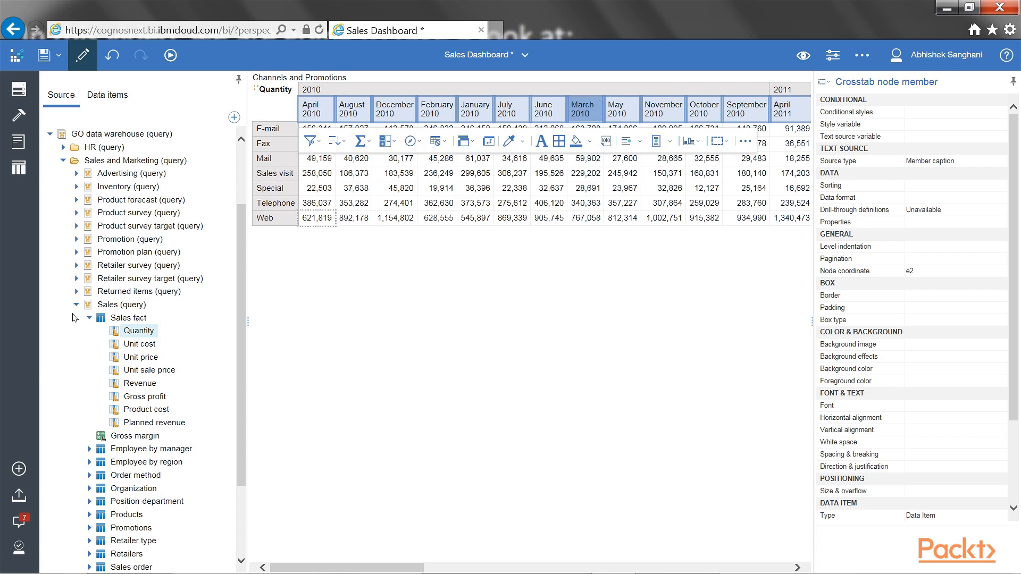
Select a month header such as March 2010 to show Crosstab node member properties.
click(316, 108)
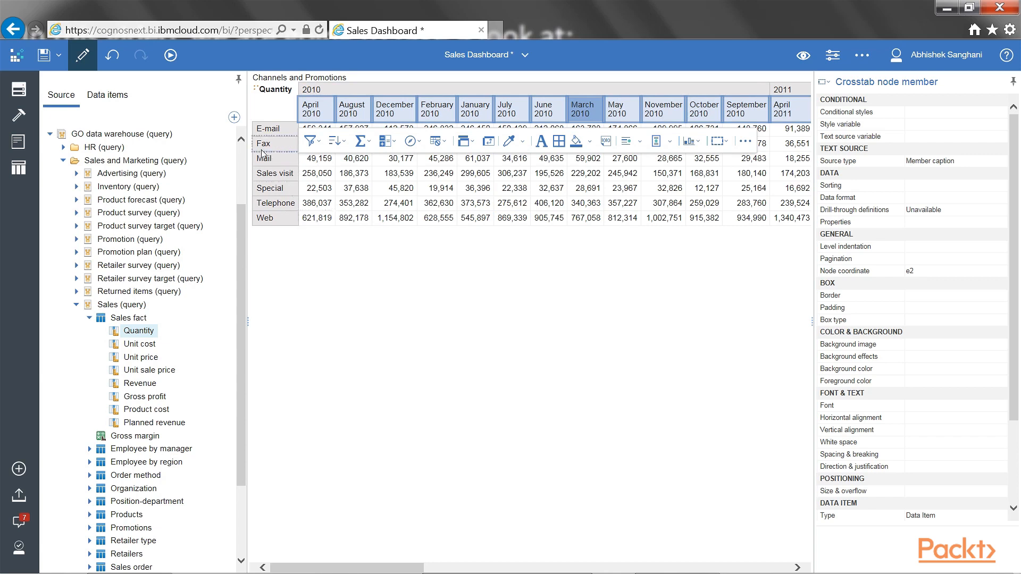
List the month header's ancestor objects, from Report and Page down to Crosstab nodes.
click(586, 218)
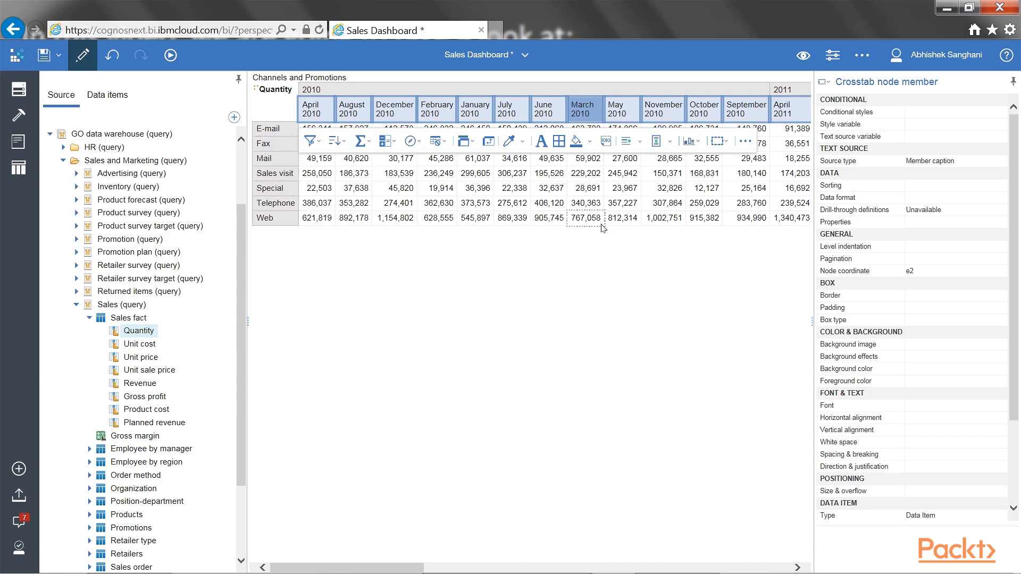
click(352, 188)
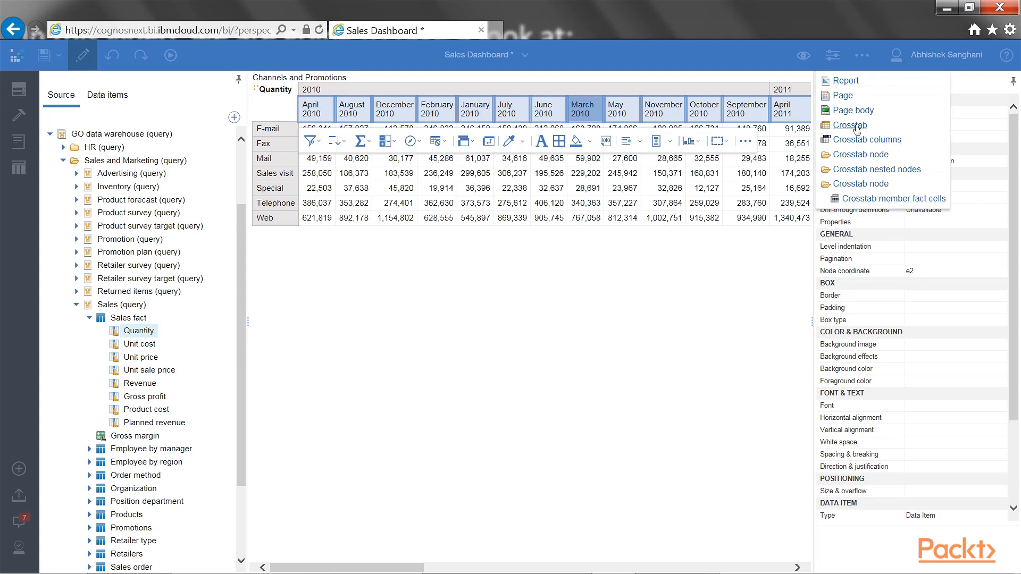
Select the entire crosstab to show its properties, including the q_channels_promotions query.
click(849, 125)
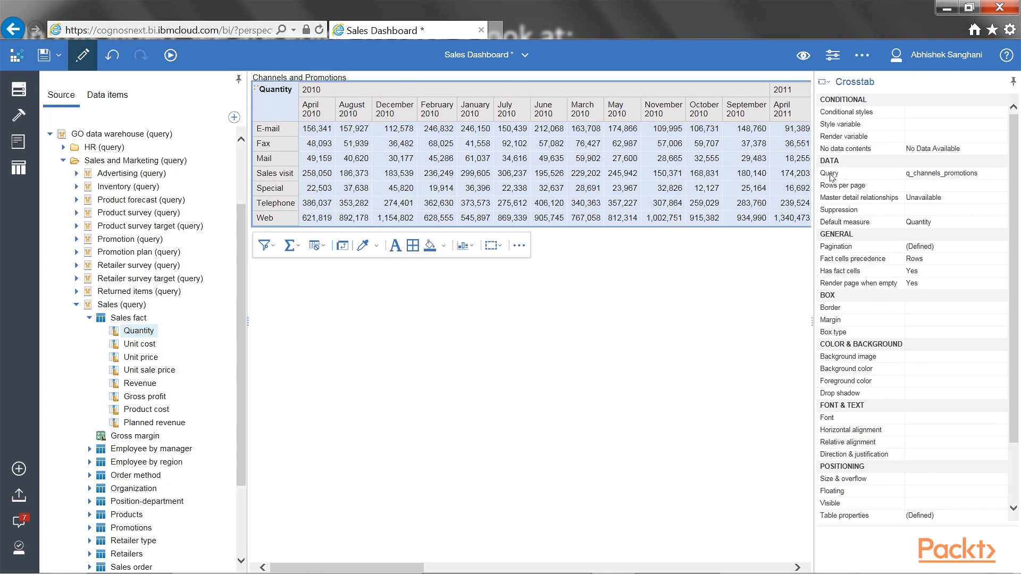
mouse_move(863, 174)
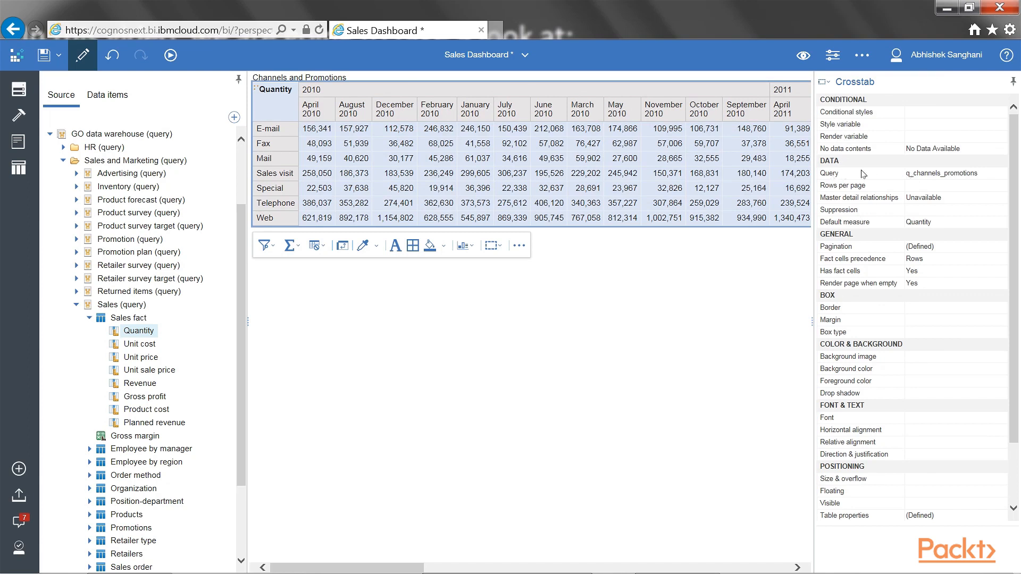
mouse_move(936, 145)
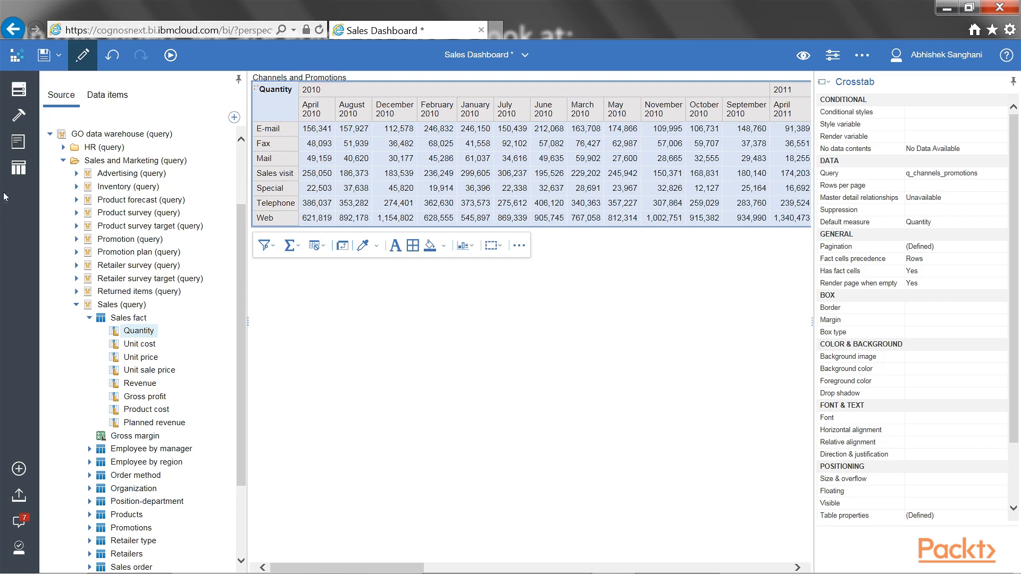
mouse_move(17, 168)
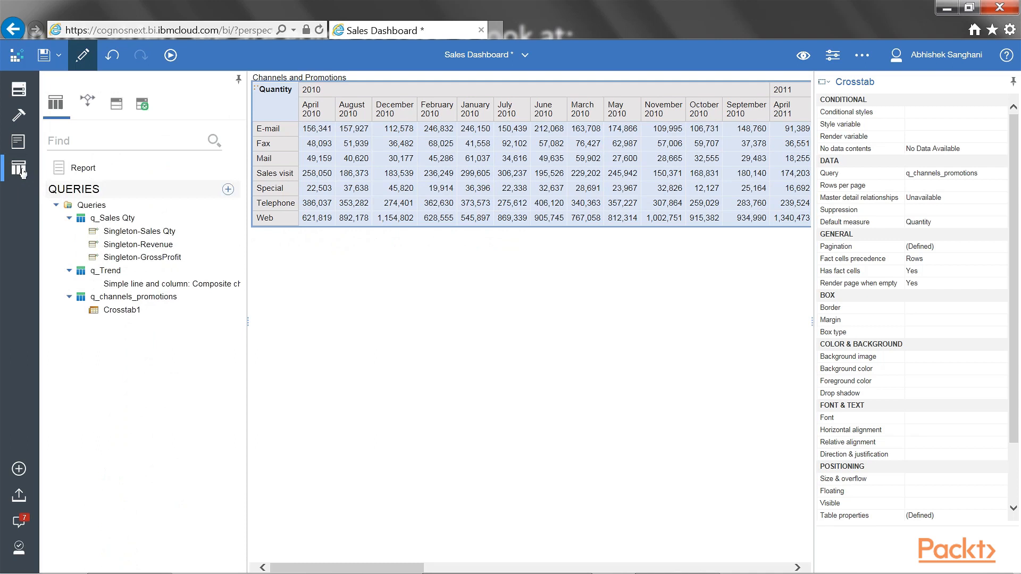
Open the q_channels_promotions query to confirm Month key, then return to the report pages.
click(112, 218)
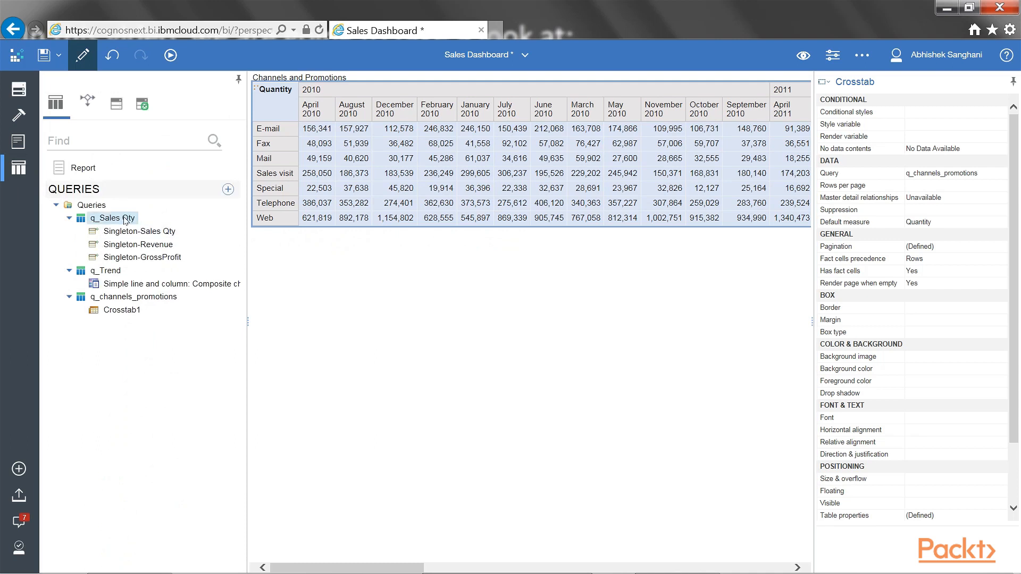
click(134, 296)
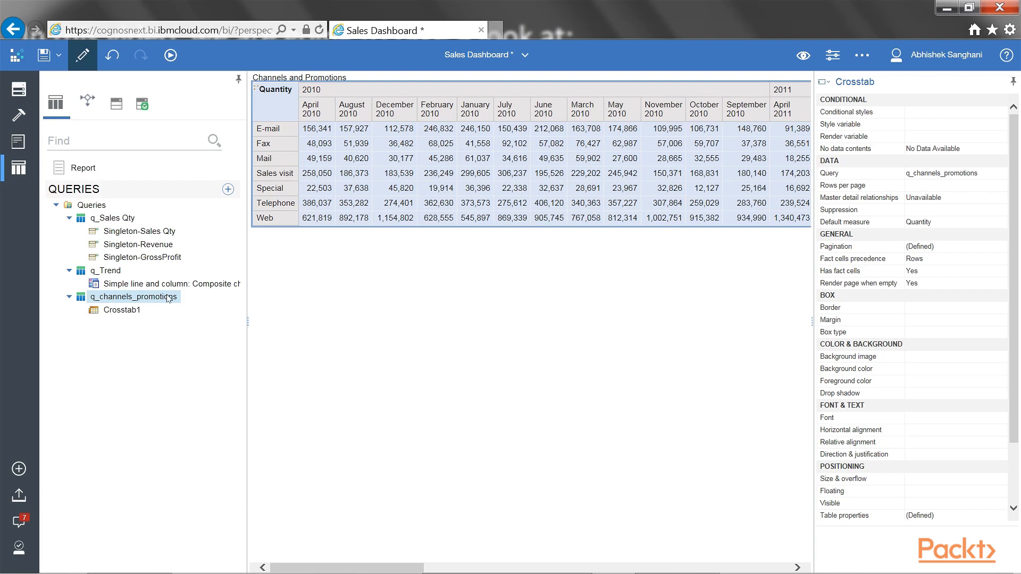
double_click(133, 297)
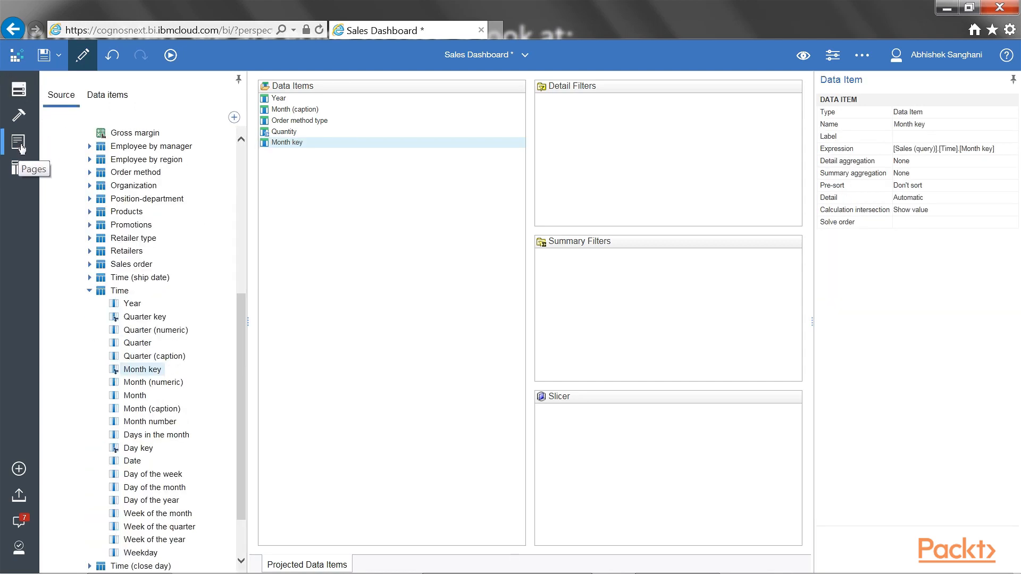
click(18, 144)
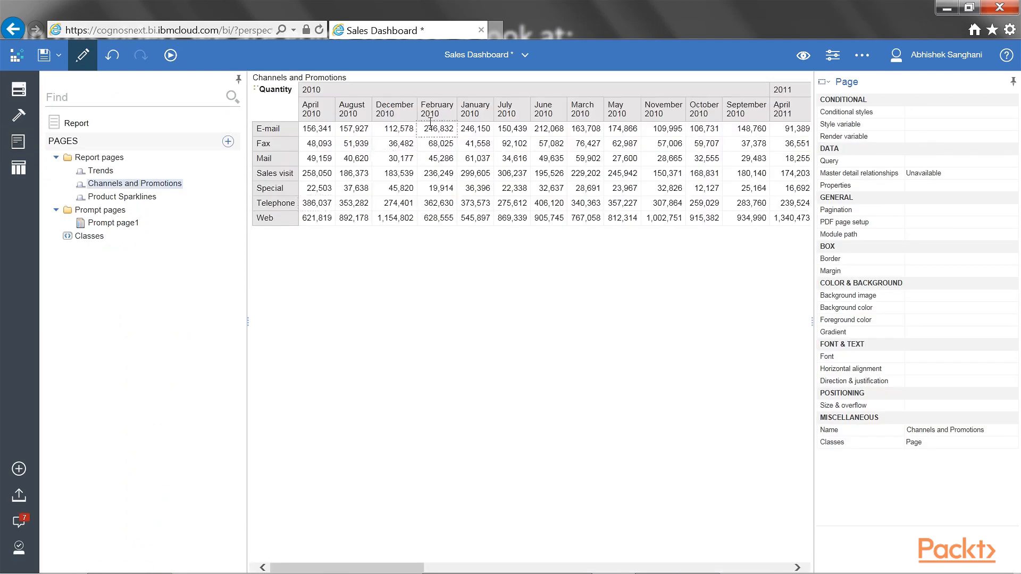
Sort the month headers ascending by Month key so 2010 runs January to December.
click(394, 109)
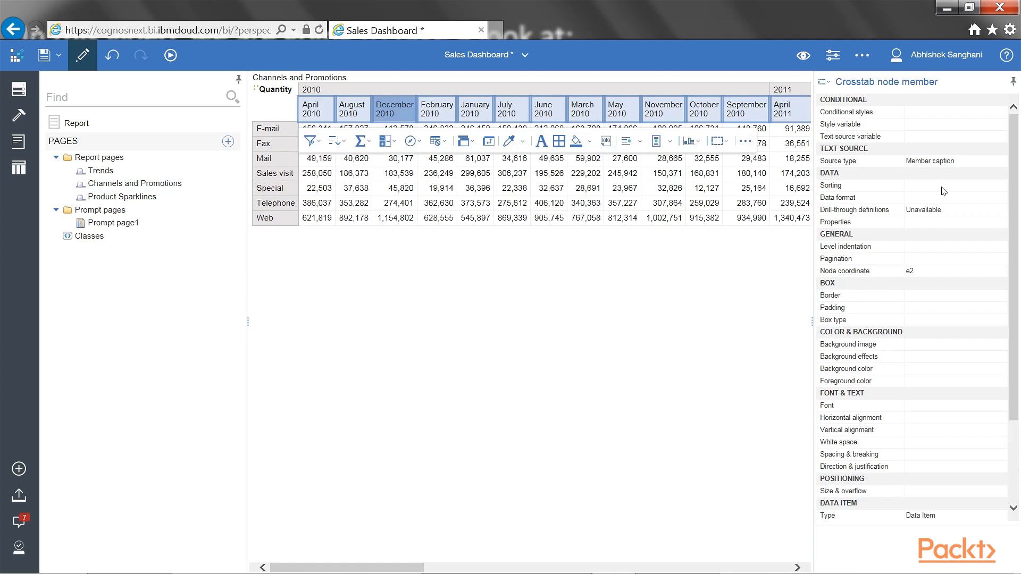
click(847, 185)
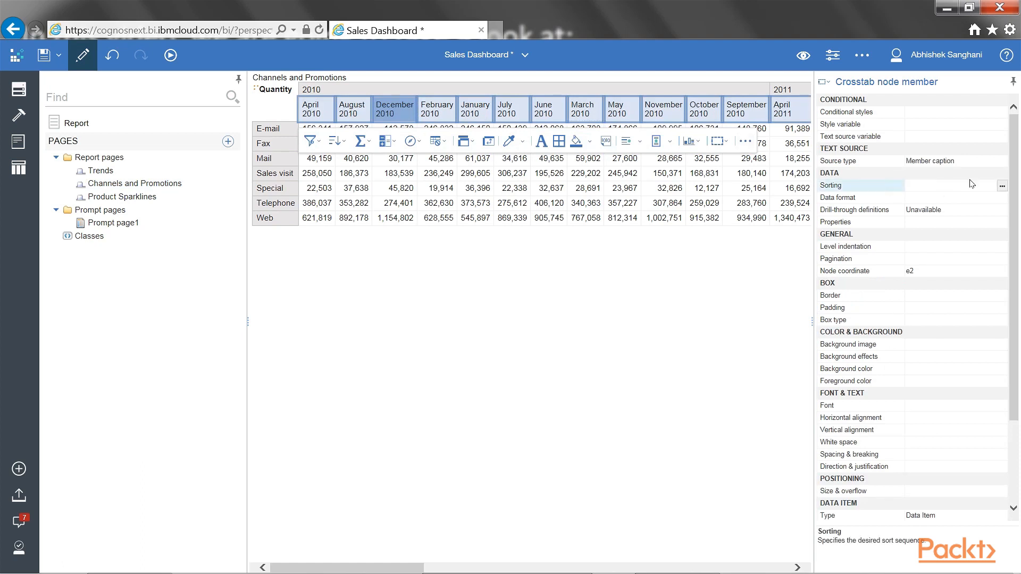
click(1001, 186)
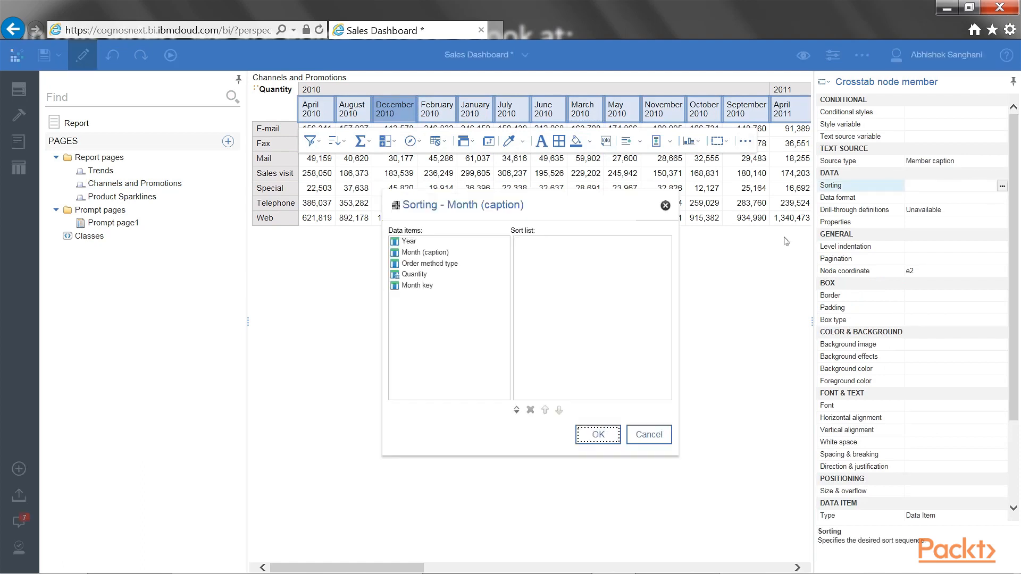
click(418, 285)
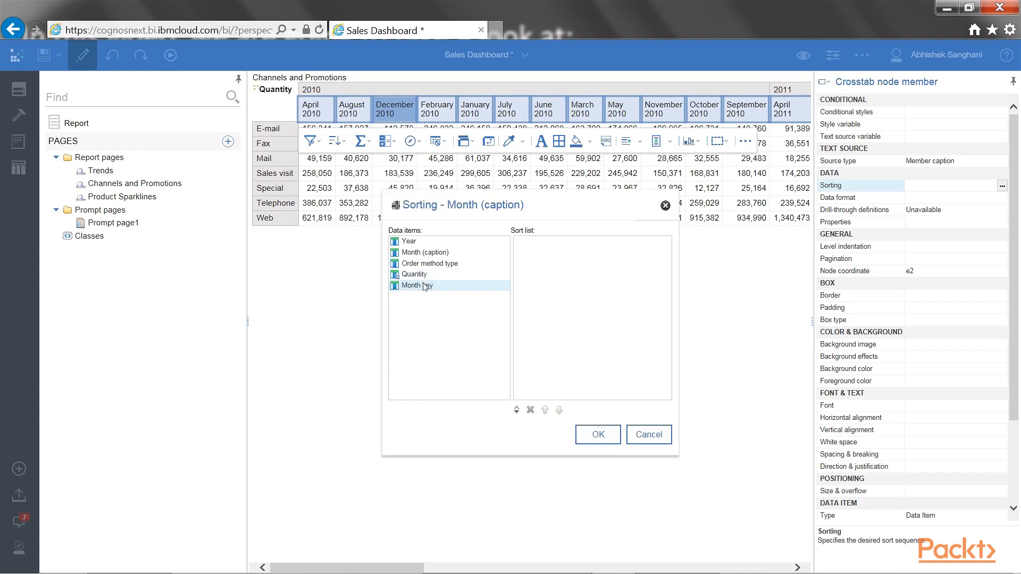
drag(417, 285, 570, 242)
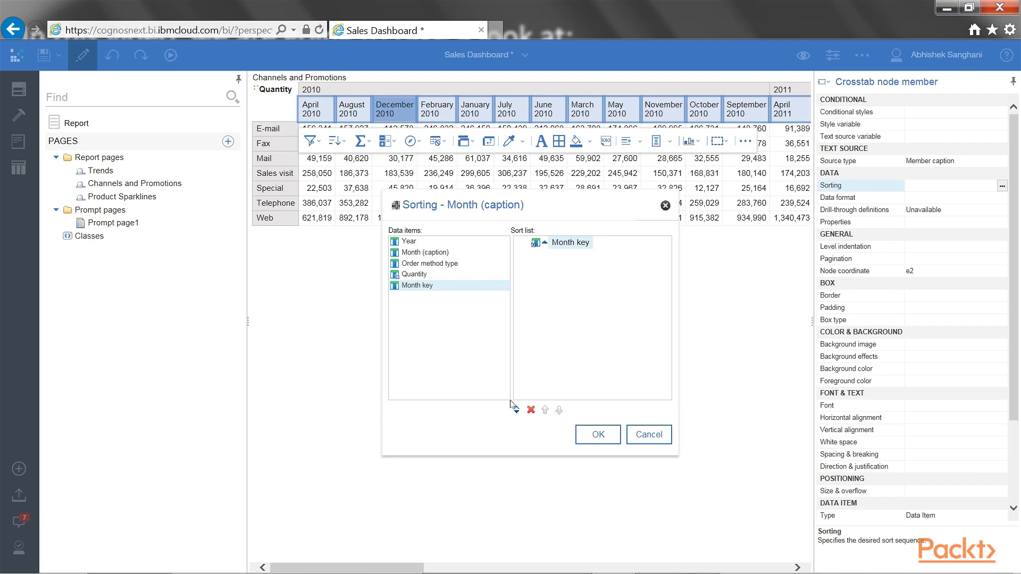
mouse_move(517, 410)
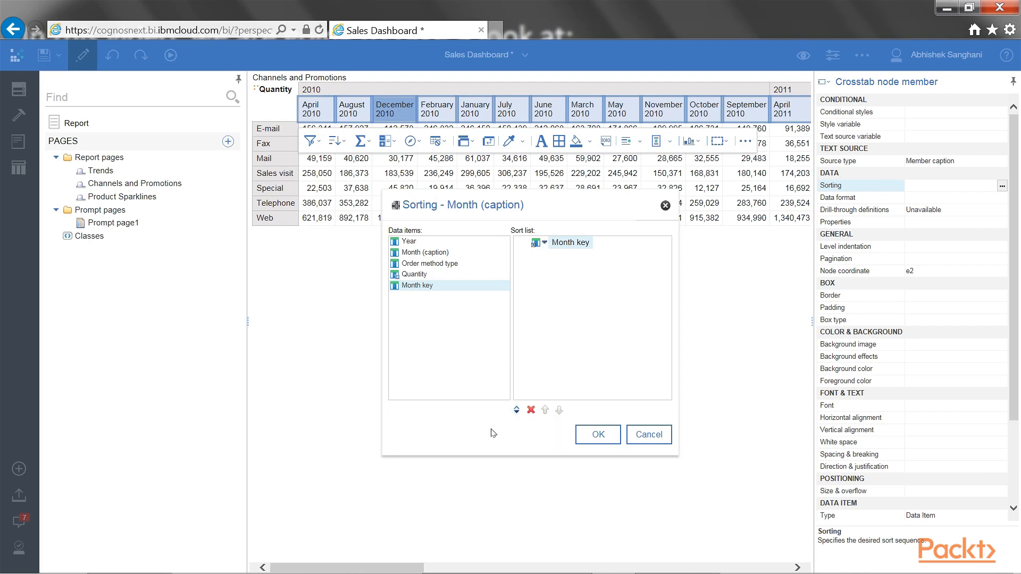
mouse_move(519, 409)
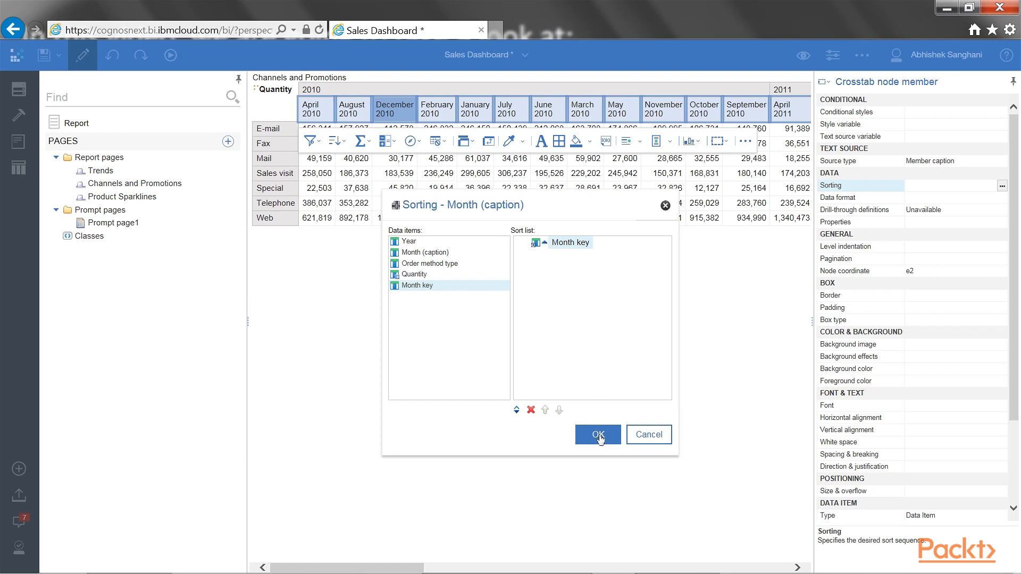
click(597, 434)
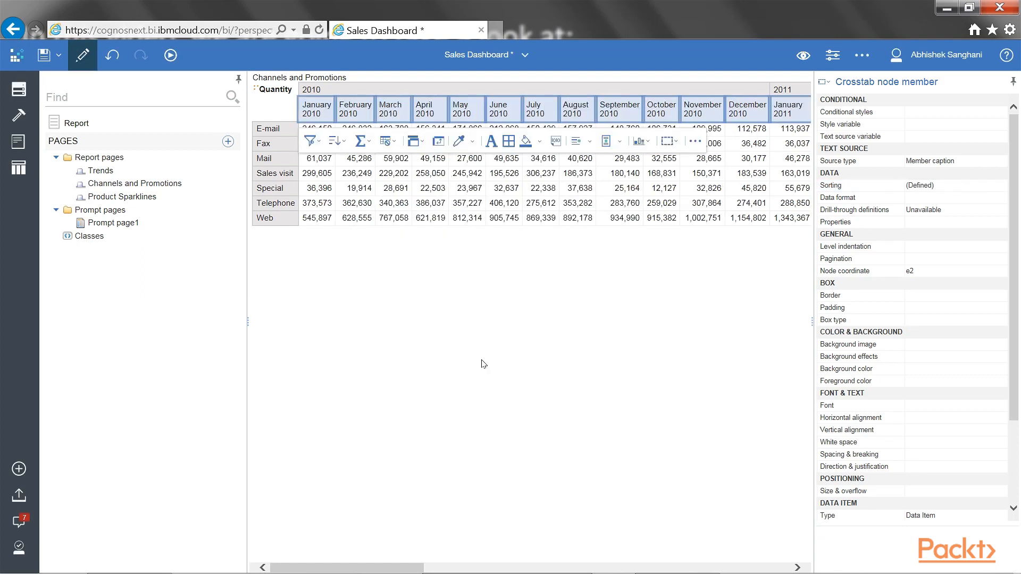
click(443, 89)
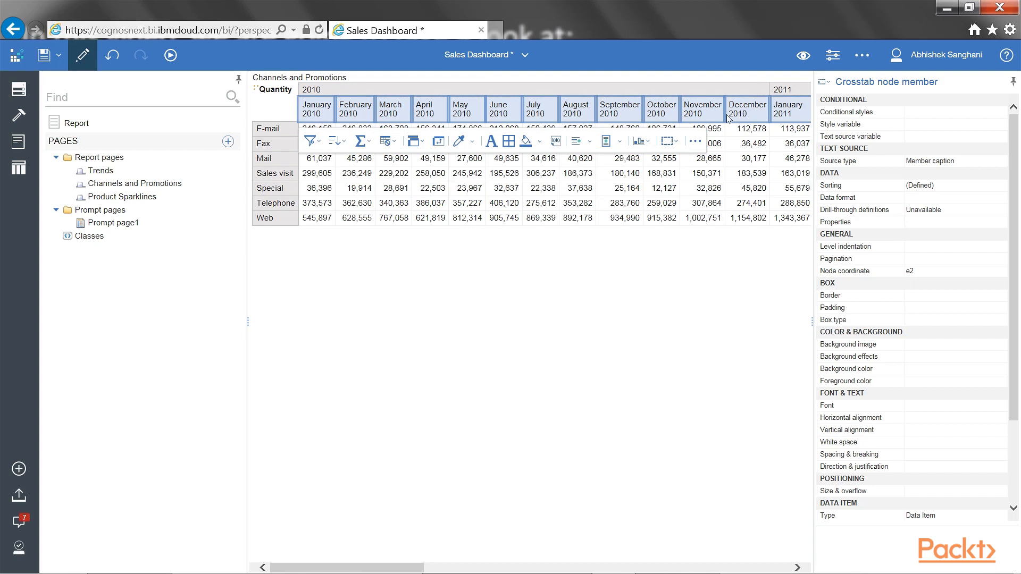
mouse_move(767, 121)
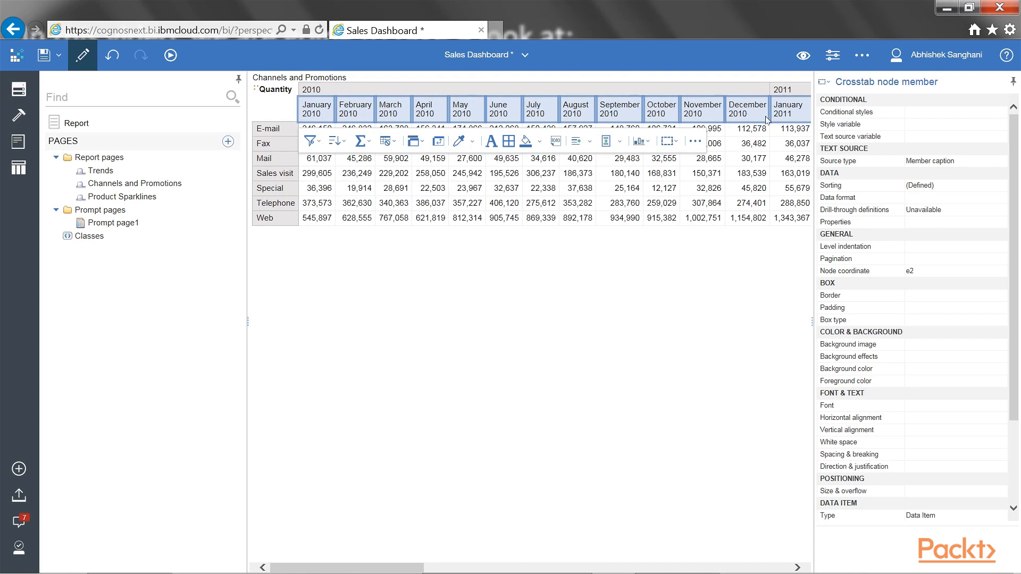
click(431, 189)
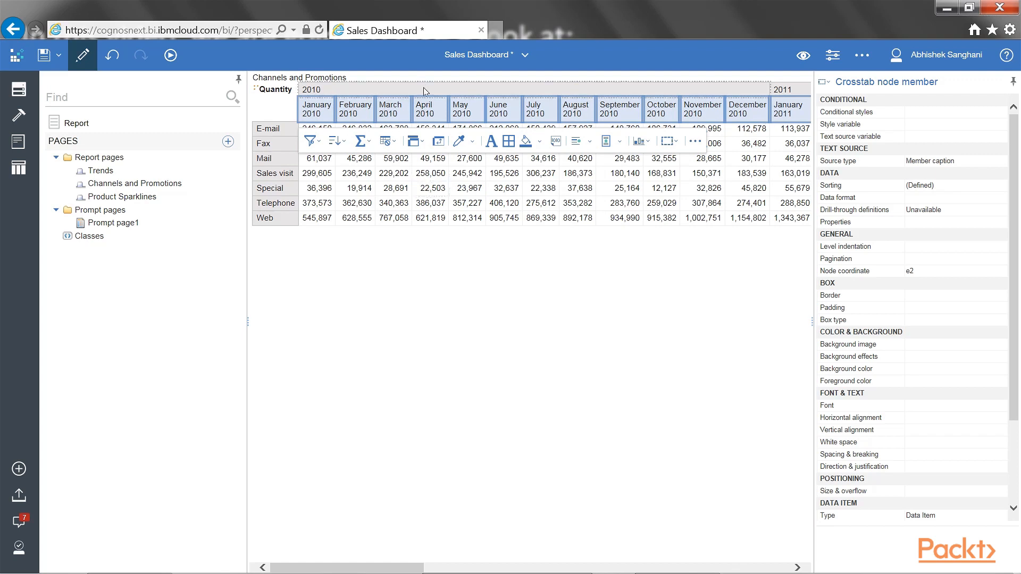
click(365, 89)
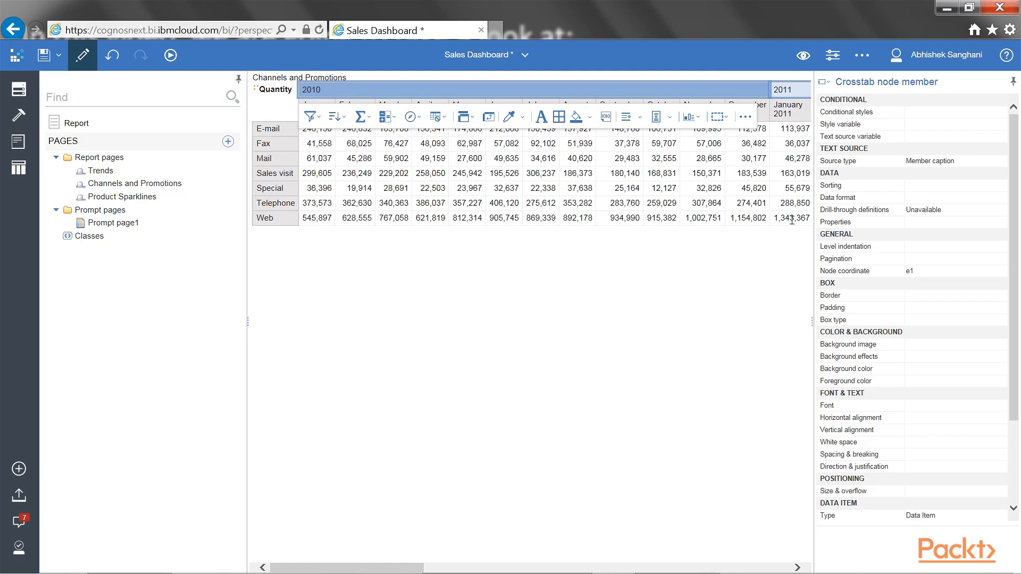
mouse_move(902, 442)
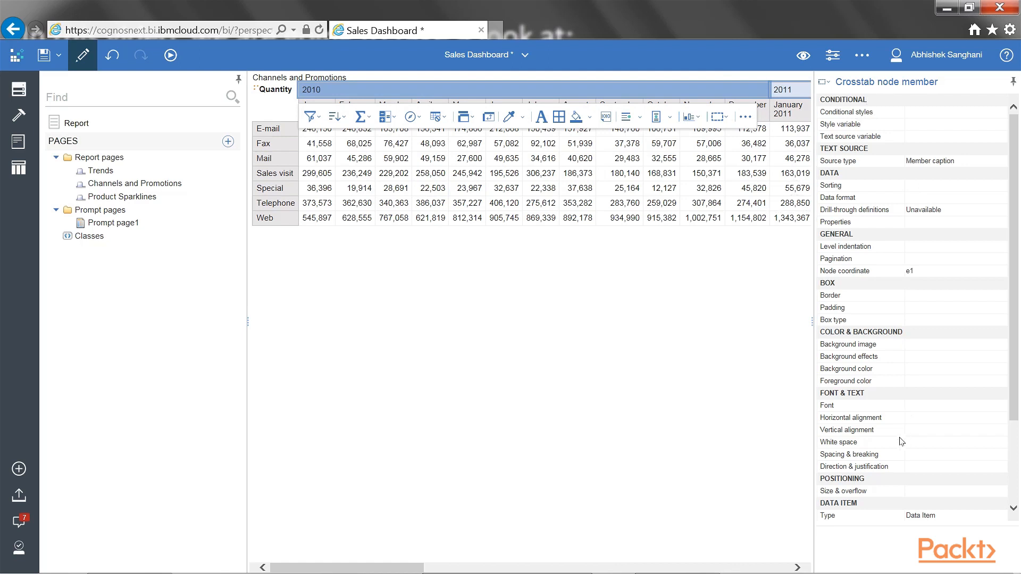
mouse_move(926, 309)
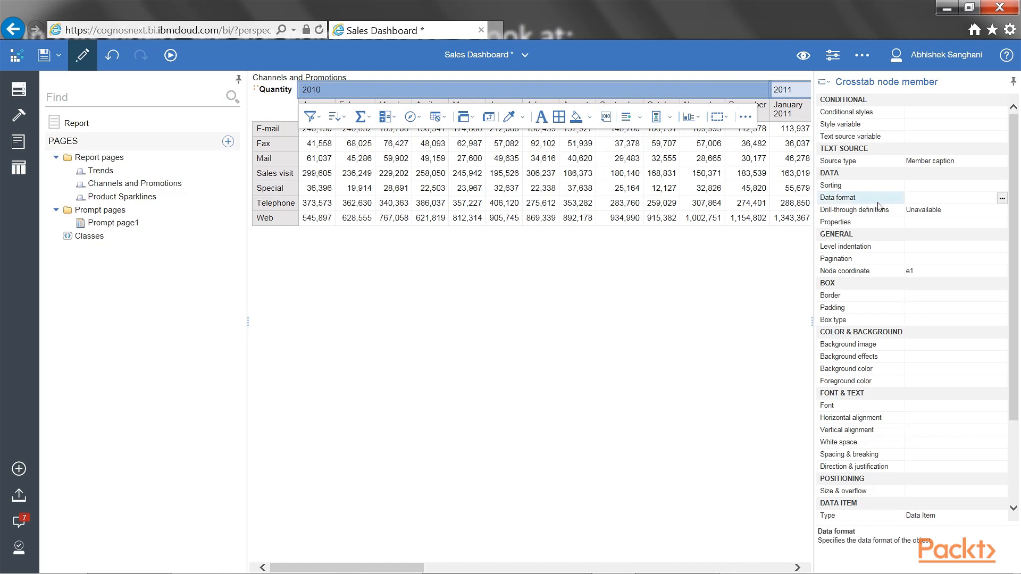
mouse_move(873, 261)
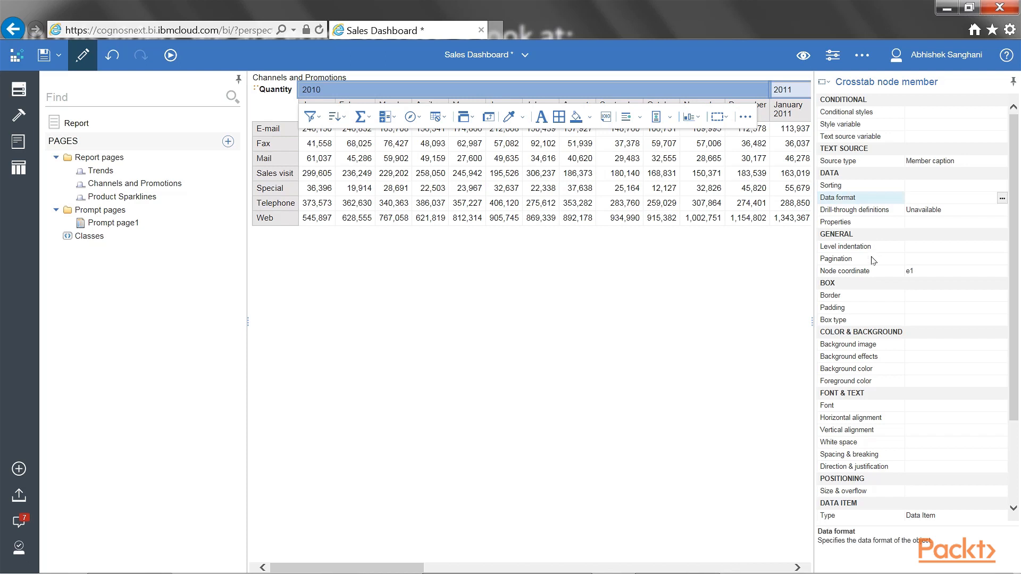
click(848, 296)
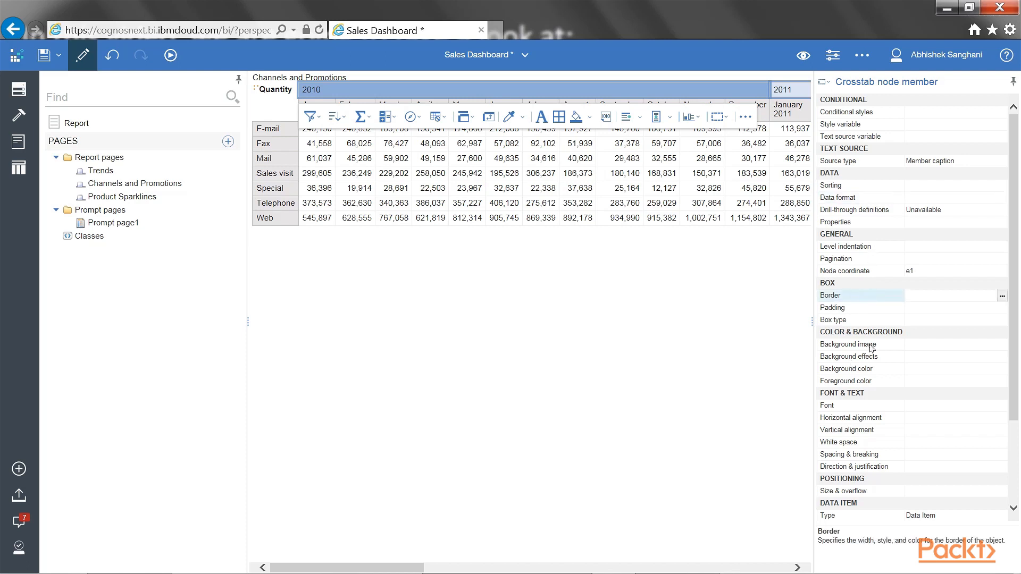
click(846, 381)
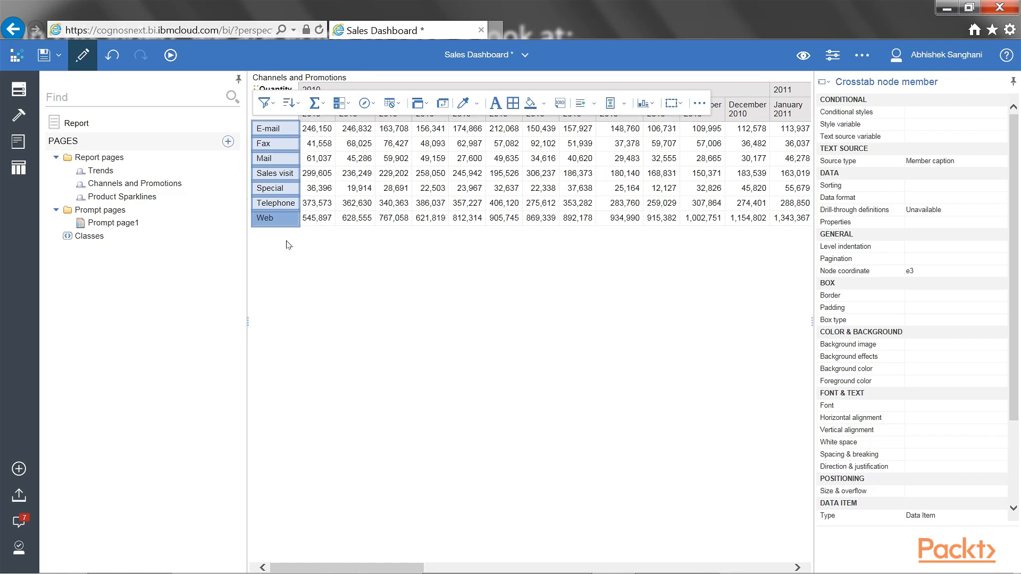
click(355, 157)
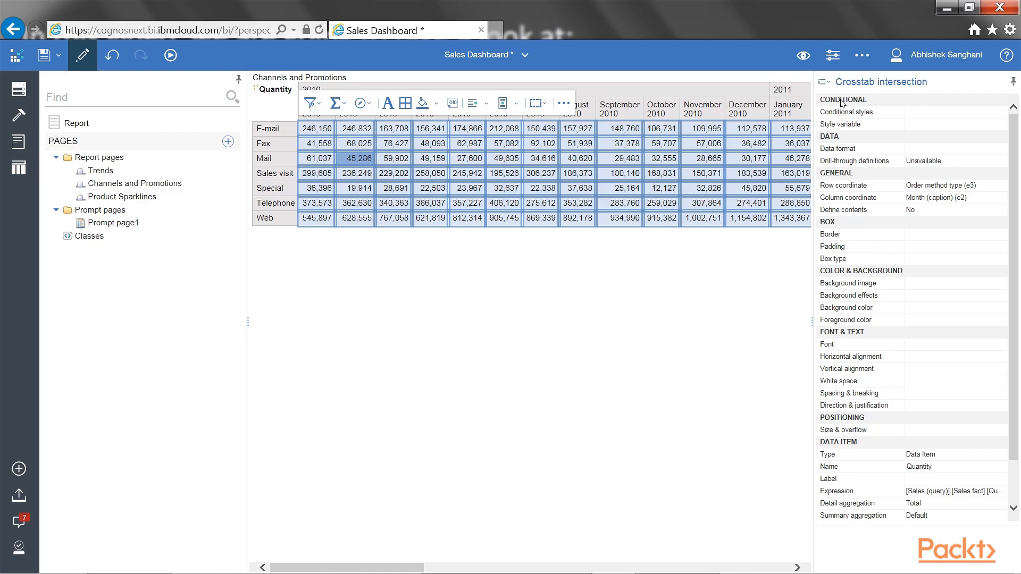
mouse_move(847, 110)
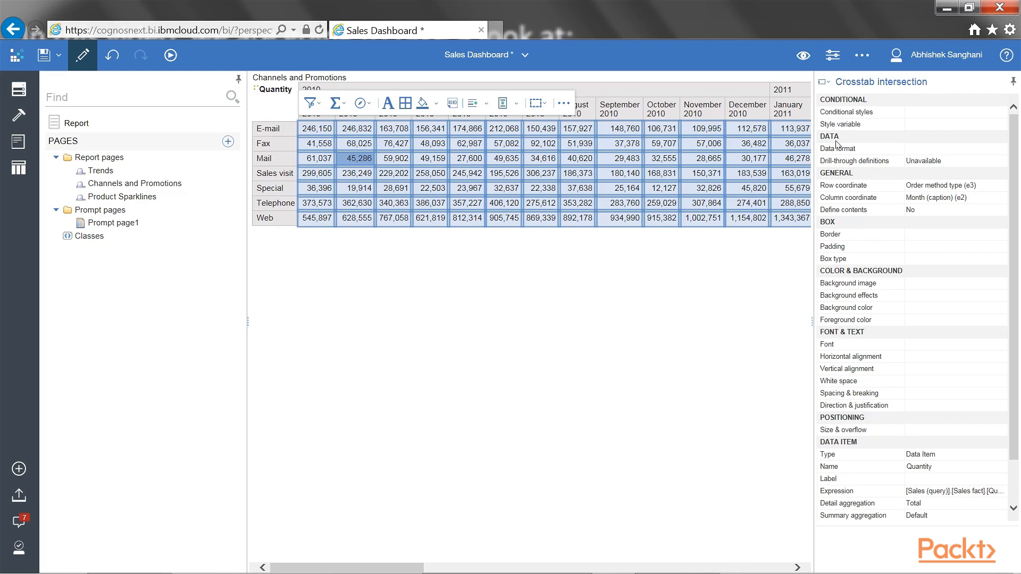
mouse_move(885, 94)
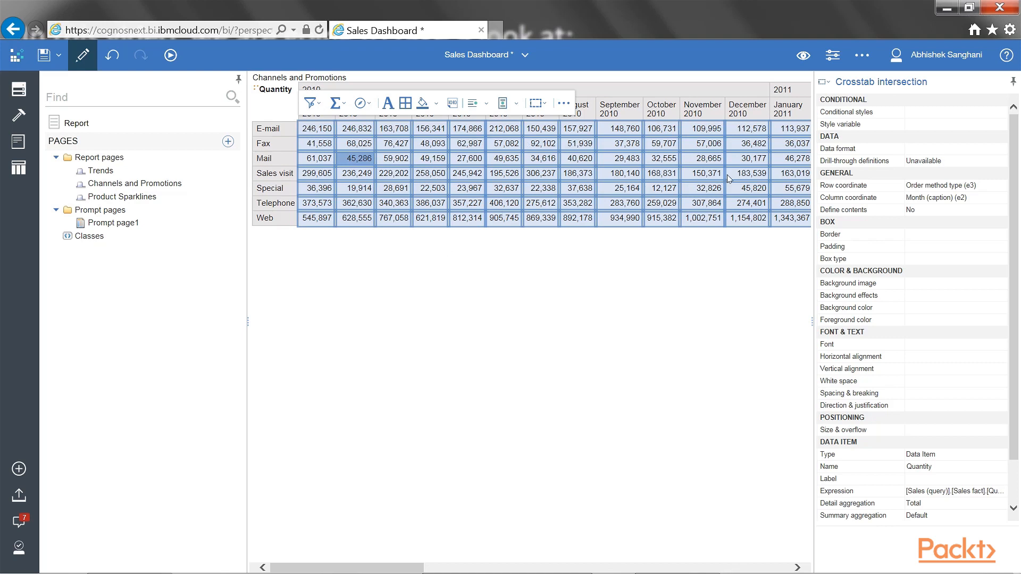
mouse_move(868, 157)
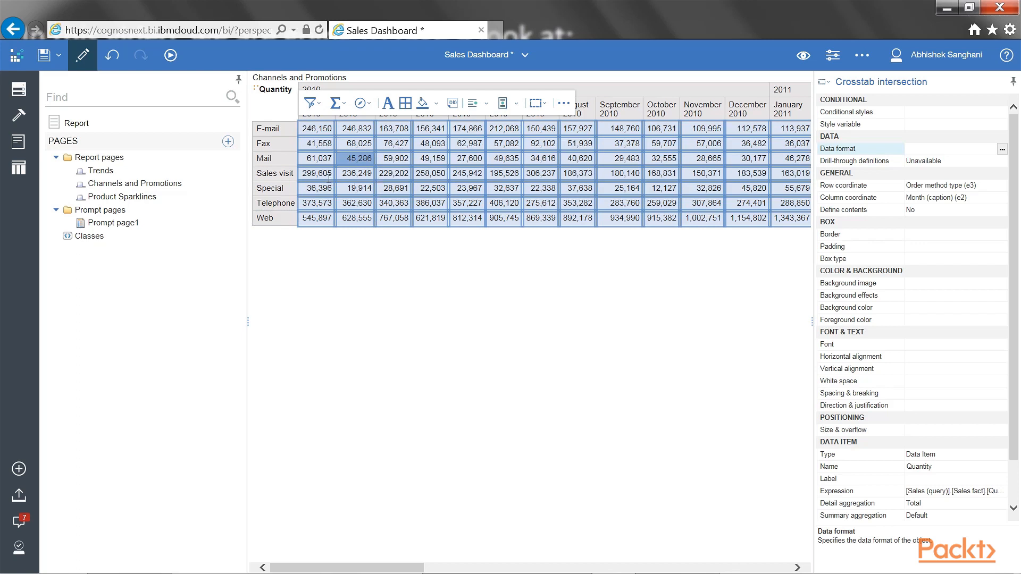
mouse_move(780, 191)
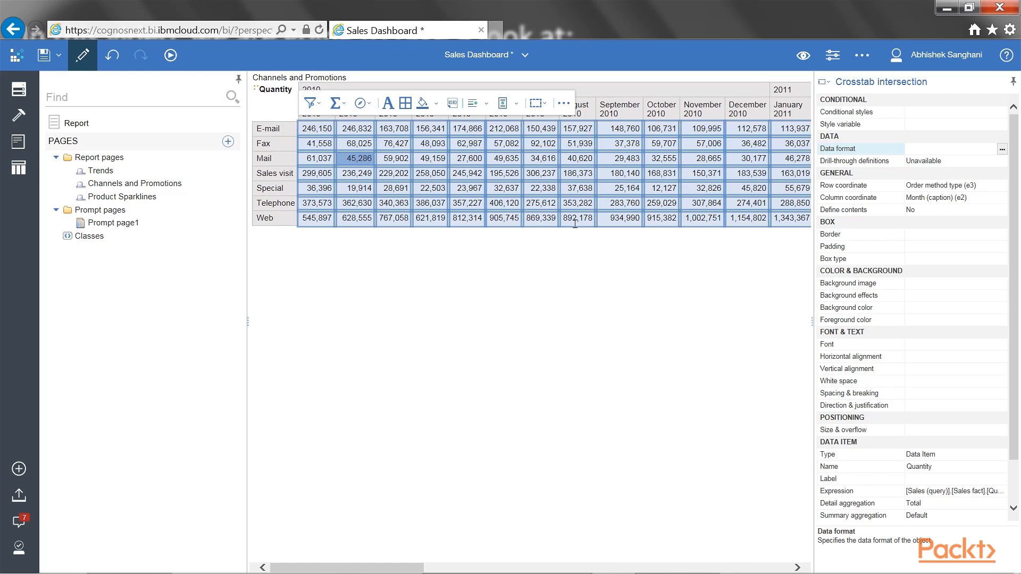
mouse_move(557, 202)
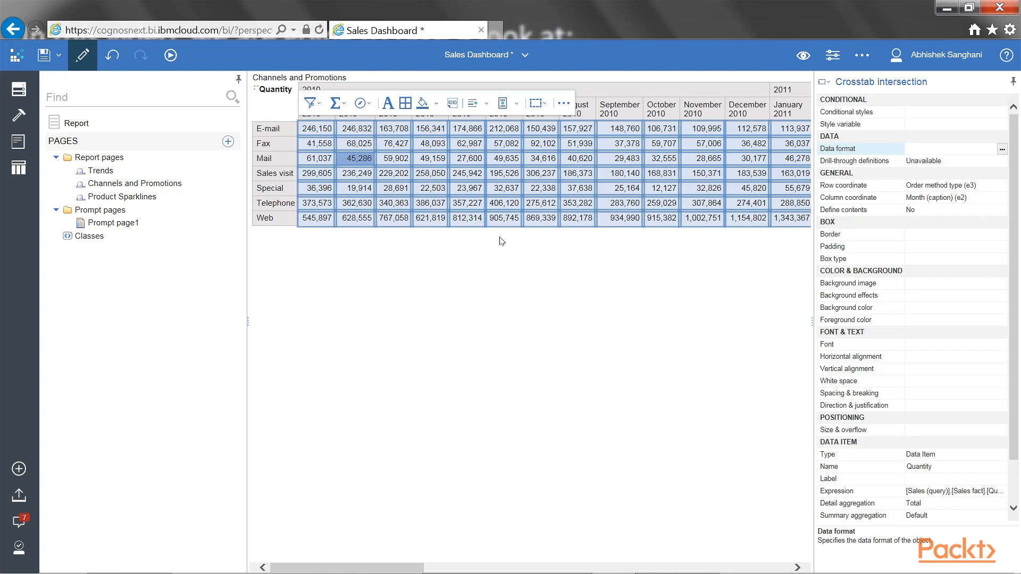
mouse_move(703, 225)
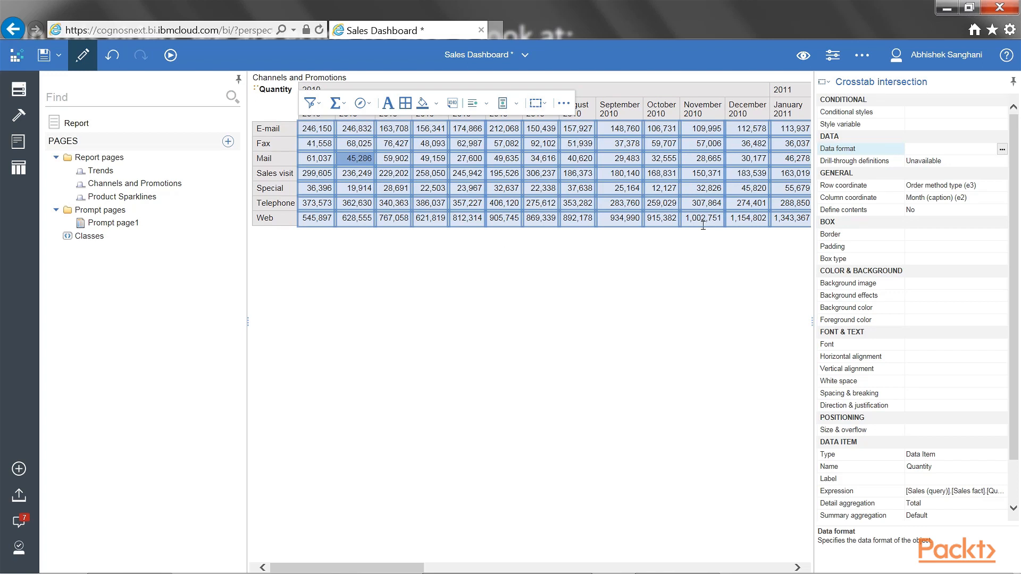
Set the Quantity values' data format type to Currency and inspect its Currency symbol property.
click(1003, 149)
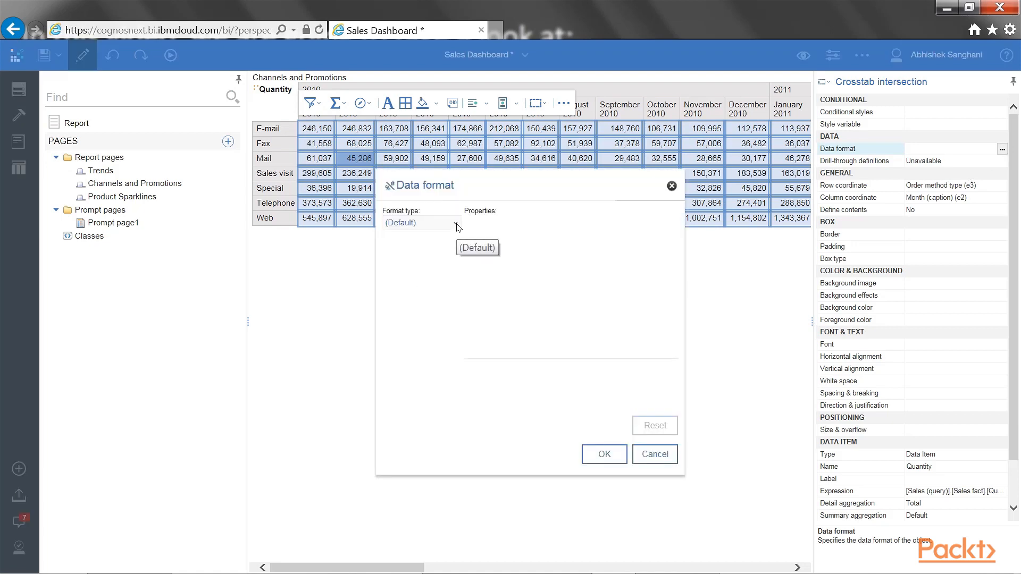
click(455, 222)
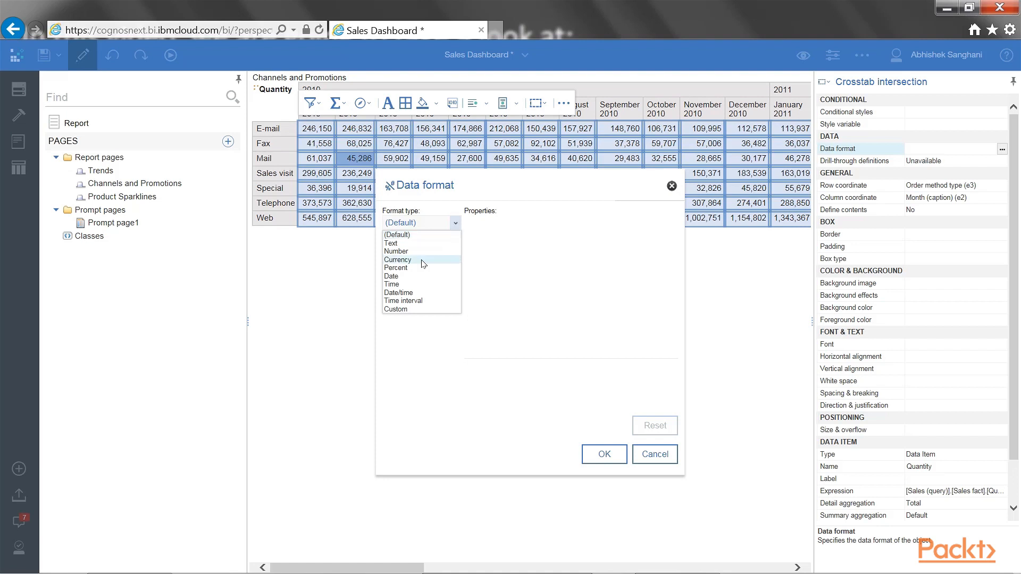
click(397, 260)
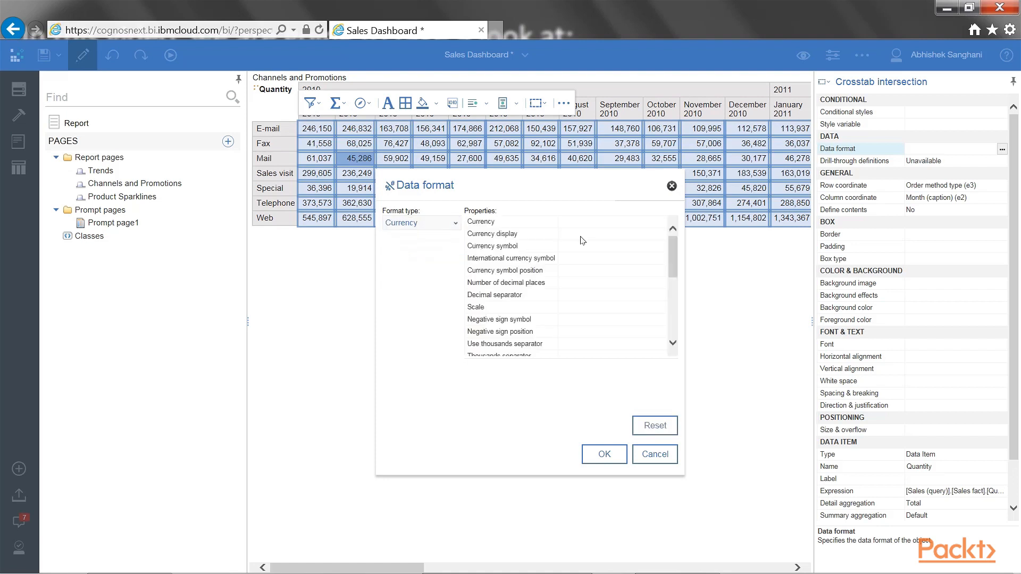
click(493, 245)
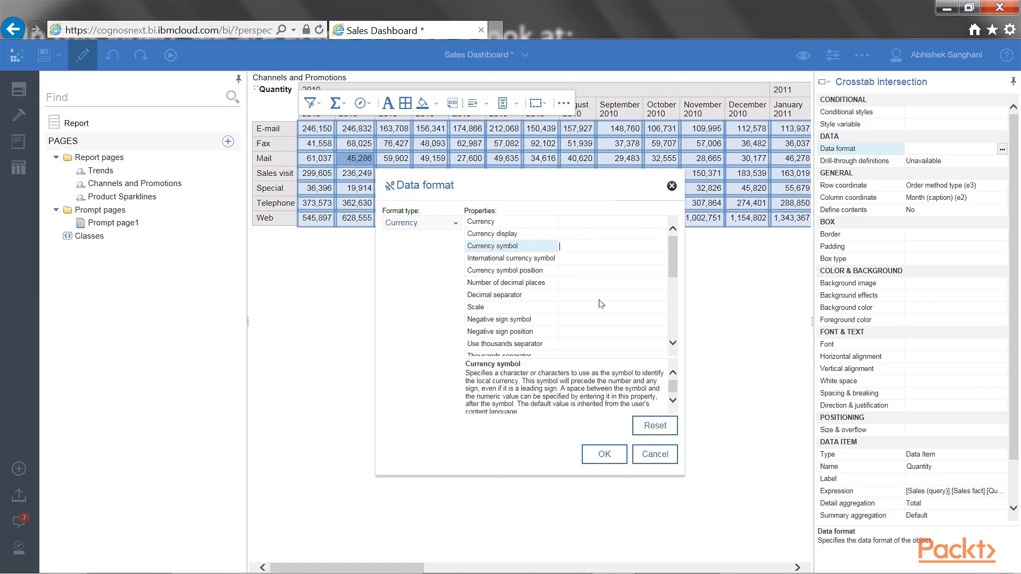
scroll(down, 3)
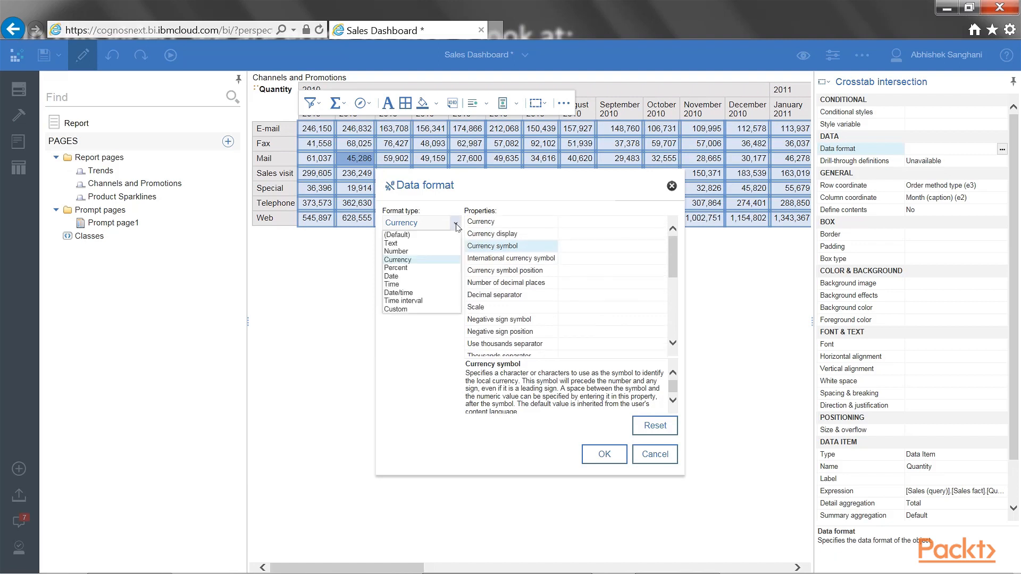
mouse_move(395, 252)
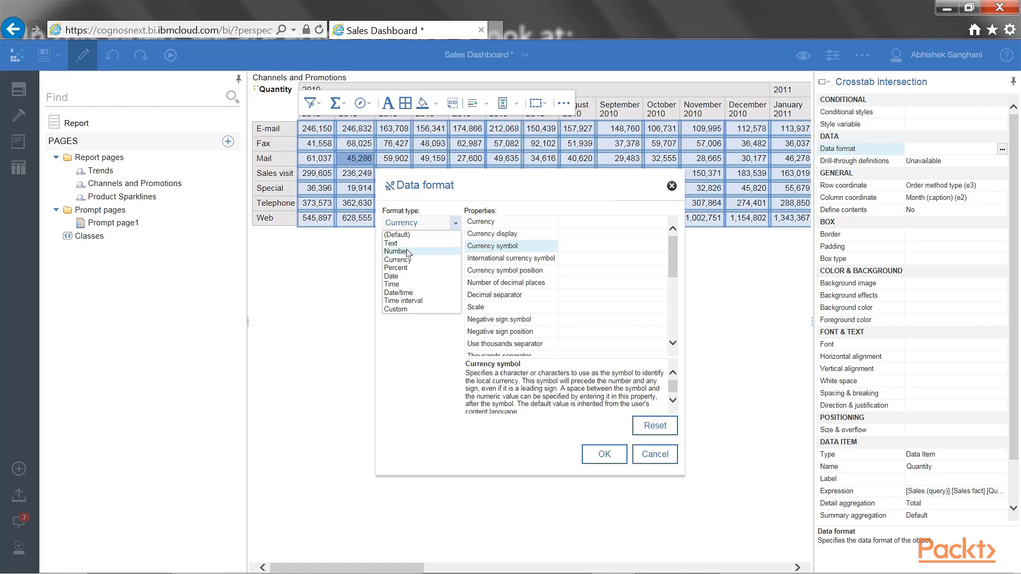
Switch the format type to Number and review decimal places, scale, negative sign and thousands separator.
click(397, 251)
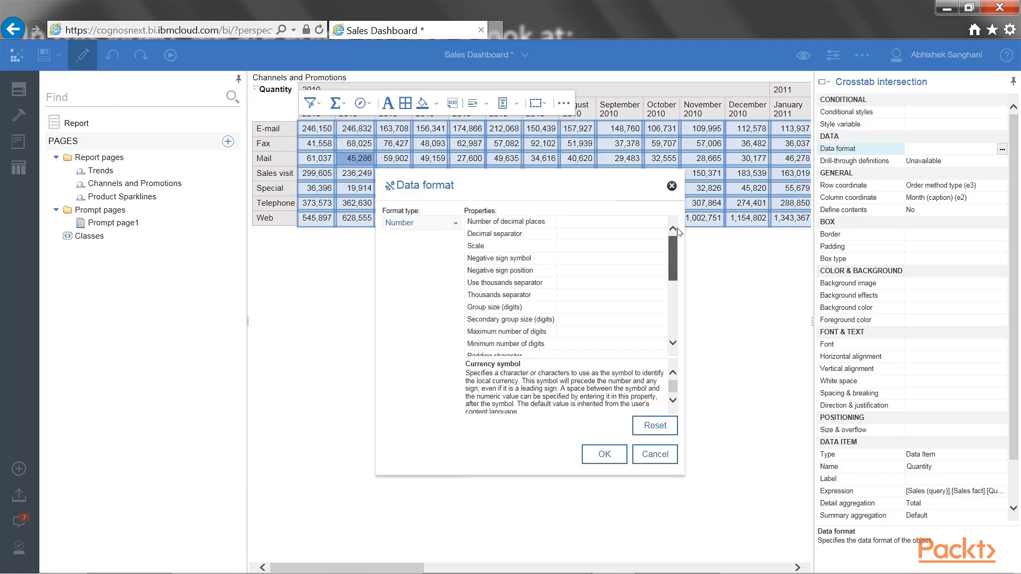
click(507, 221)
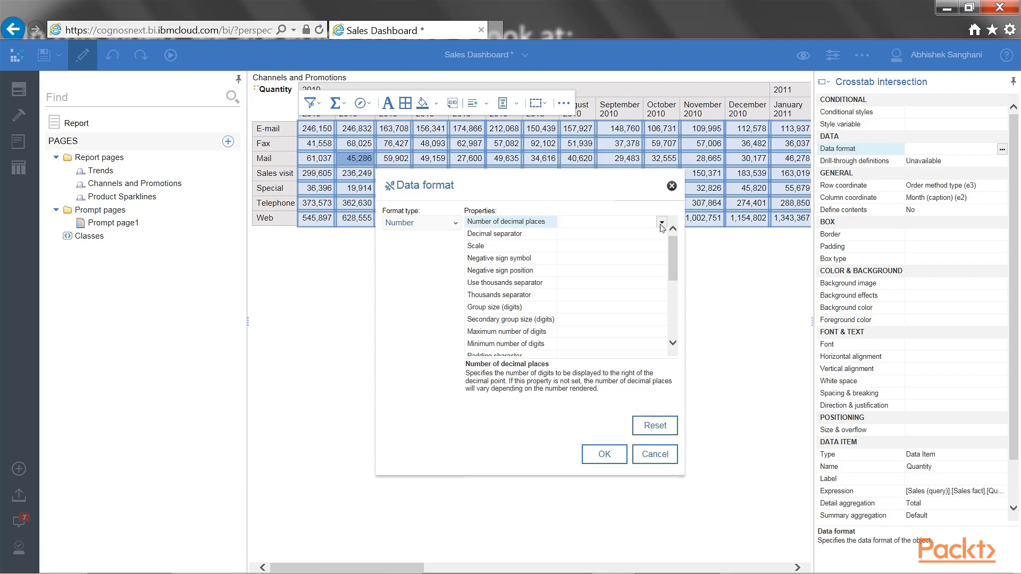
click(661, 225)
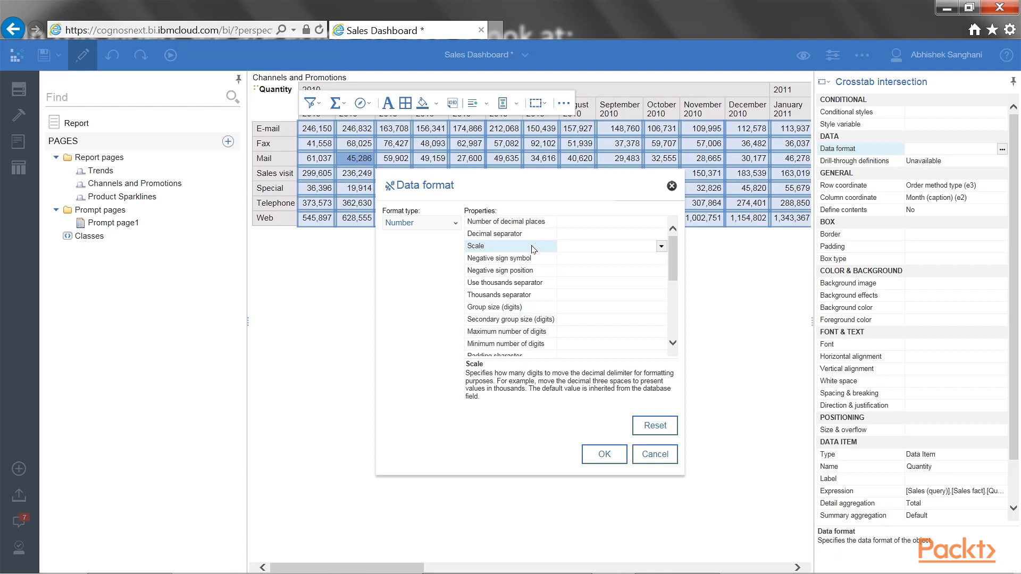
click(663, 246)
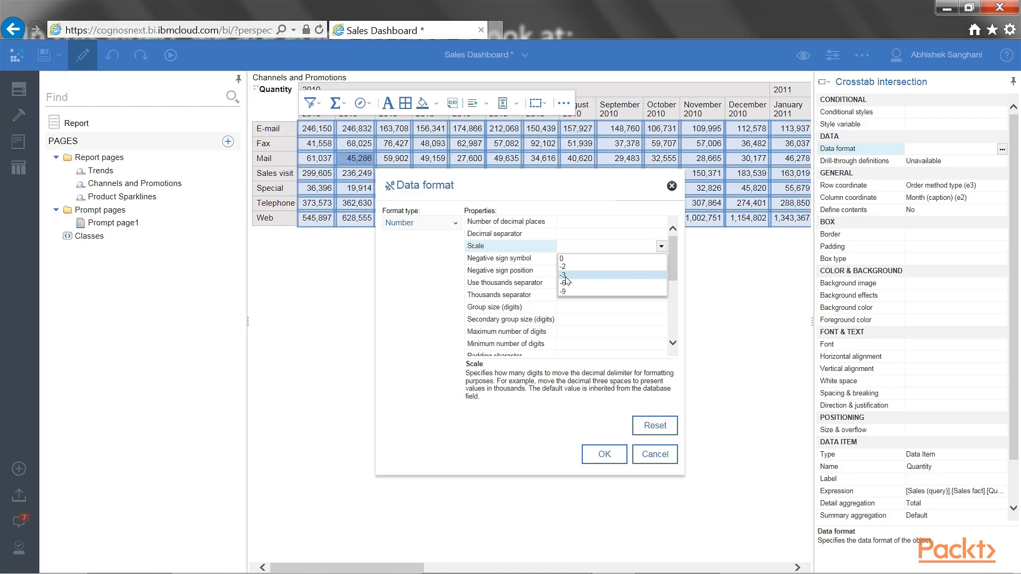
mouse_move(569, 284)
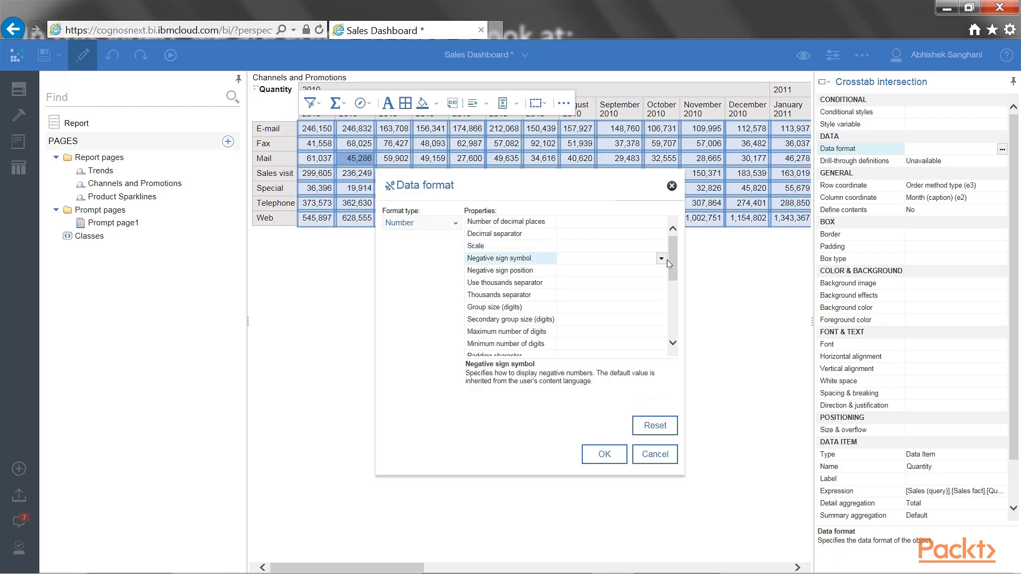
click(662, 258)
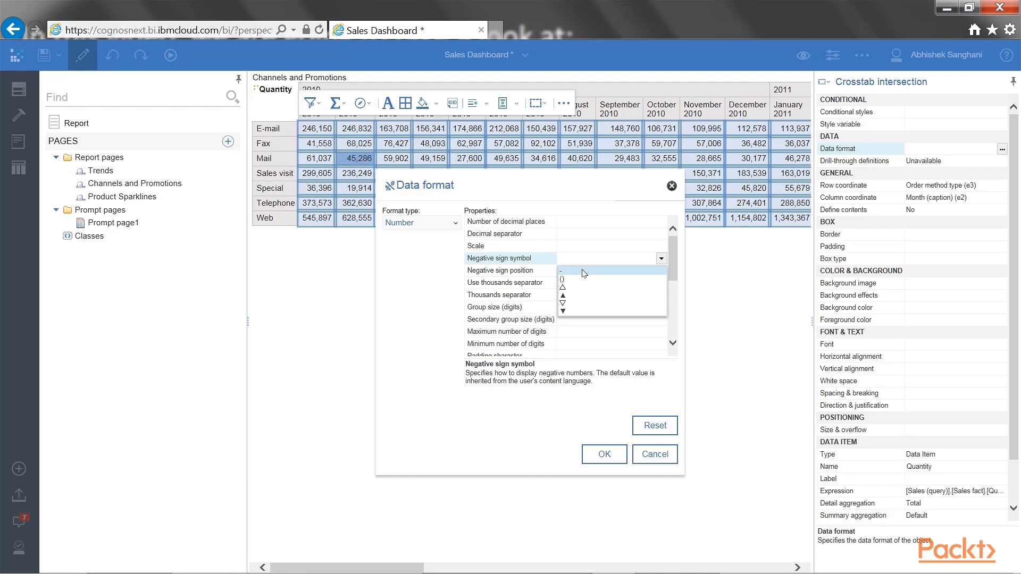
mouse_move(573, 283)
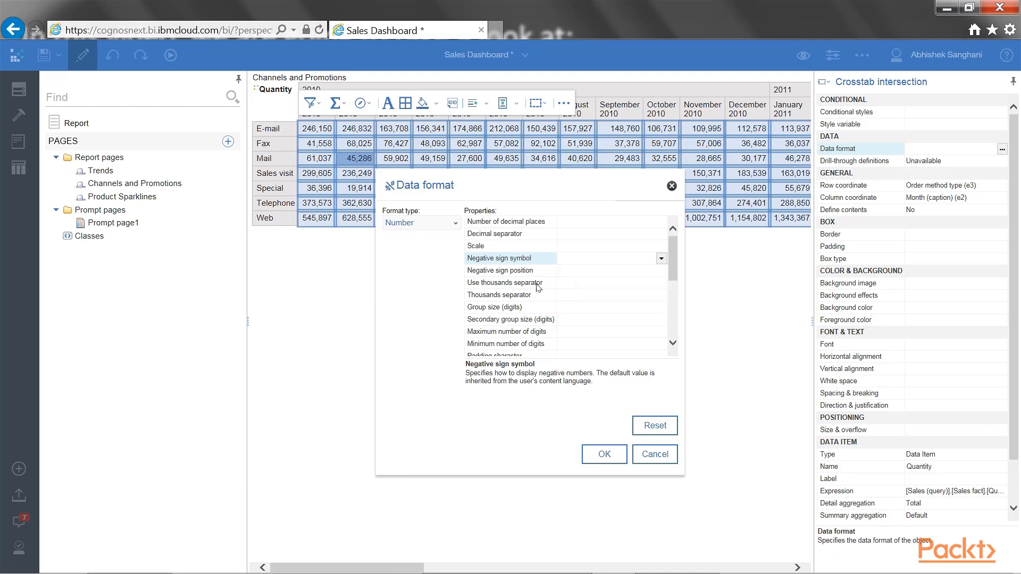
click(511, 281)
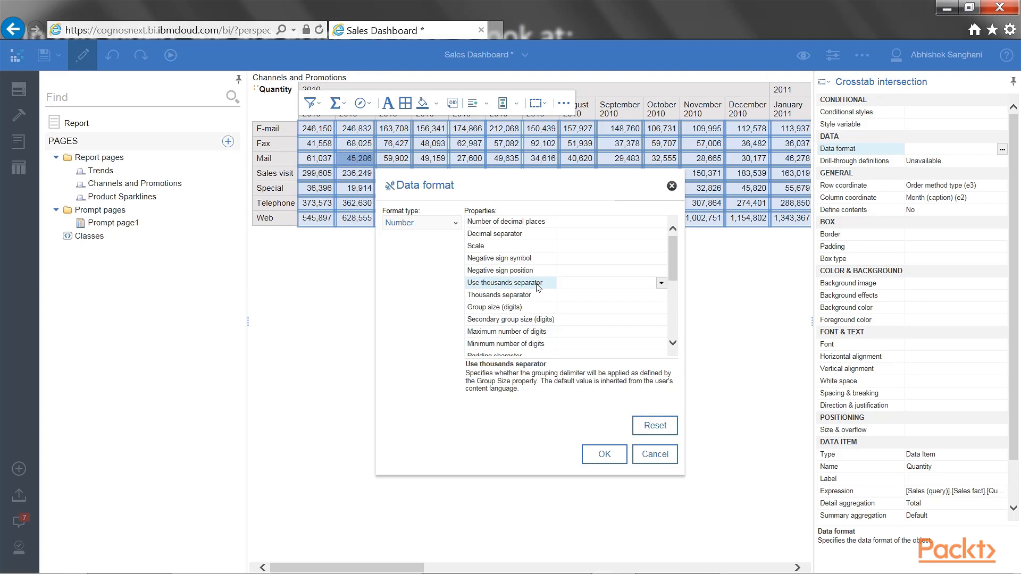
mouse_move(536, 306)
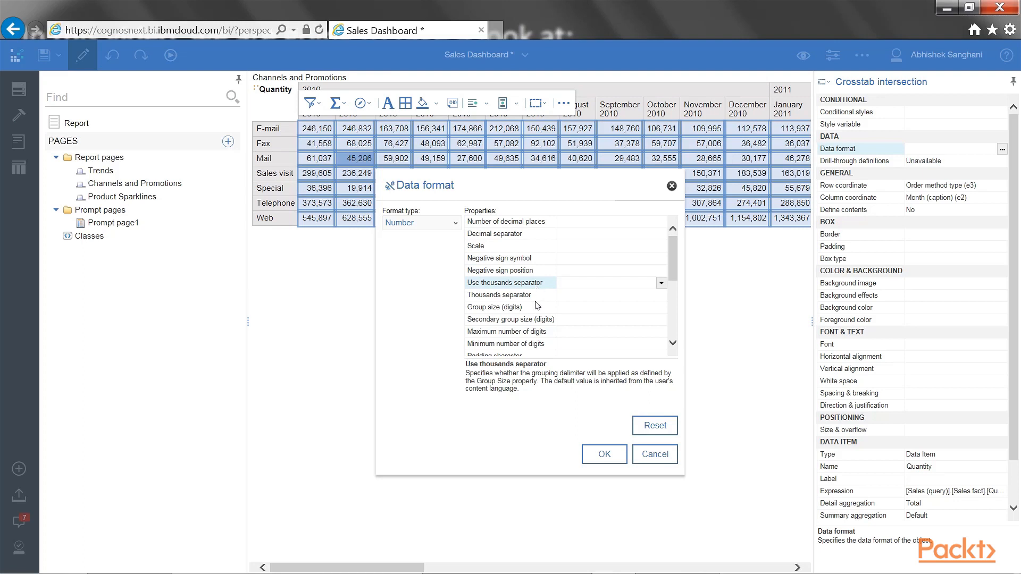
scroll(down, 3)
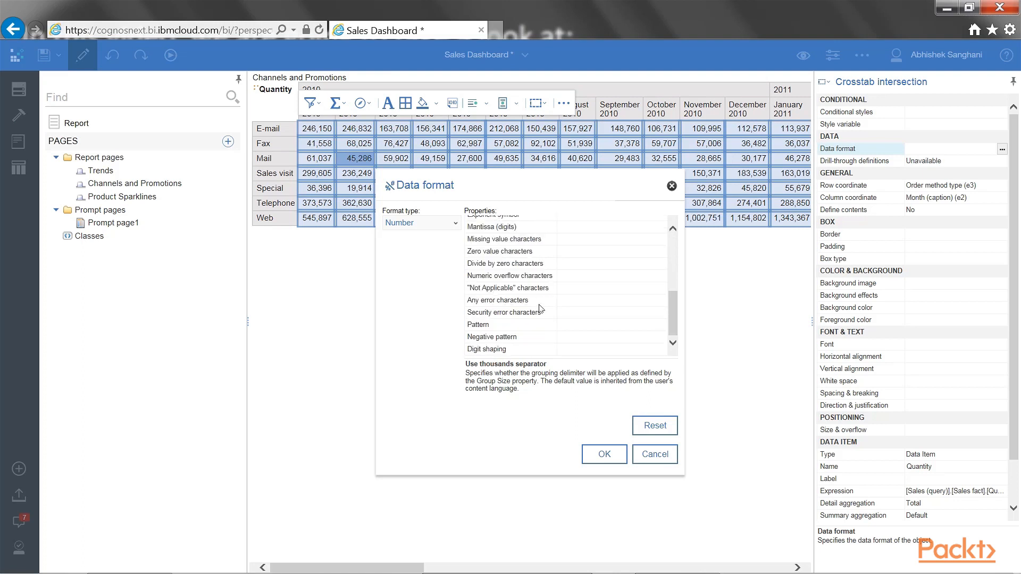
click(510, 288)
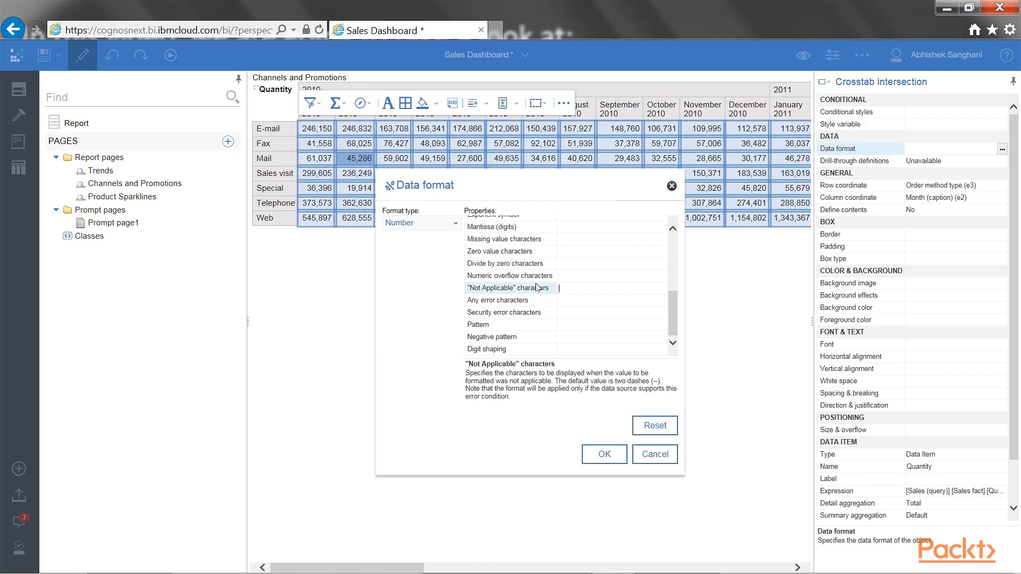
mouse_move(534, 243)
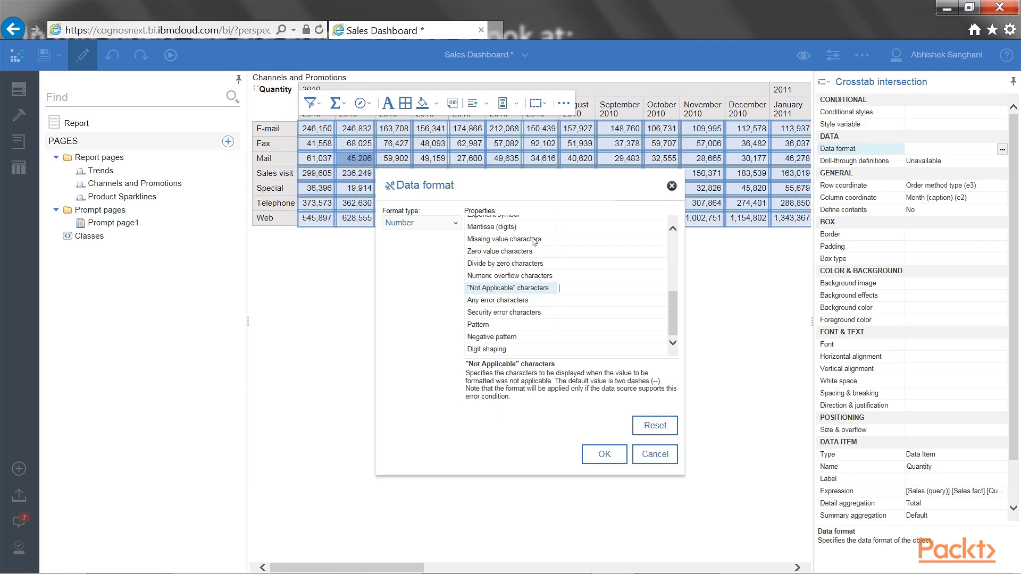
click(505, 238)
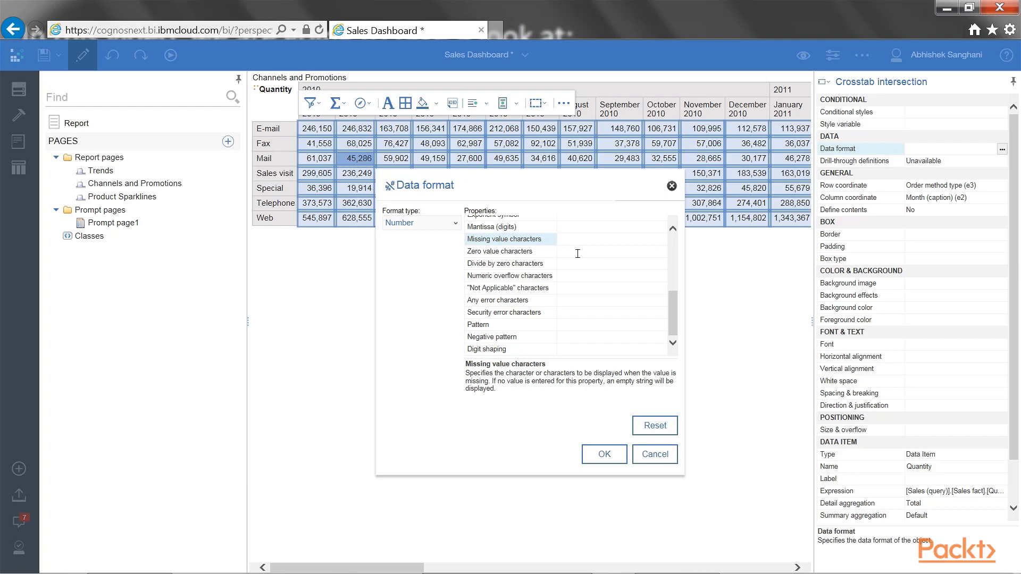
text(0)
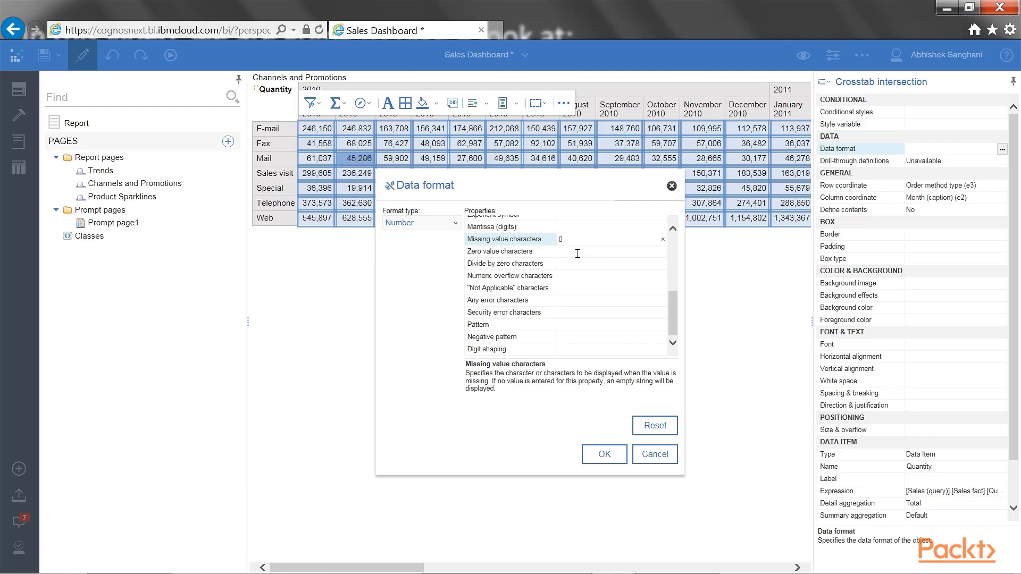
mouse_move(583, 223)
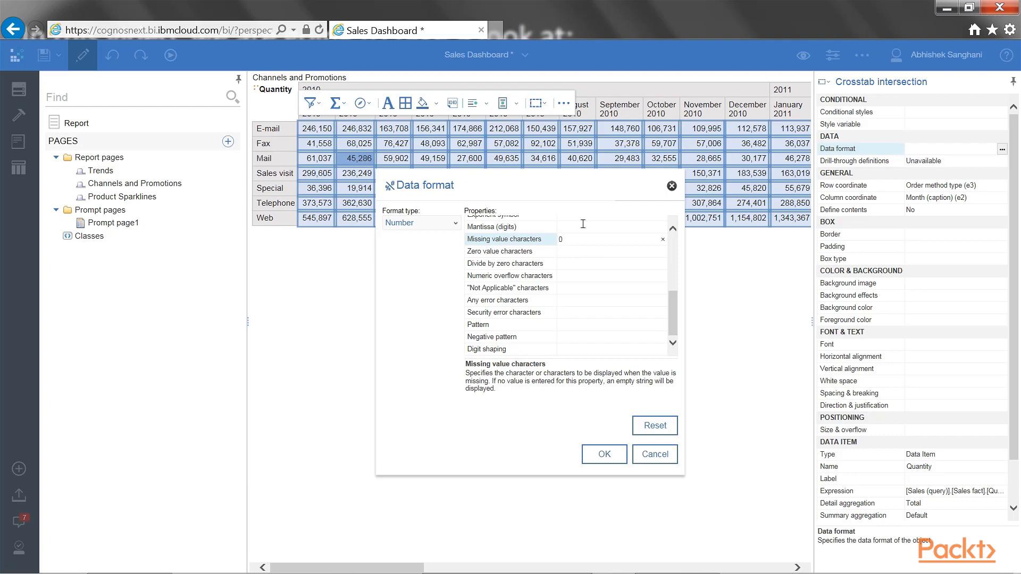
click(603, 454)
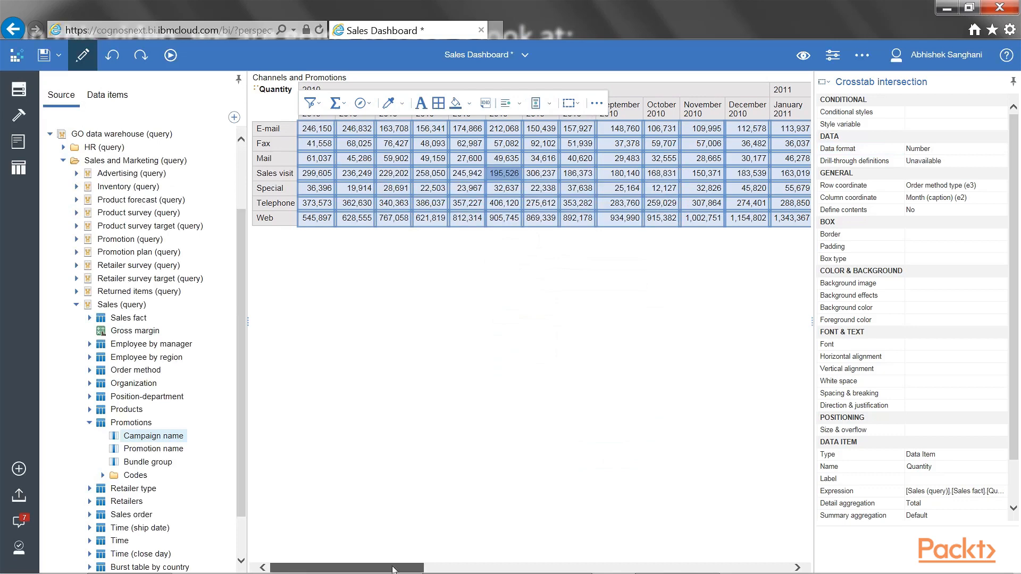
drag(394, 568, 615, 565)
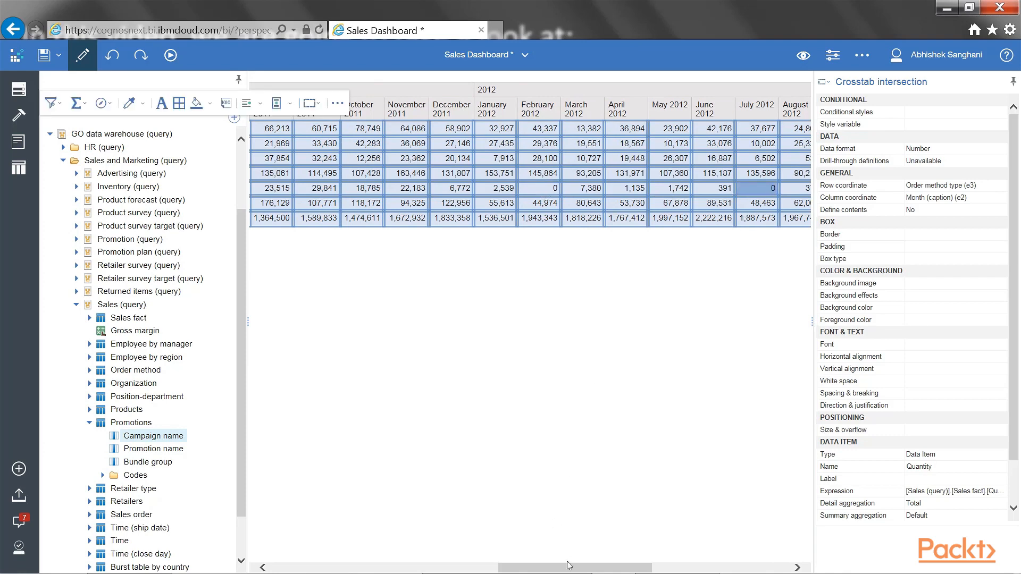
scroll(right, 3)
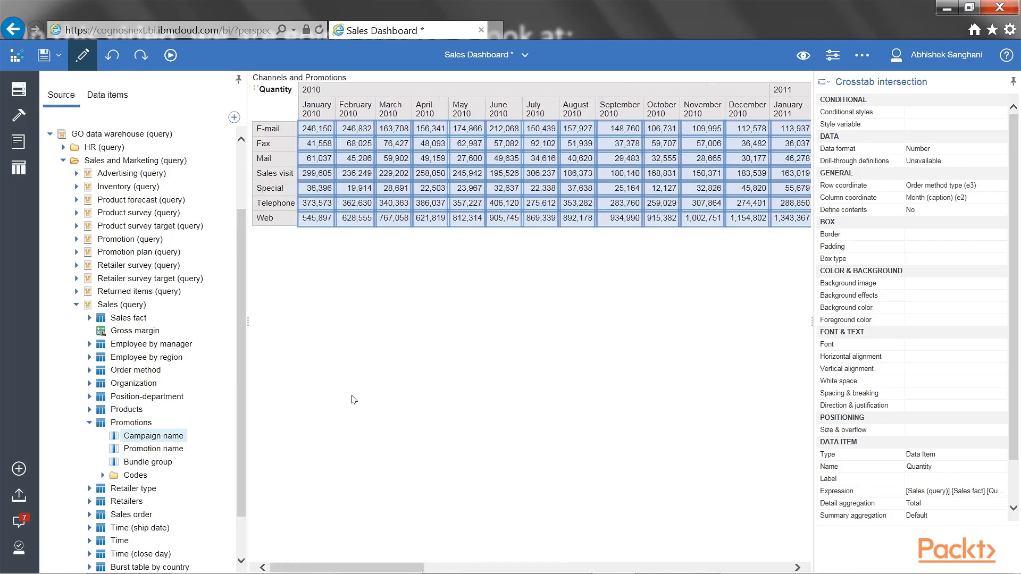
Test paging with 3 rows per page, then set the crosstab's Rows per page to 20.
click(274, 89)
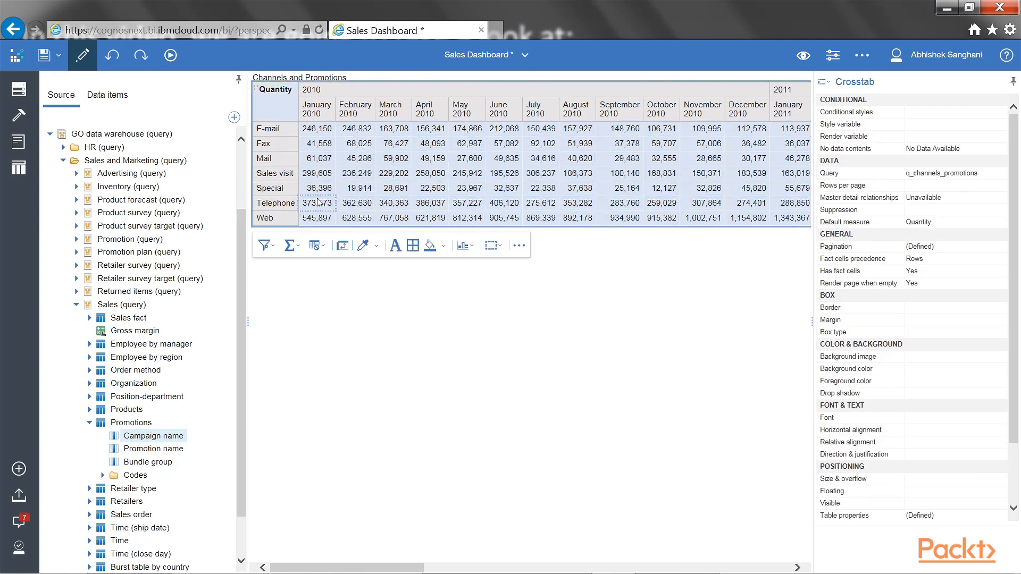
mouse_move(259, 90)
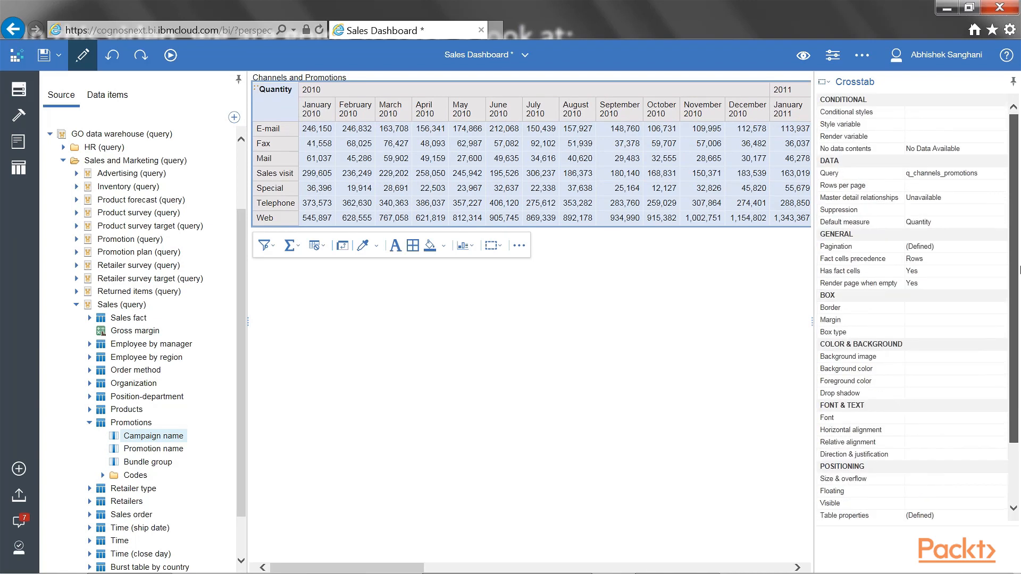
mouse_move(849, 314)
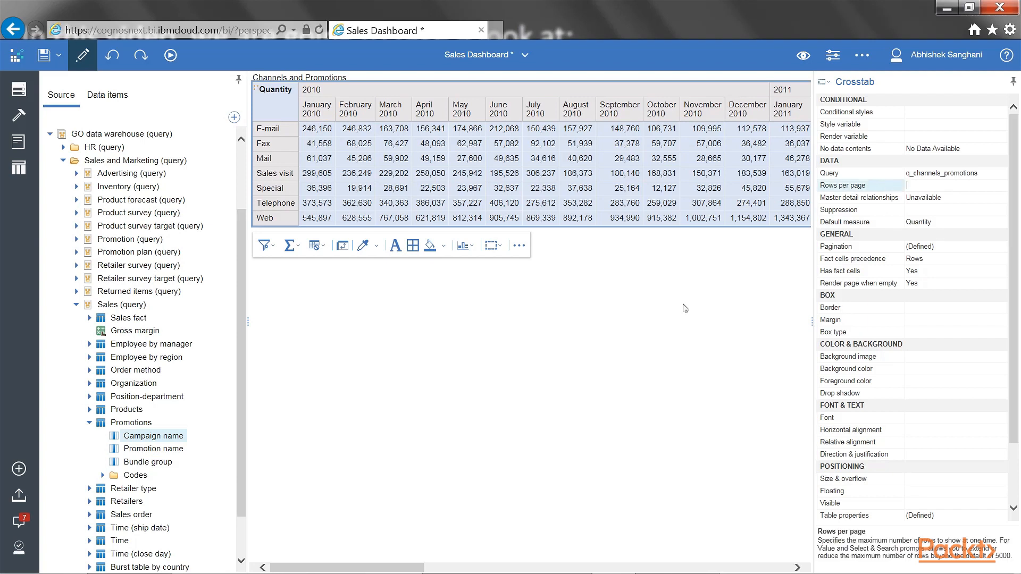
mouse_move(507, 243)
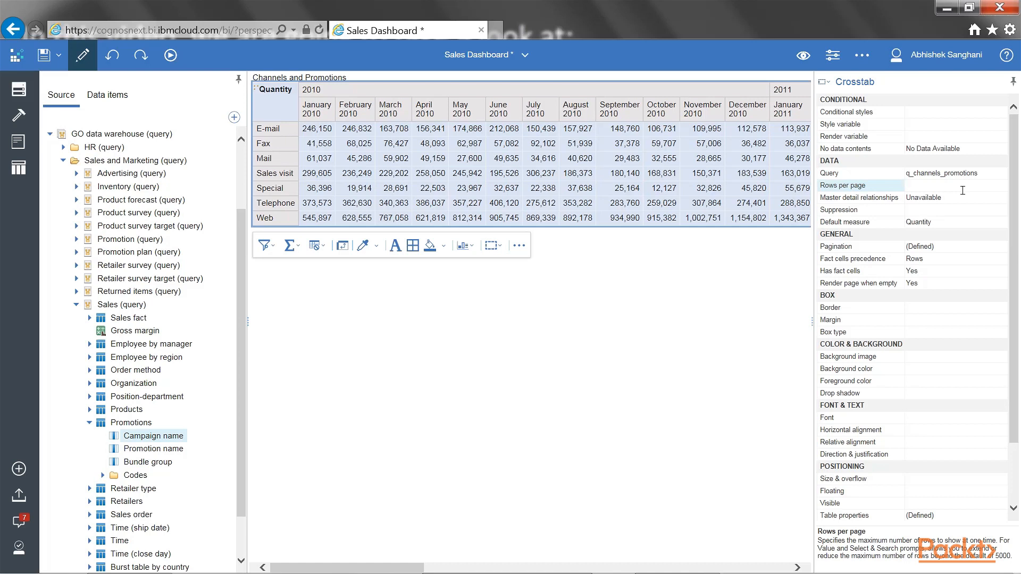
text(3)
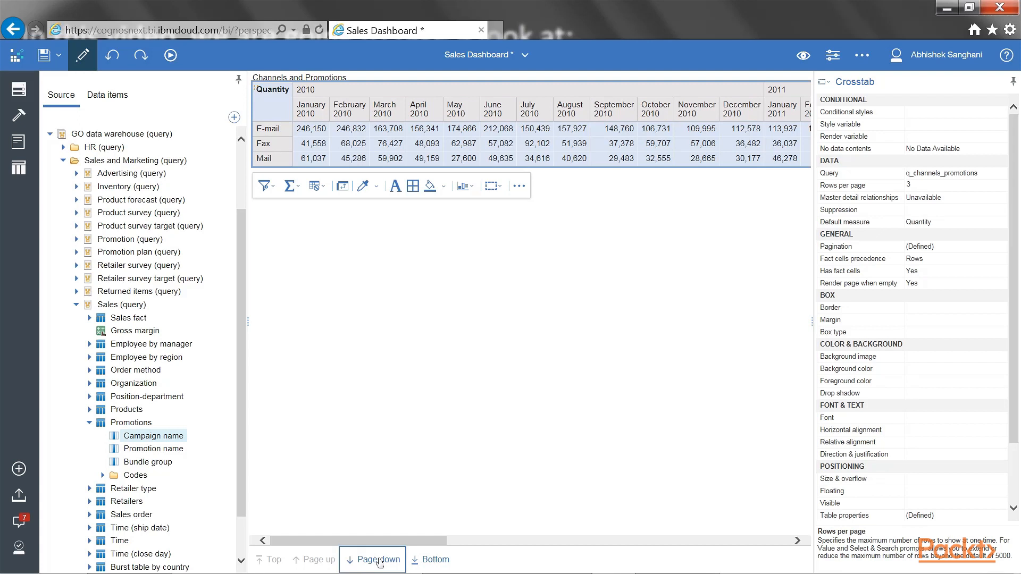
click(373, 559)
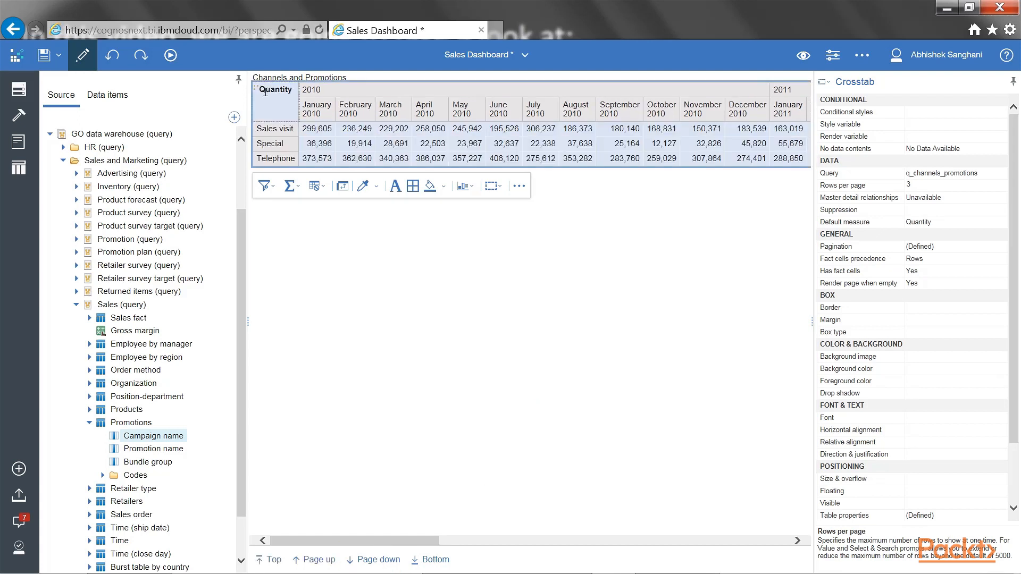
click(843, 186)
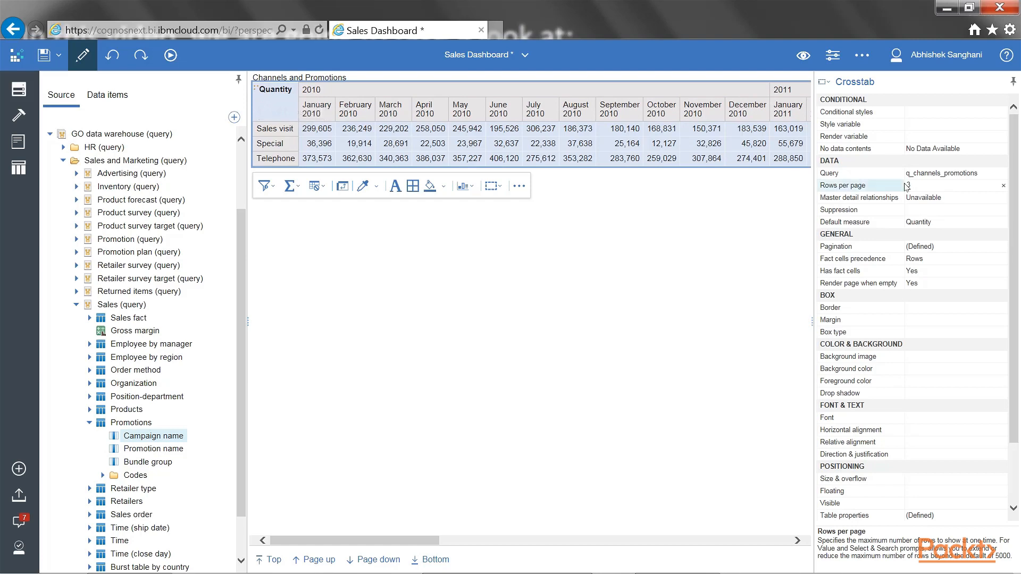
text(20)
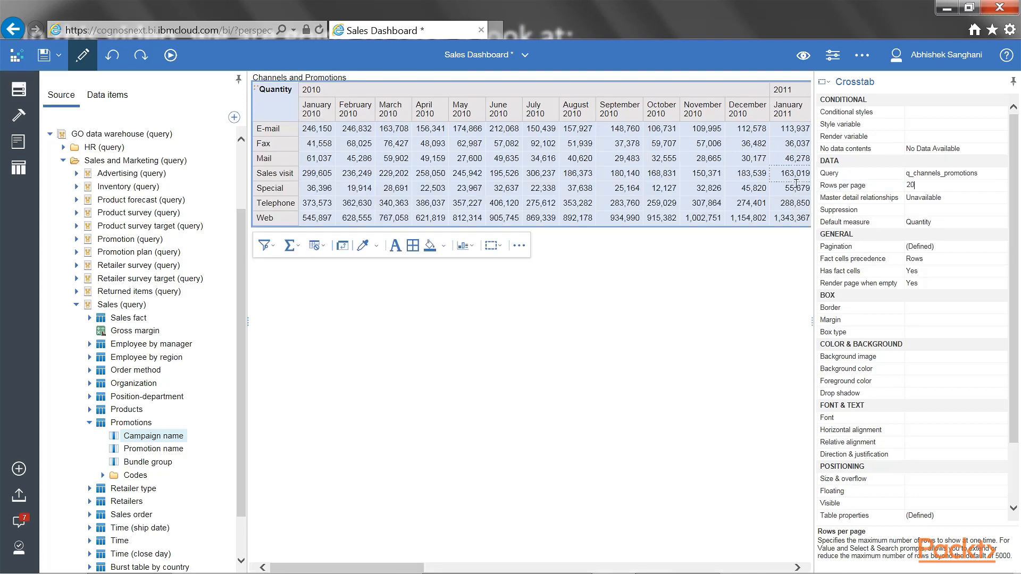
click(853, 210)
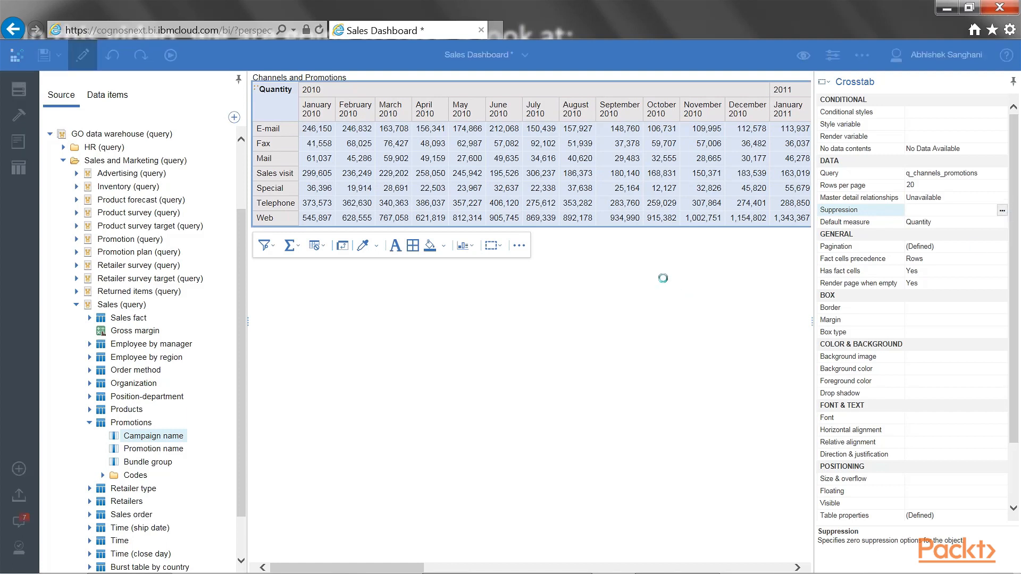
Set crosstab suppression to Rows and columns, with Divide by zero and Overflow values unchecked.
click(1013, 210)
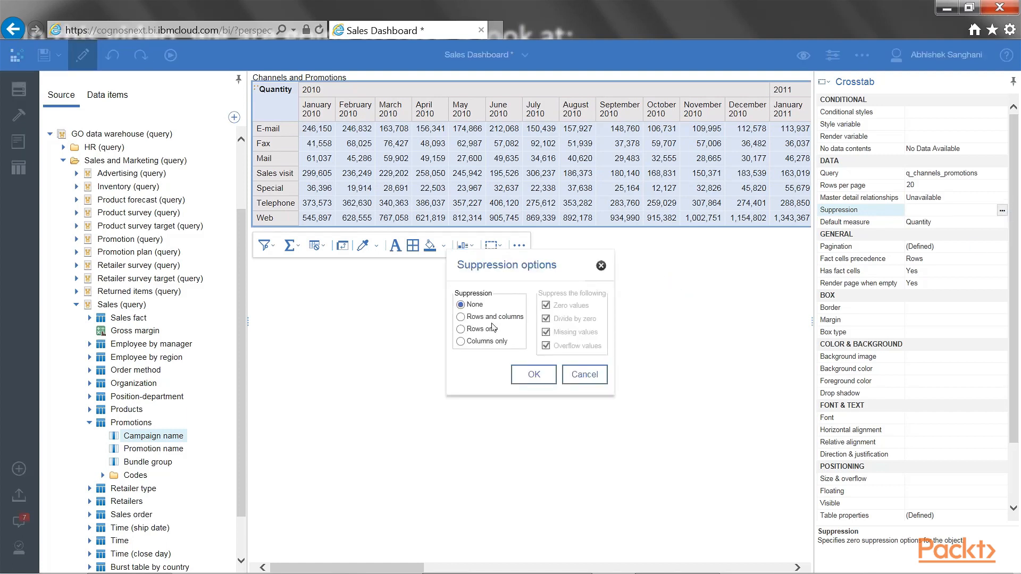
click(461, 316)
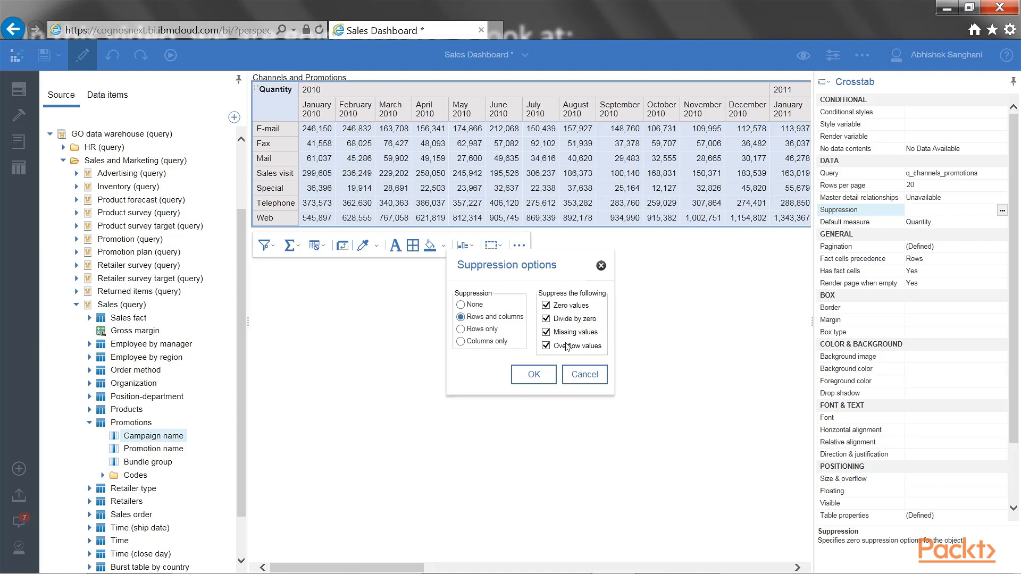
click(545, 319)
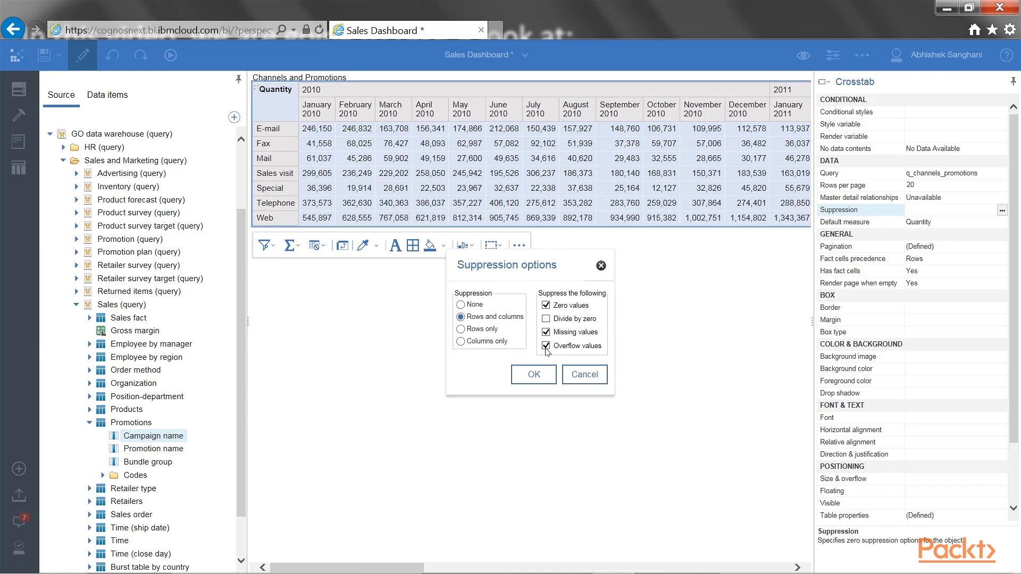
click(545, 346)
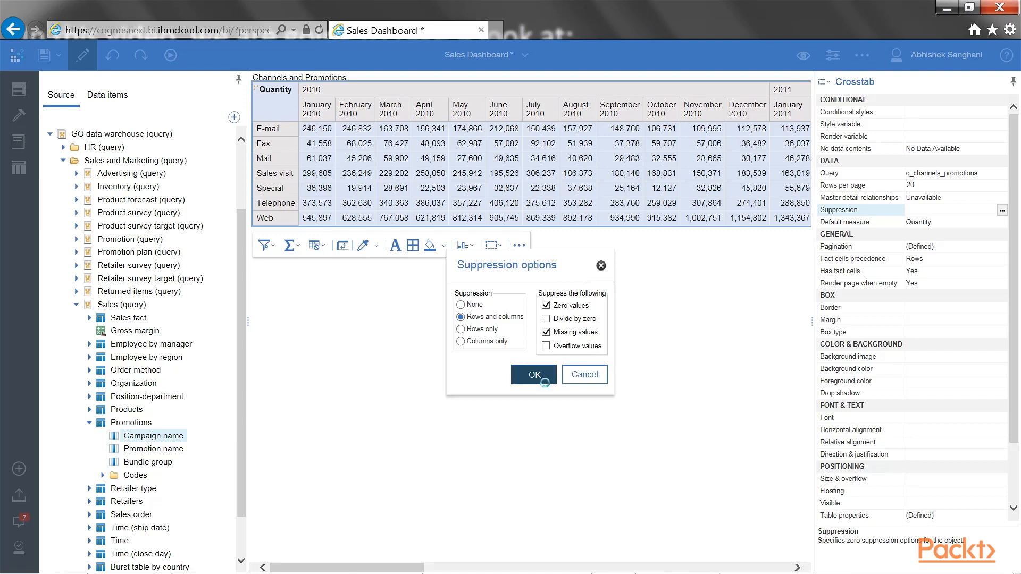
click(533, 375)
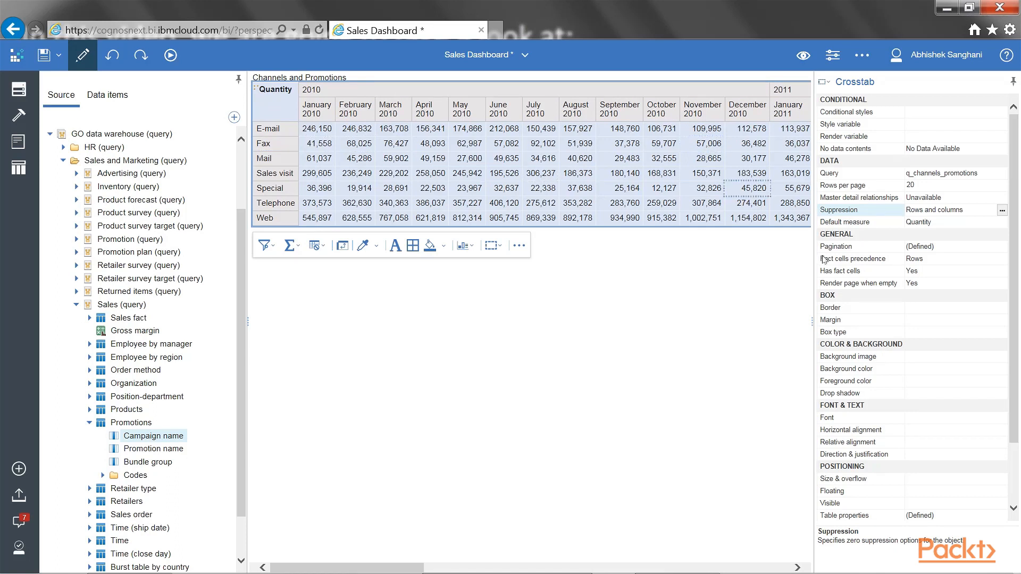
click(859, 246)
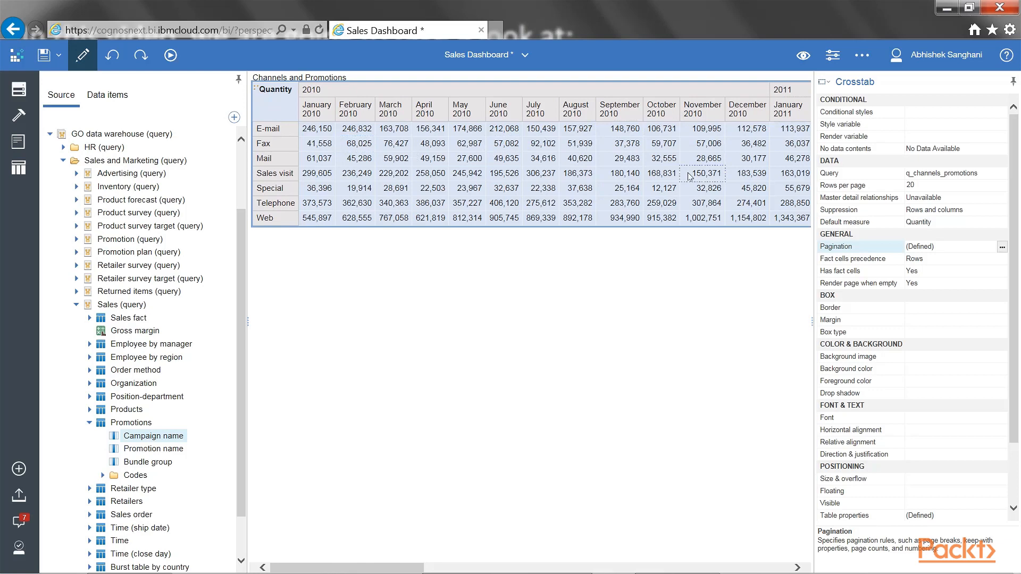
mouse_move(170, 55)
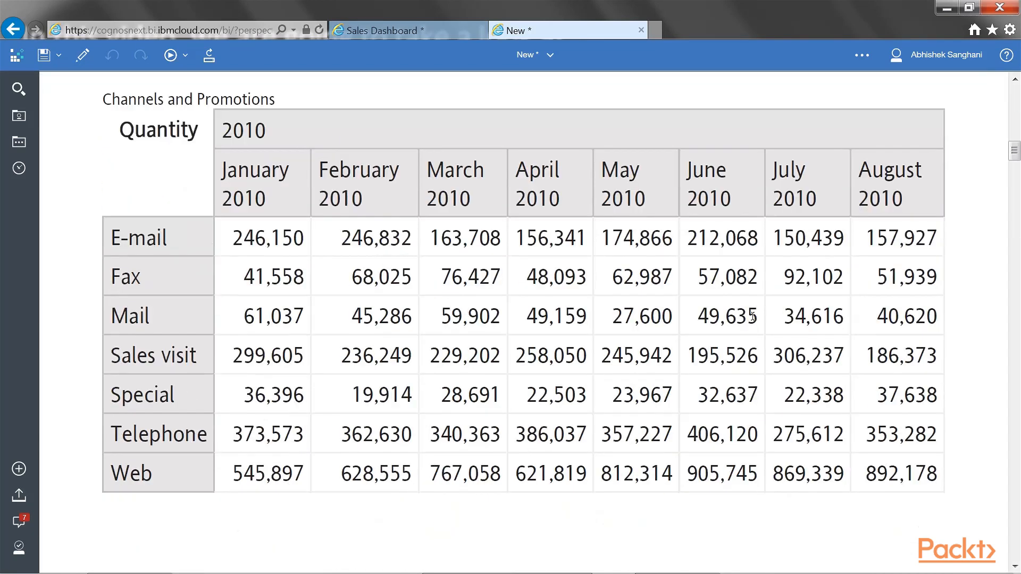
double_click(256, 169)
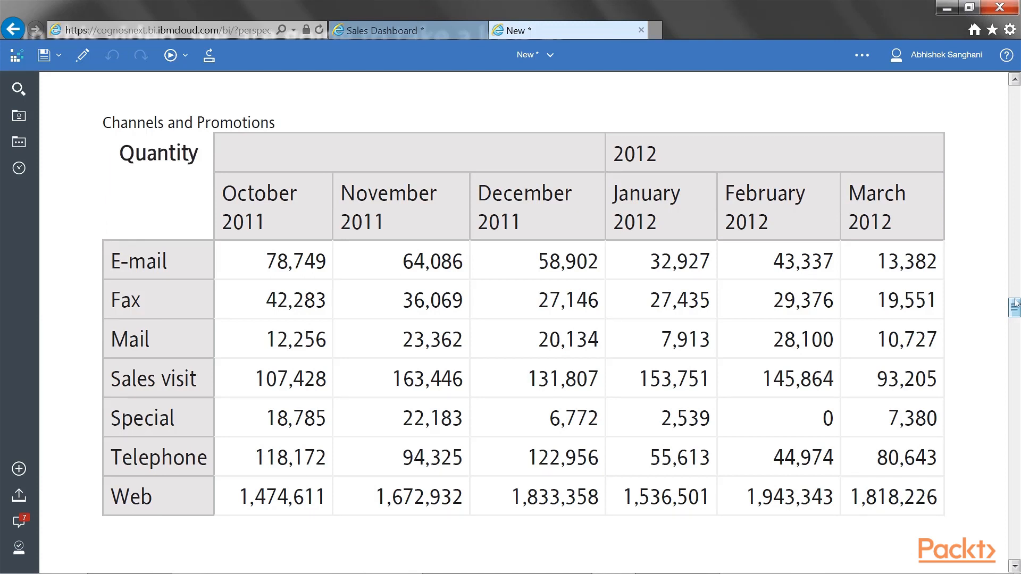
scroll(down, 3)
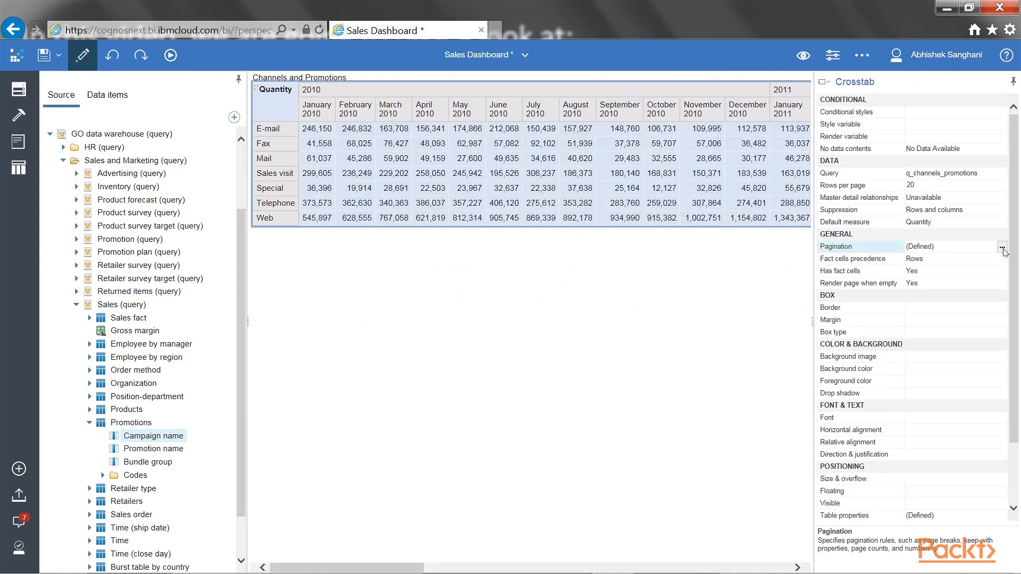
Uncheck Allow horizontal pagination, verify the single-page output, and return to the editor.
click(1002, 246)
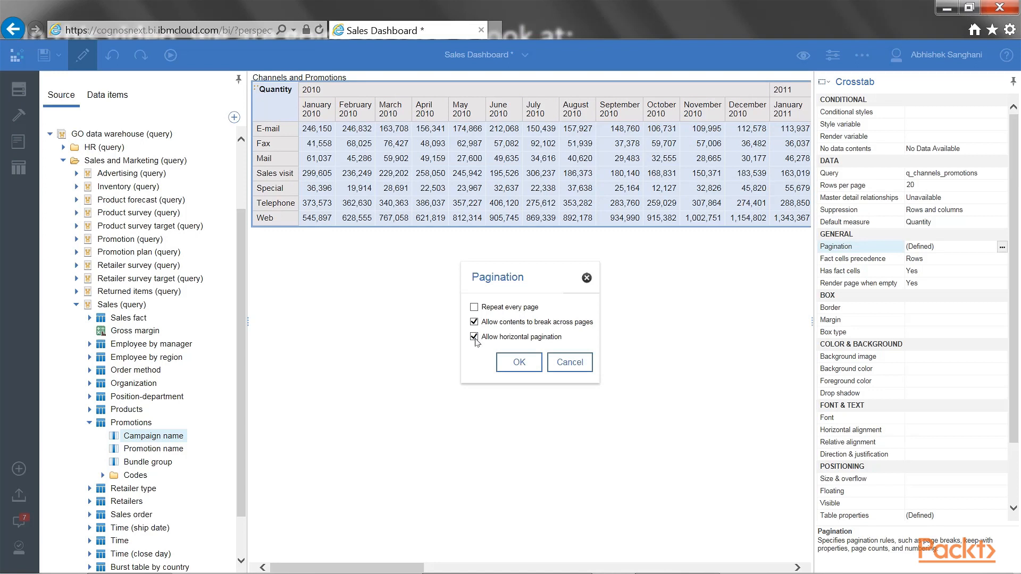
click(473, 337)
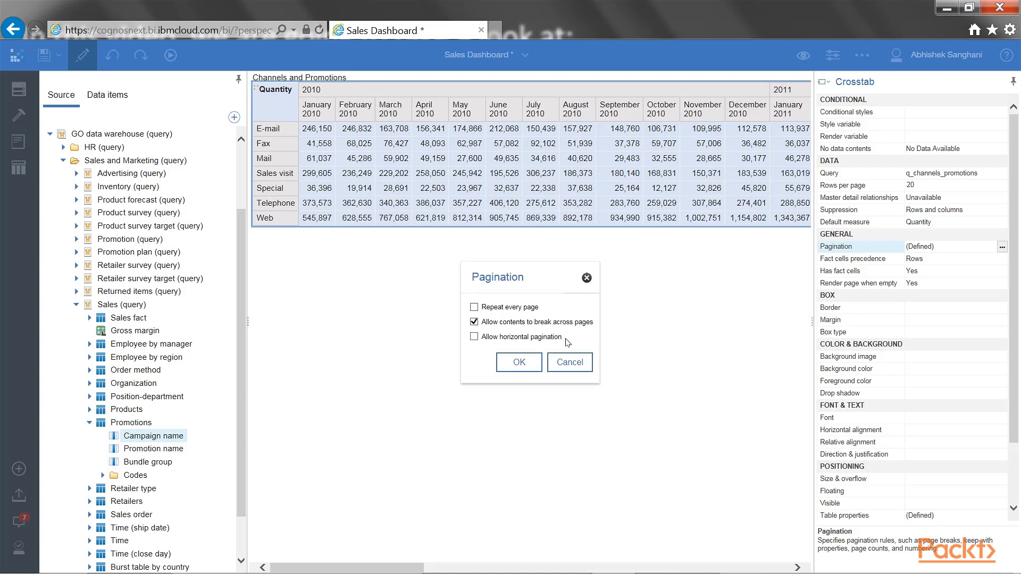
click(519, 362)
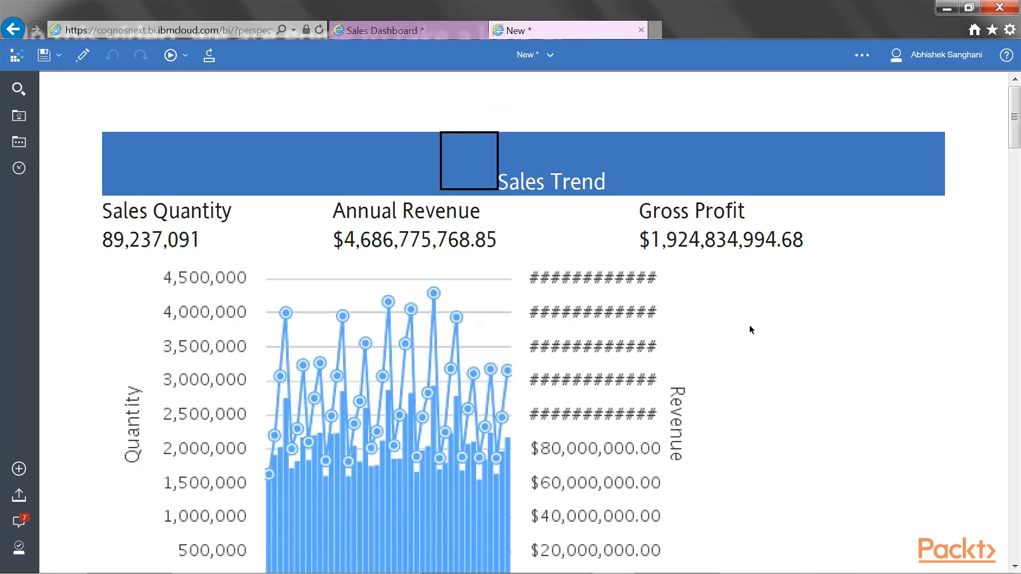
scroll(down, 3)
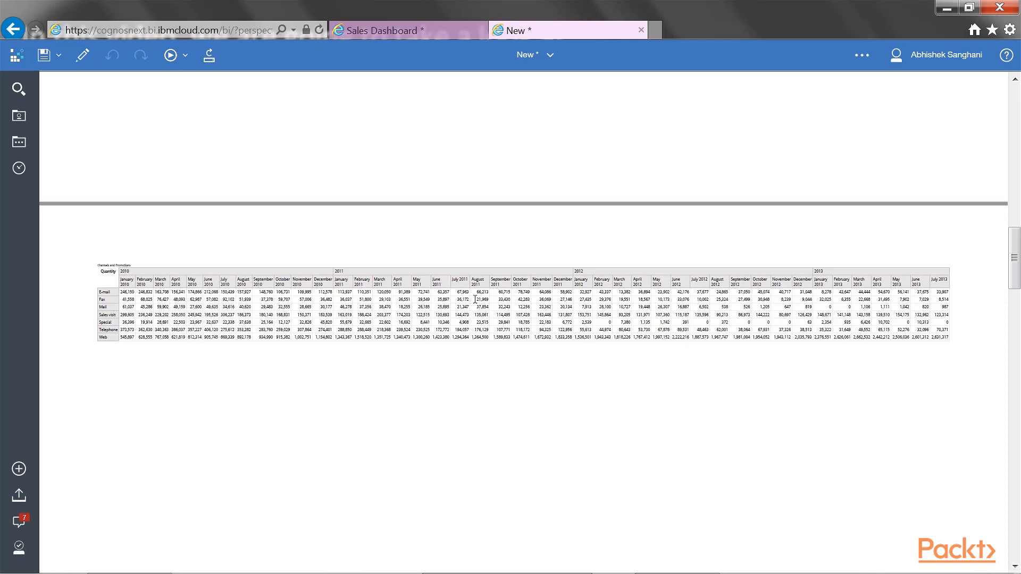
click(385, 31)
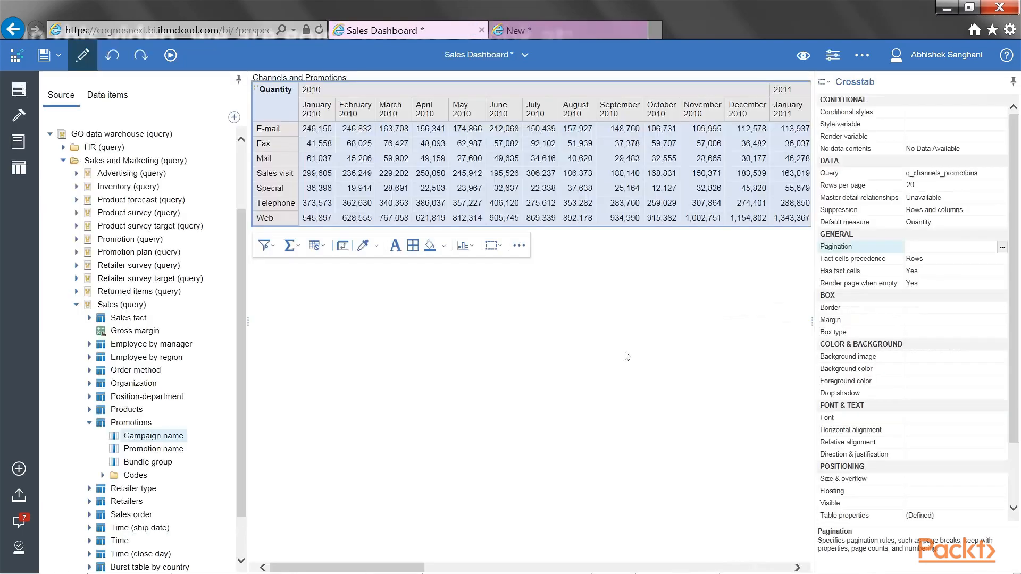